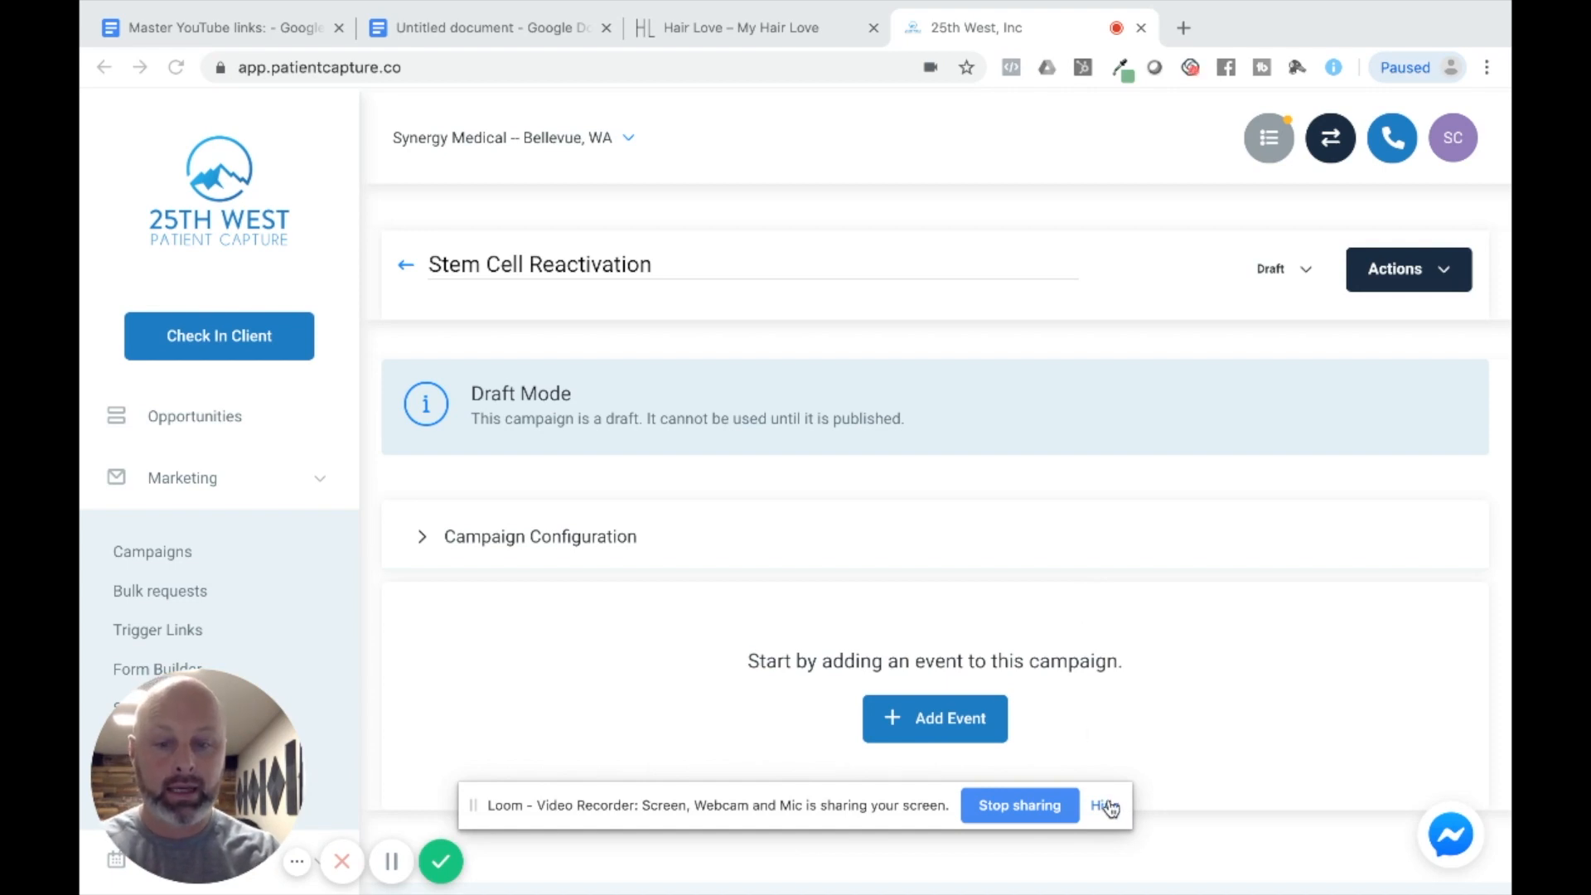
- Hide the Loom bar and show the Customer Acquisition campaigns list via Marketing > Campaigns
left_click(1105, 805)
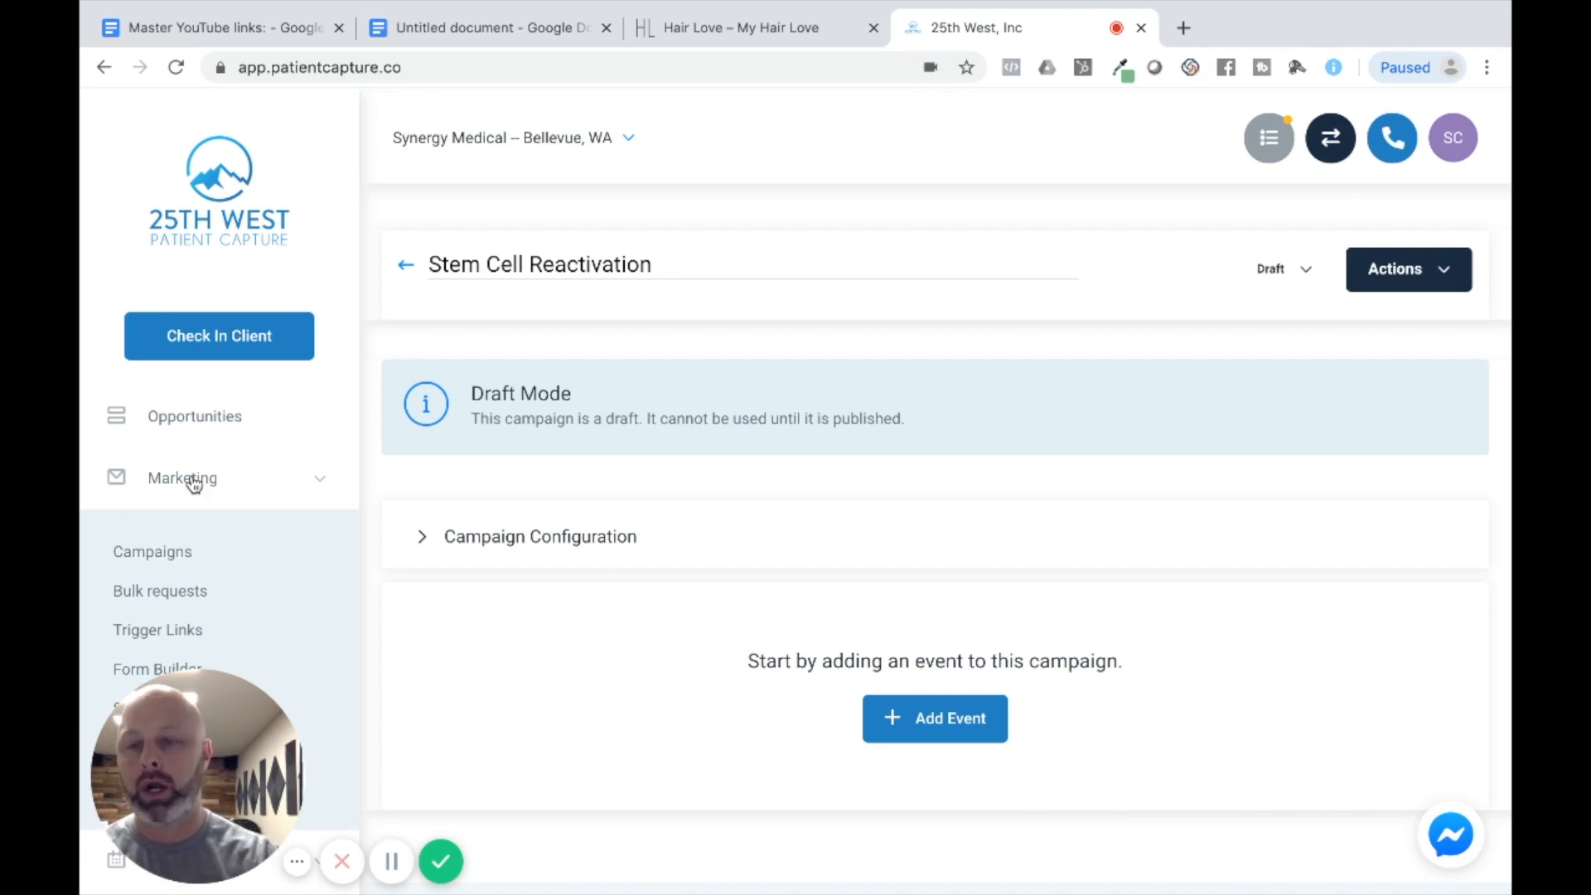
left_click(152, 550)
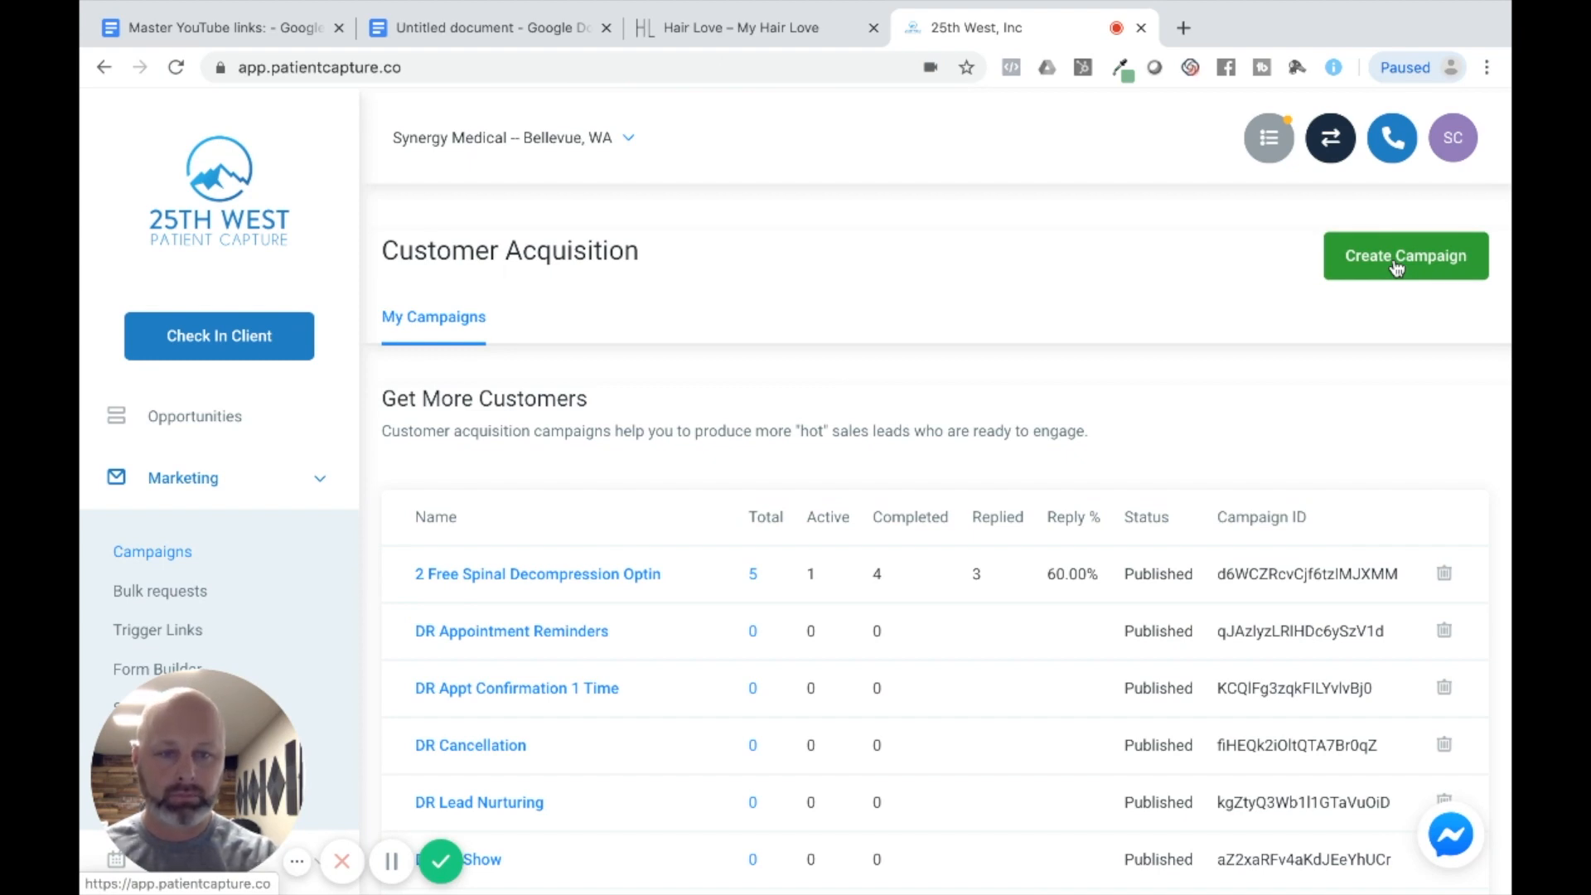
- Create a campaign and rename the default 'Campaign 23' to 'Stem Cell Reactivation'
left_click(1405, 255)
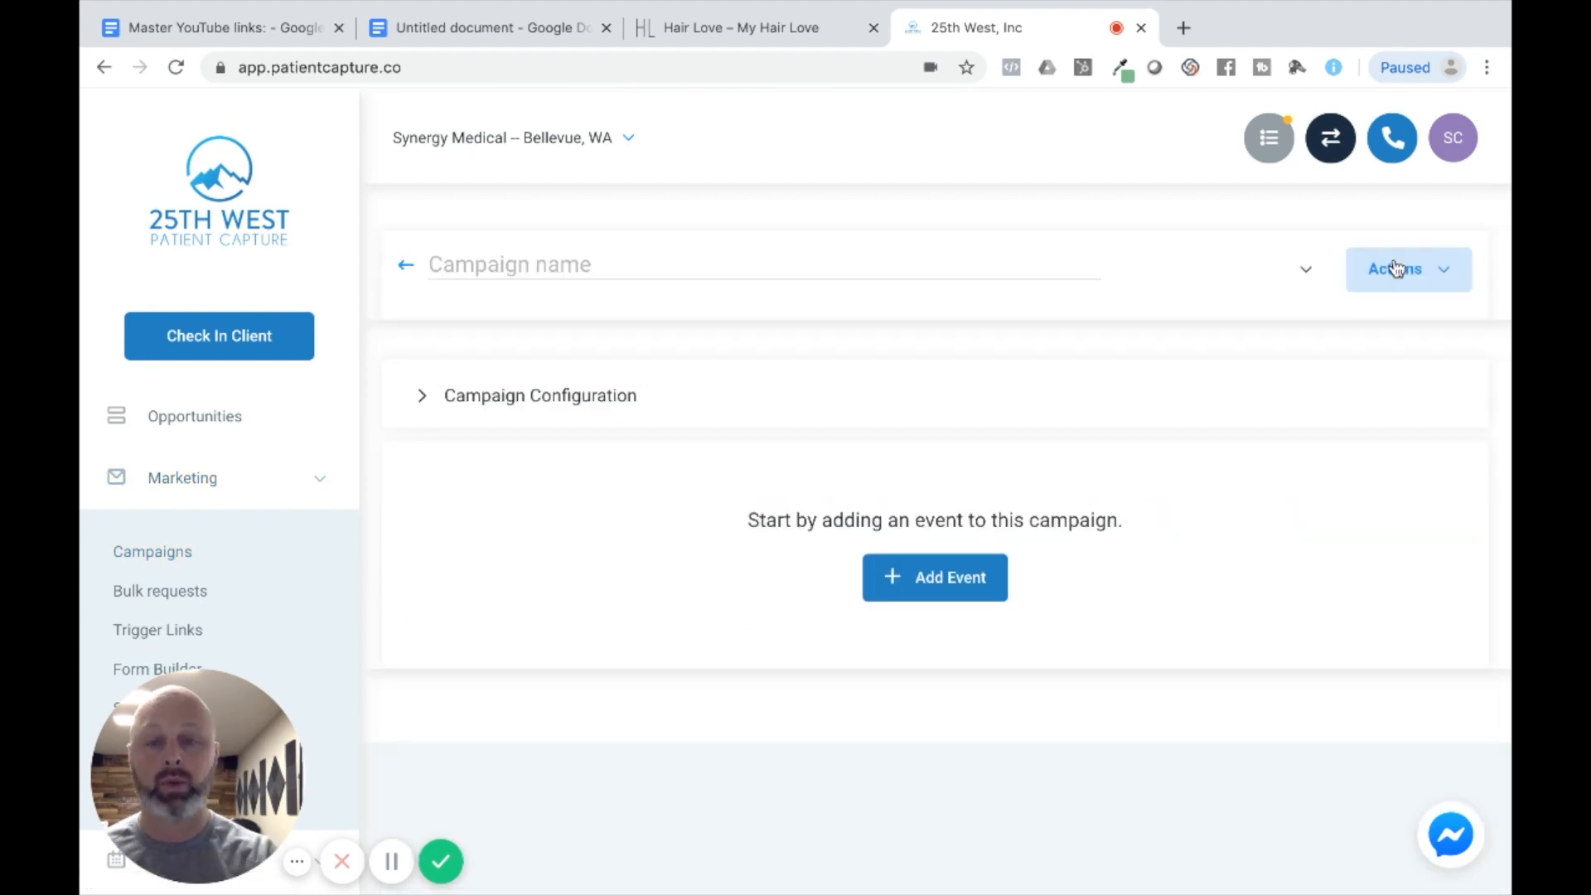
type("Campaign 23")
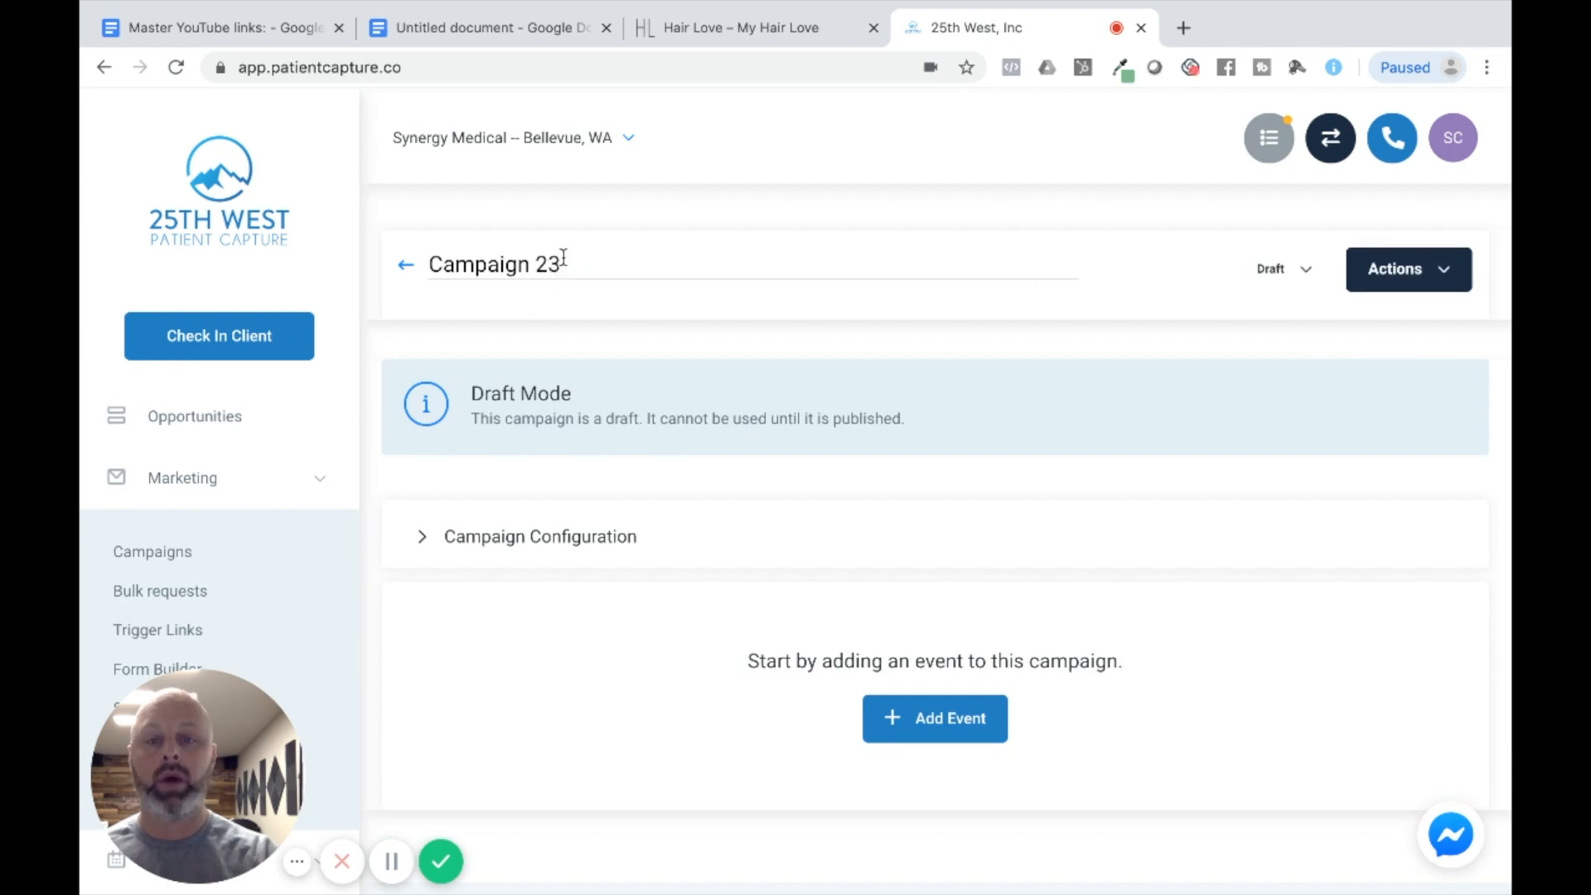
double_click(494, 265)
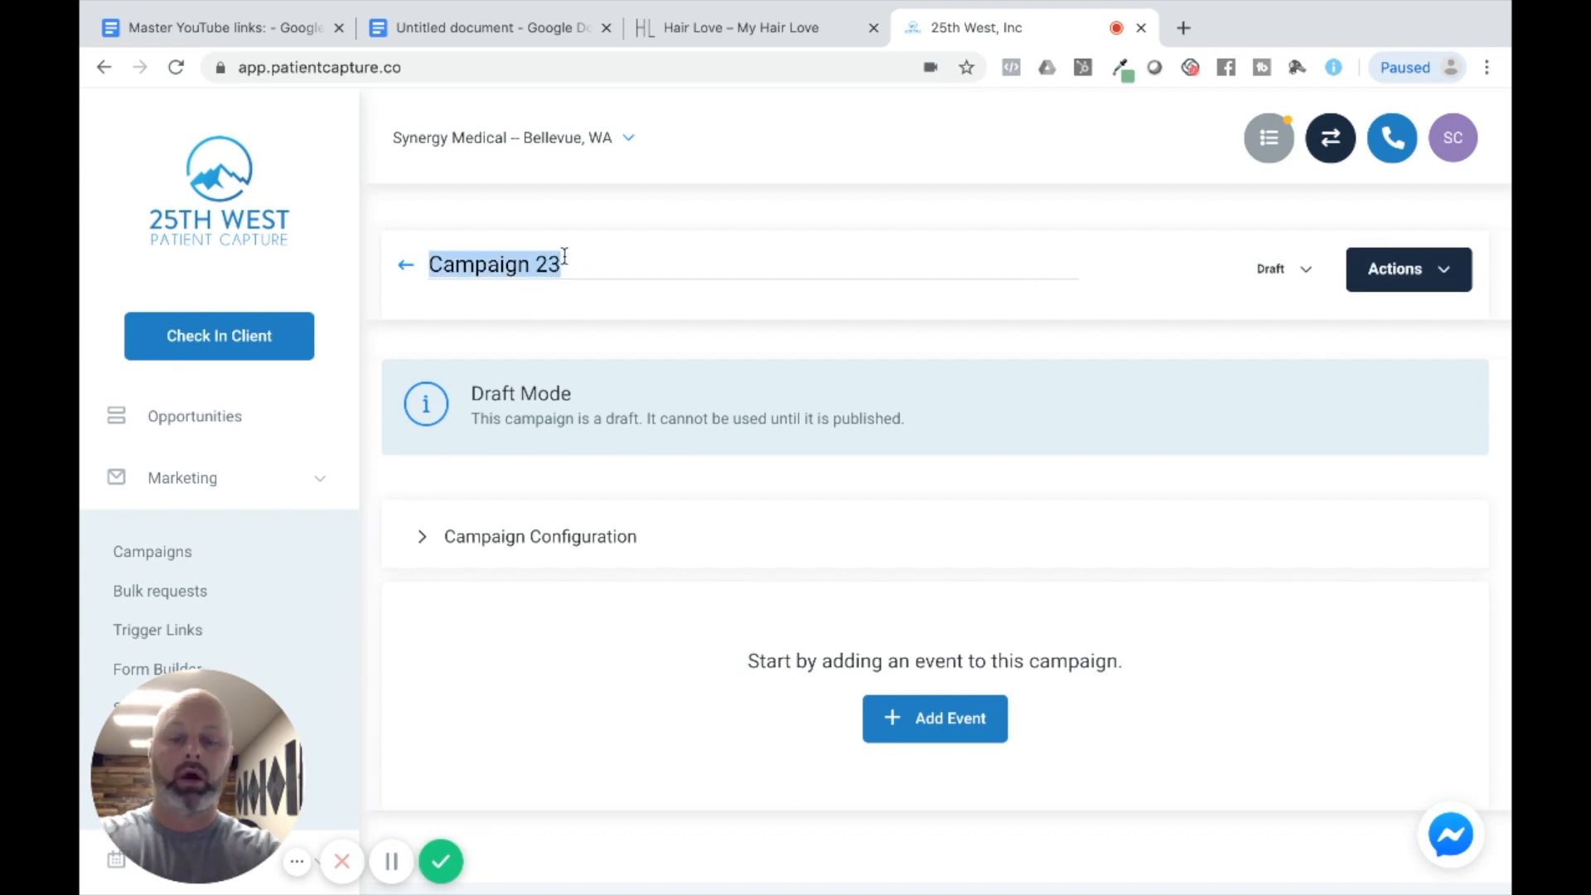
type("Stem")
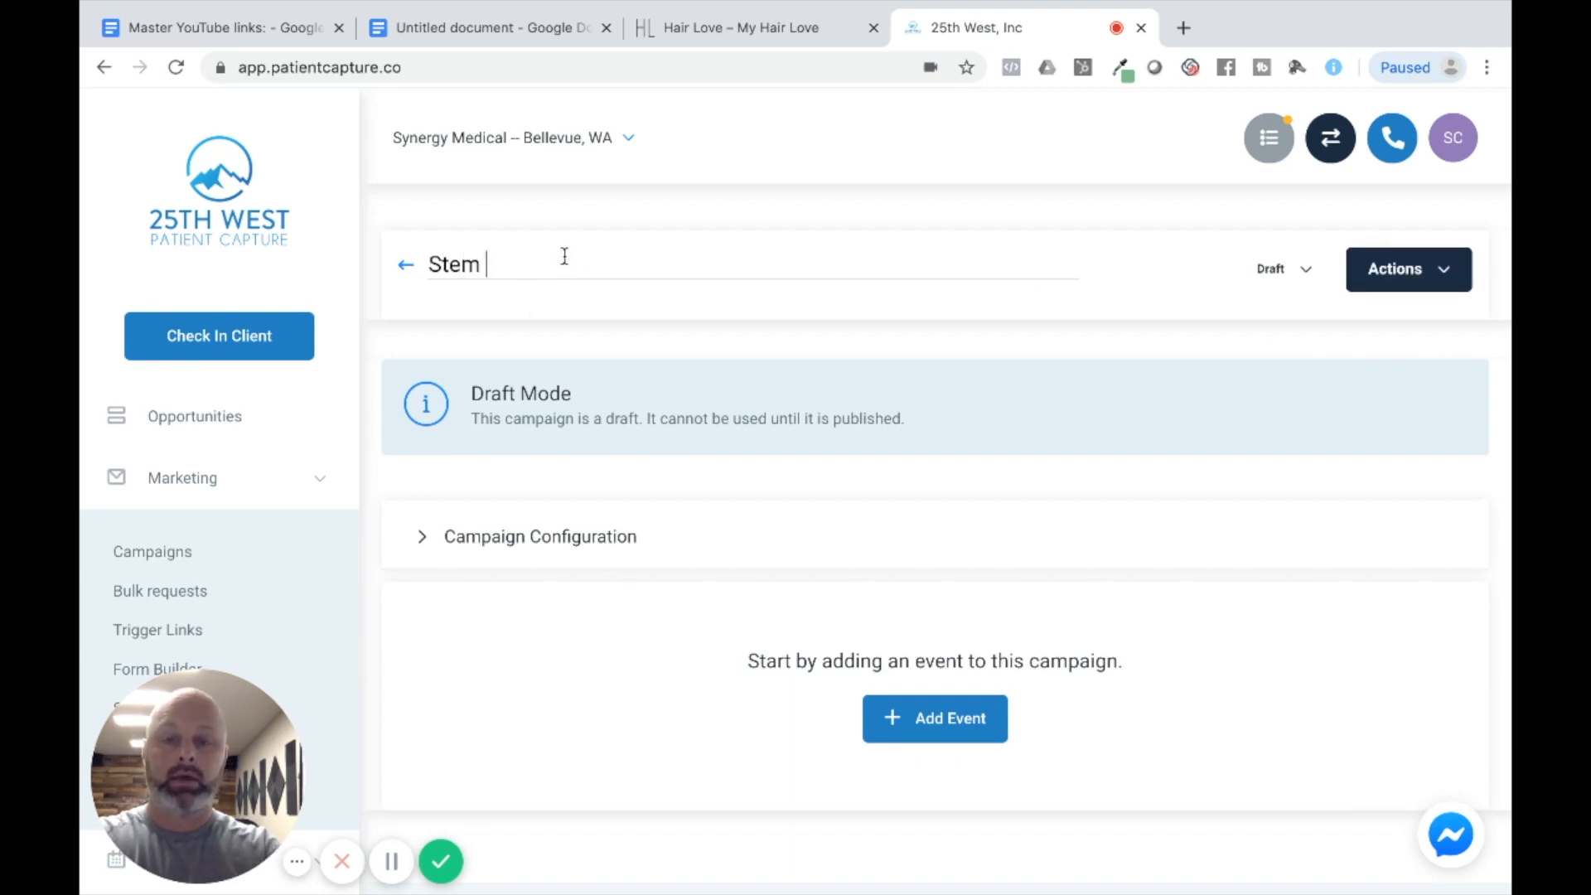
type("Cell Reacti")
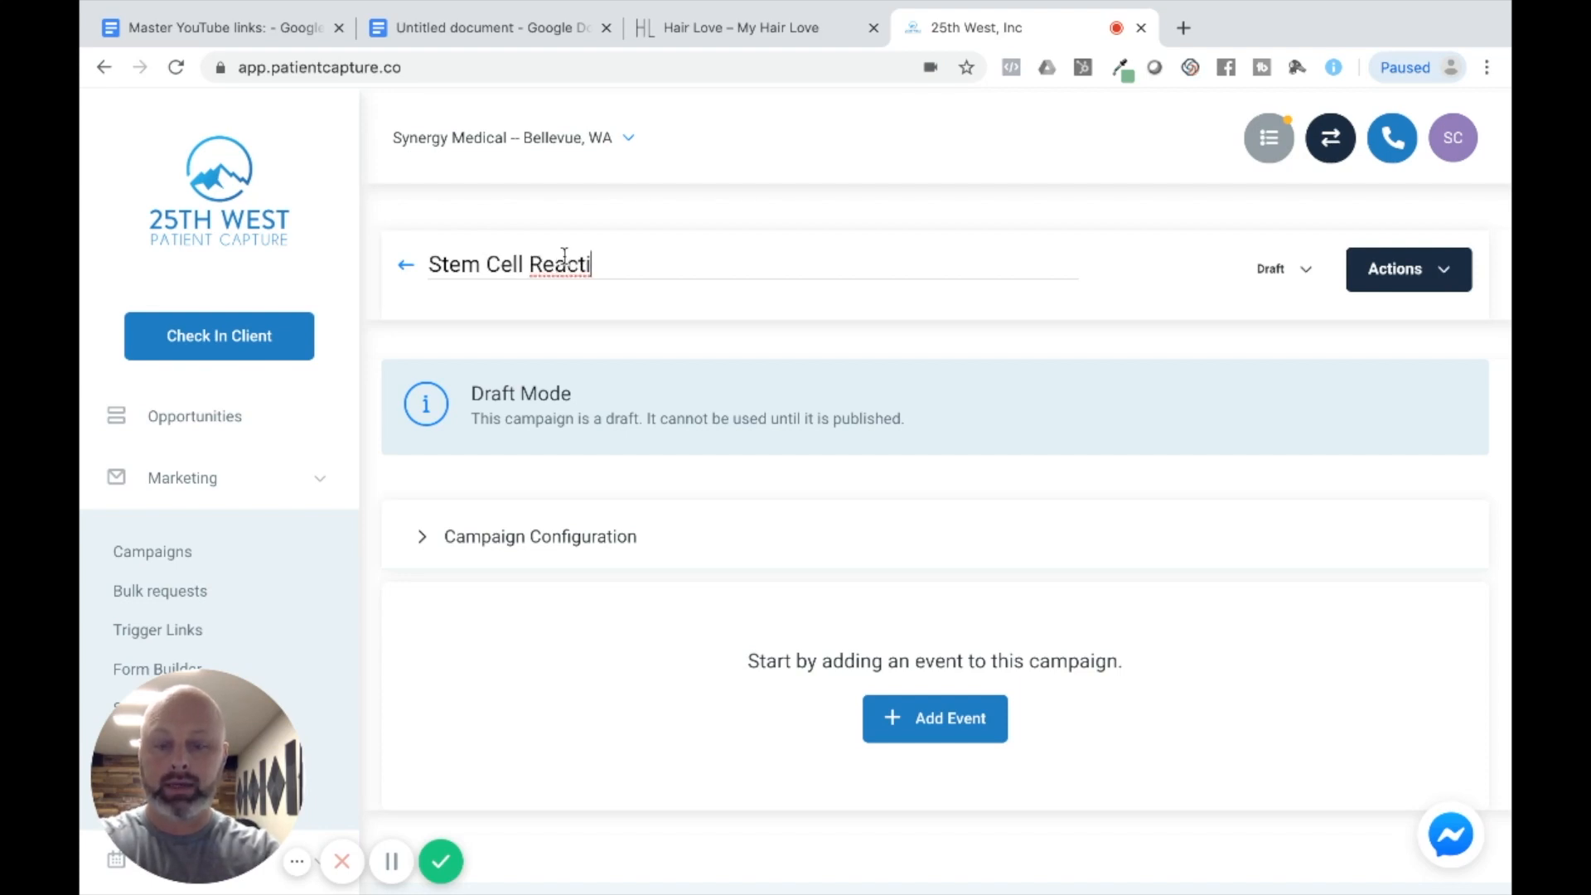
type("vation")
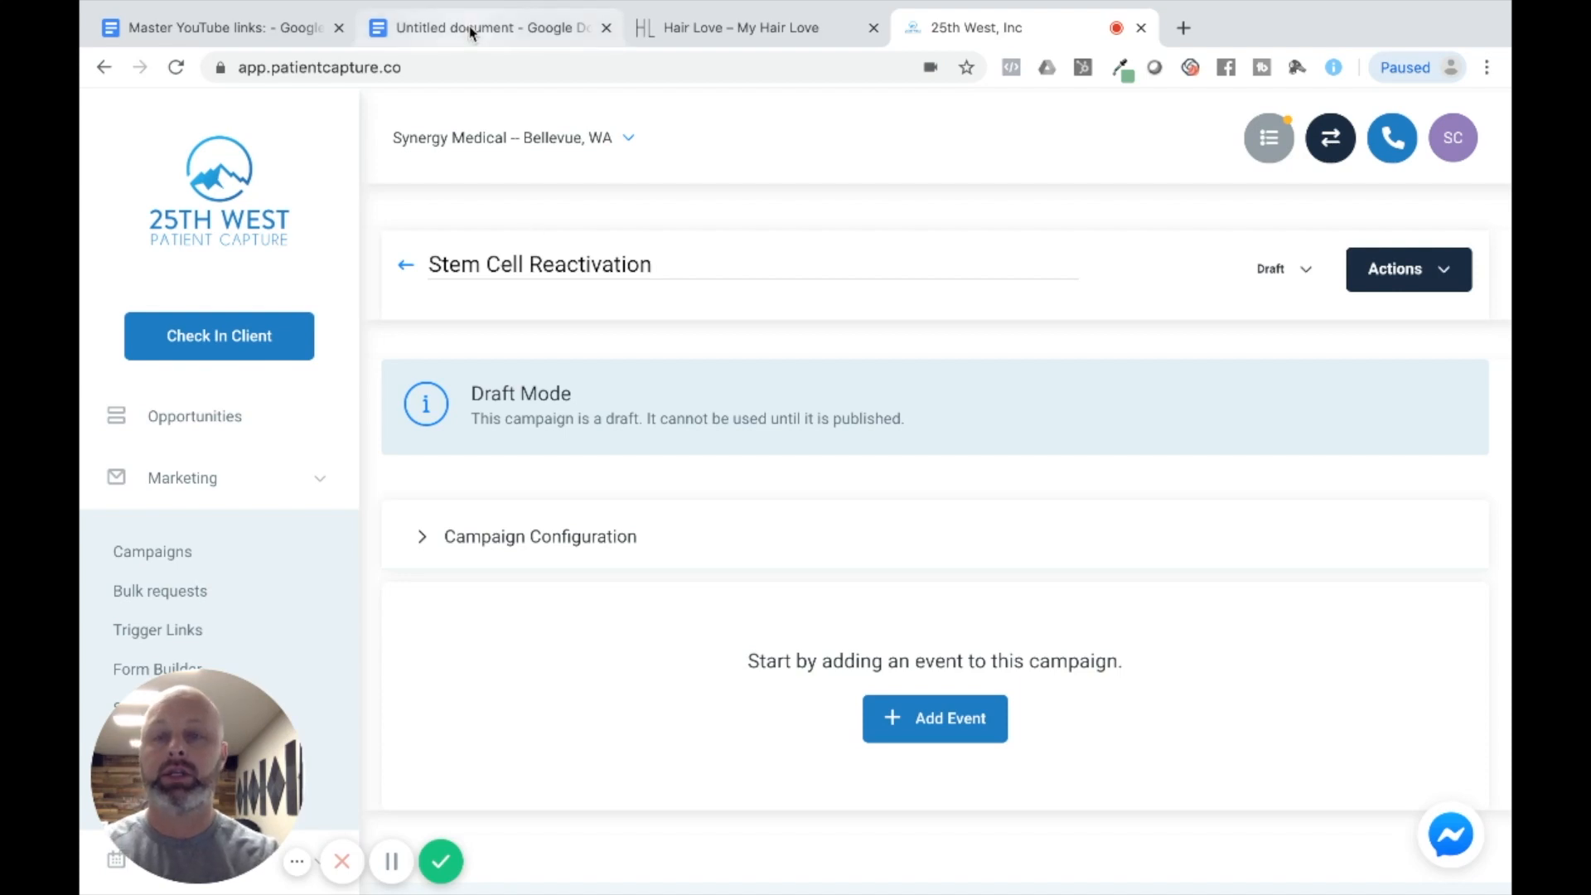
- Switch to the Untitled document and copy the Stem Cell Therapy holiday offer email text
left_click(487, 28)
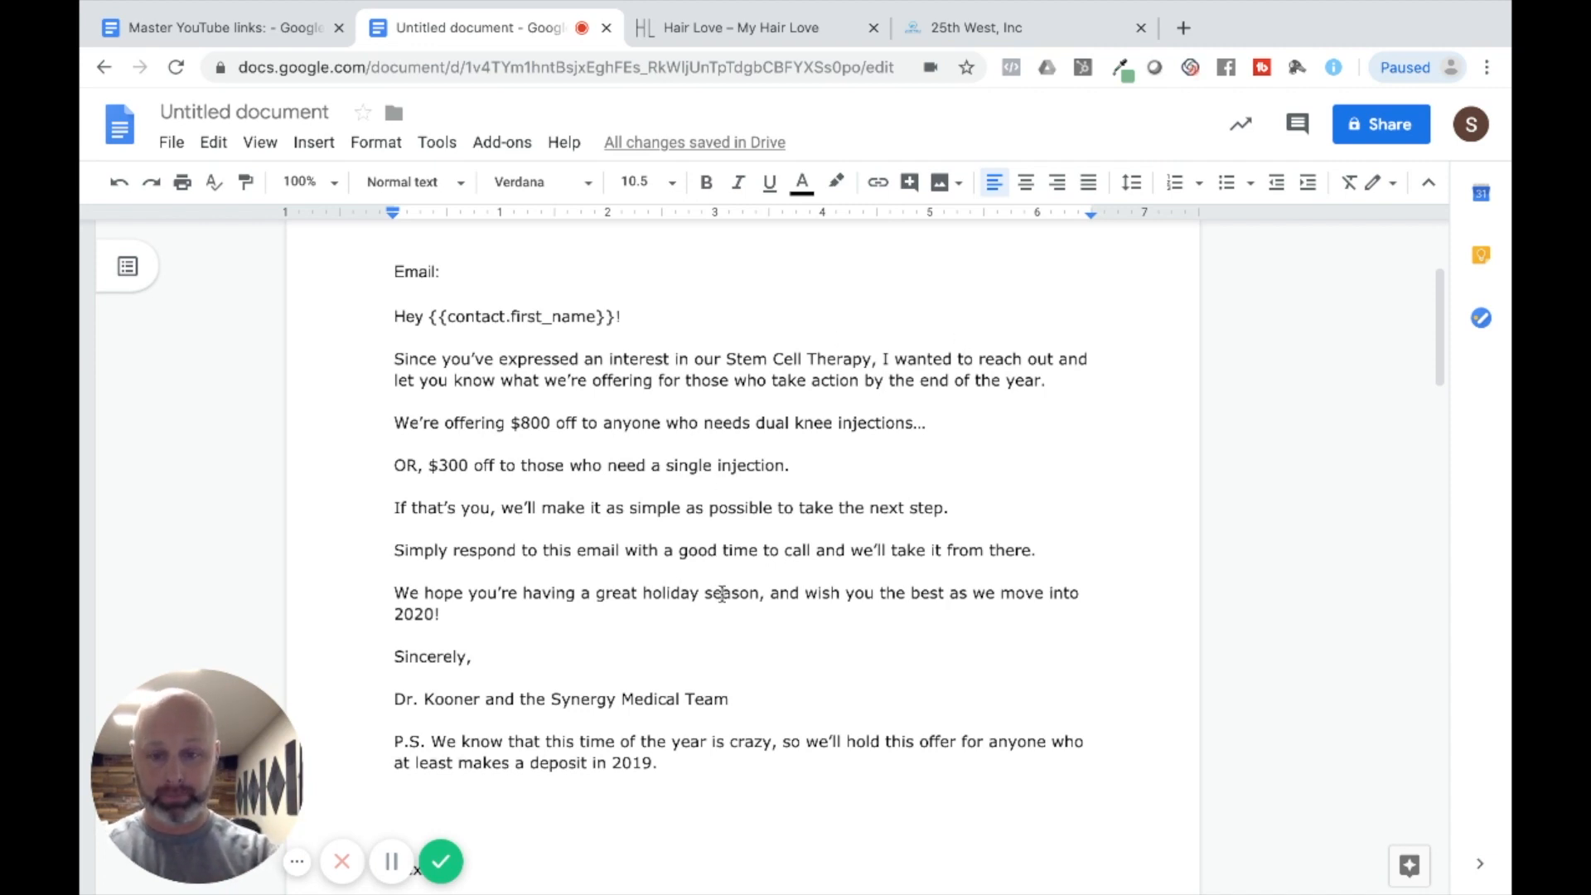
scroll("down", 3)
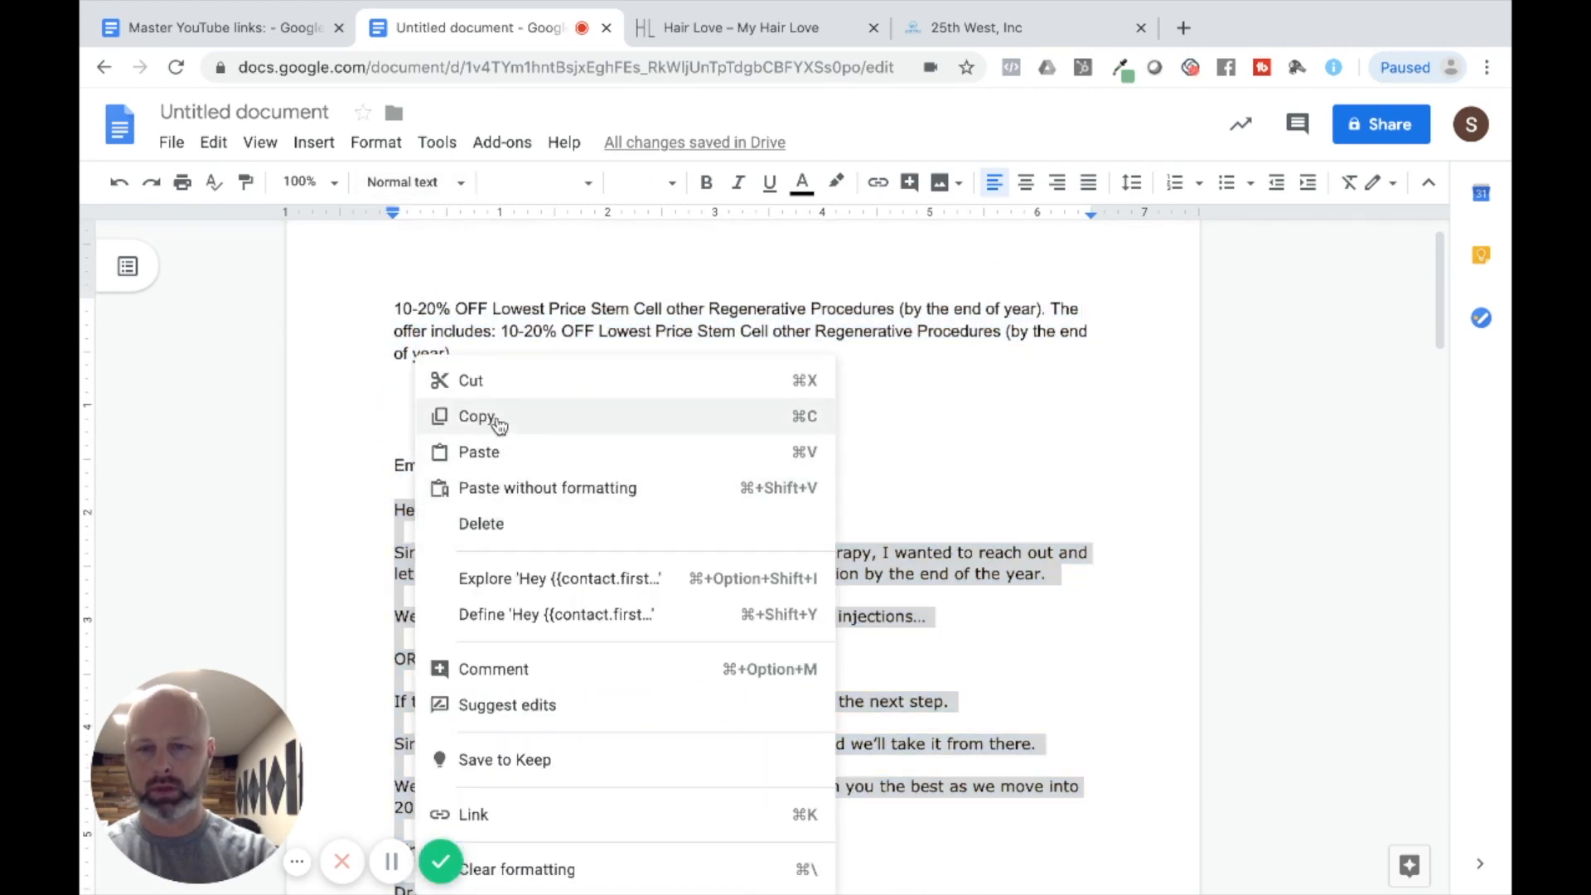
- Add an Email event to the campaign and paste the holiday offer into its body
left_click(1024, 28)
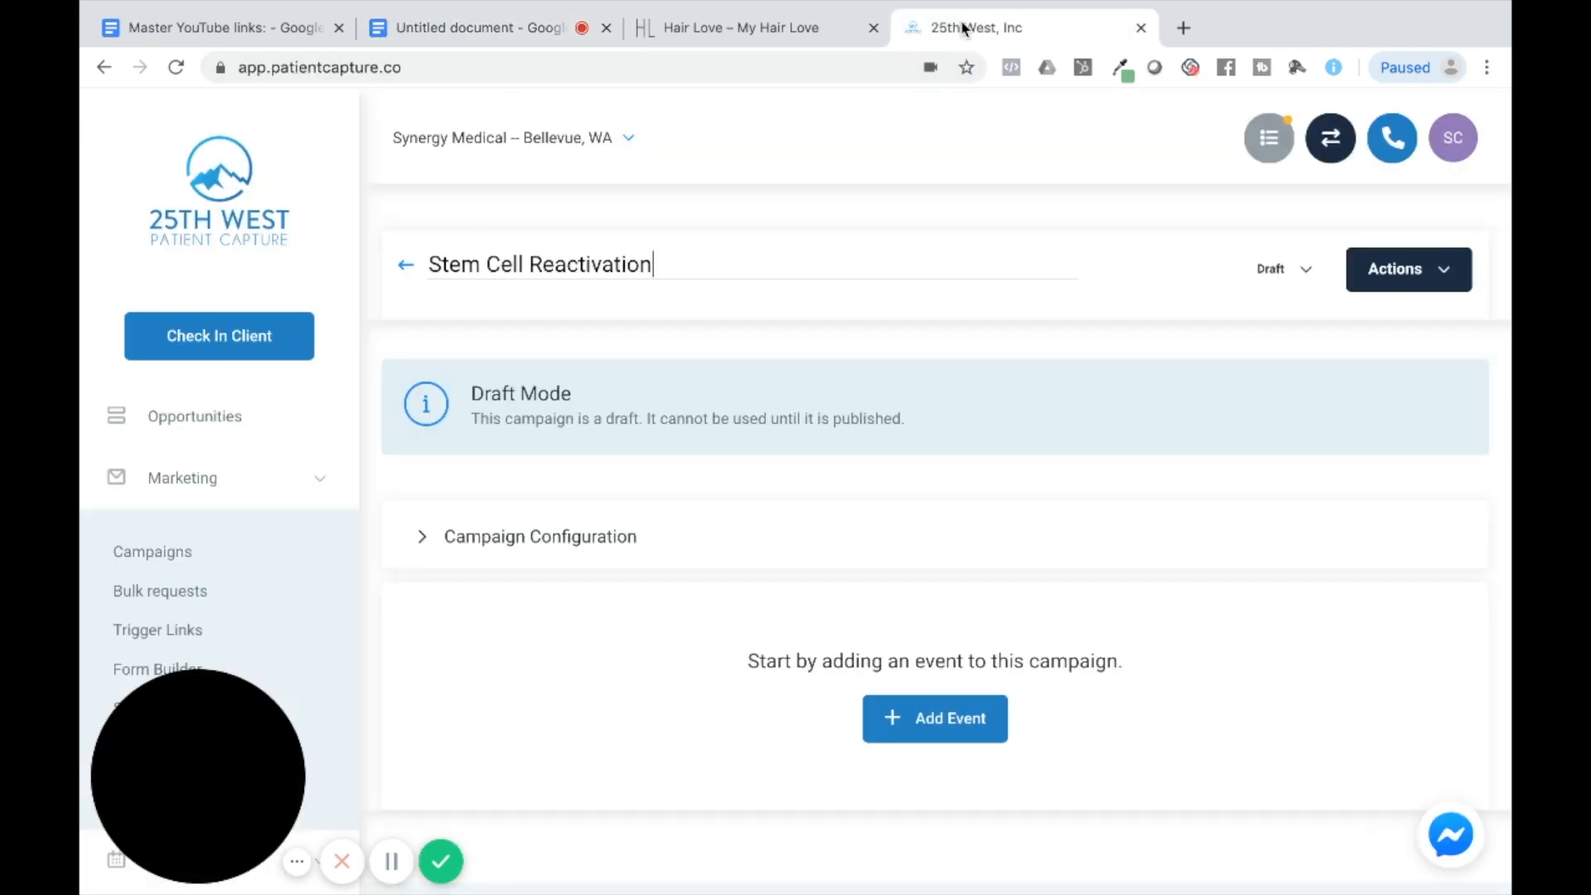
left_click(933, 718)
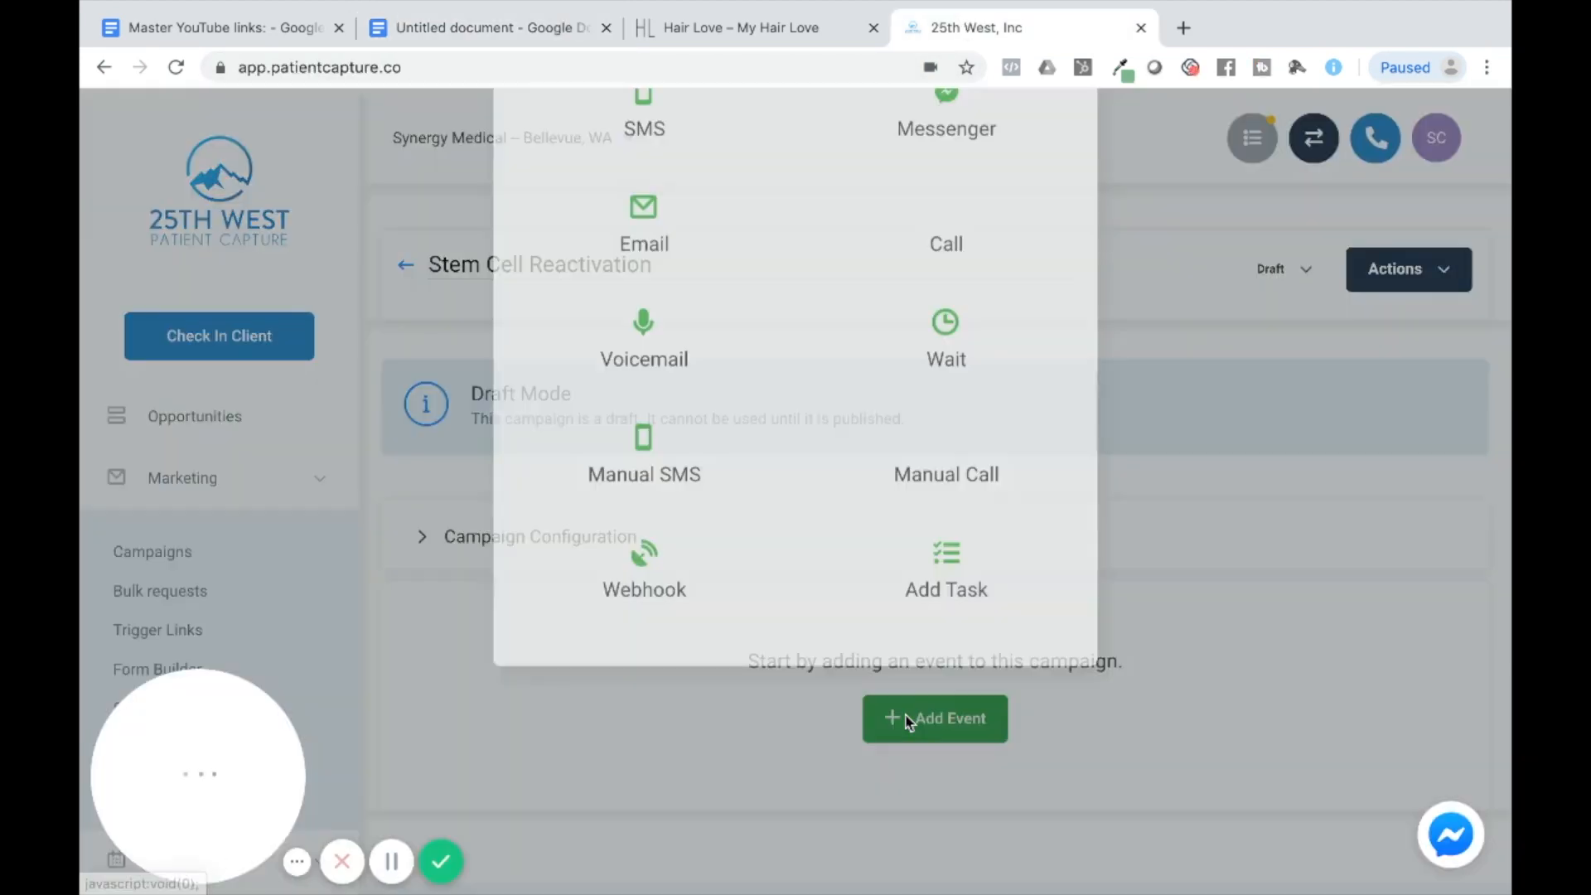
left_click(933, 718)
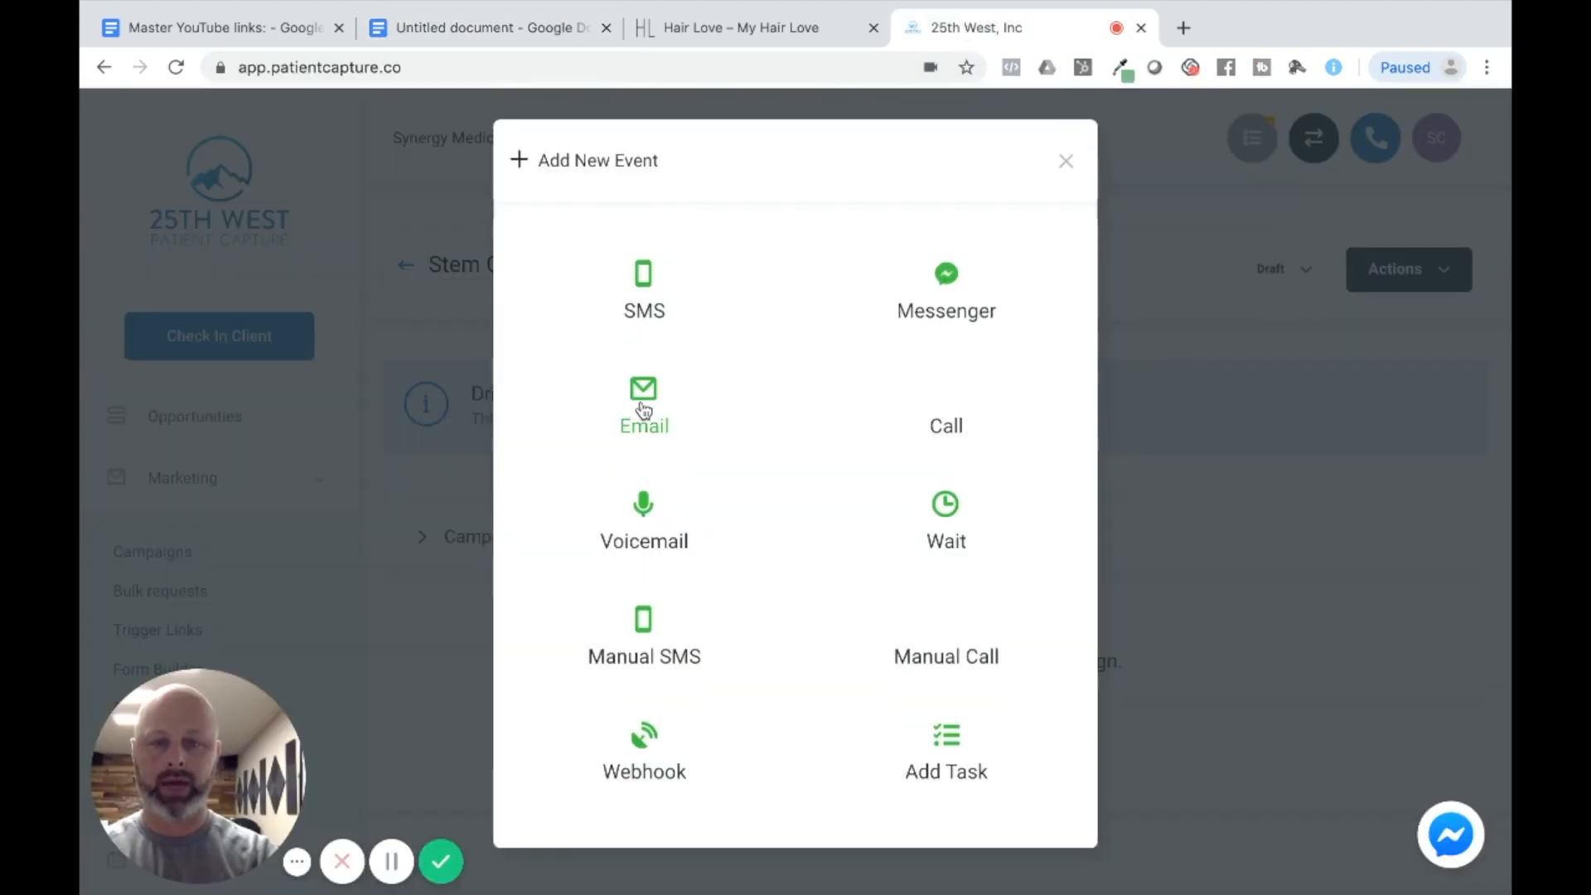
left_click(643, 406)
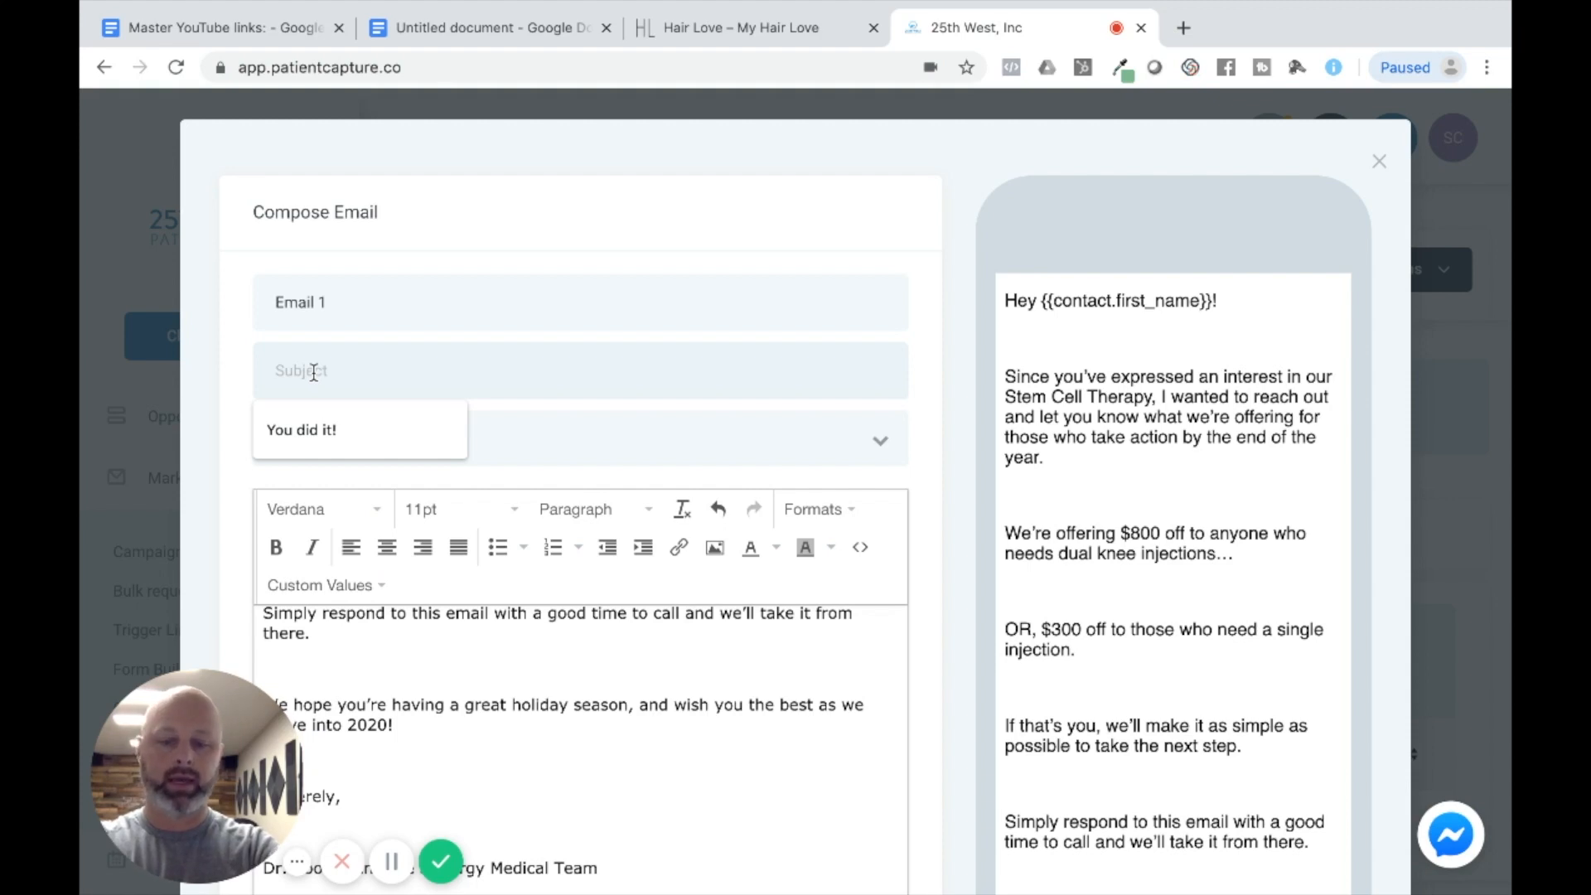
- Set the subject to 'Stem Cell Discount?' and tidy the body of extra blank lines
type("Stem")
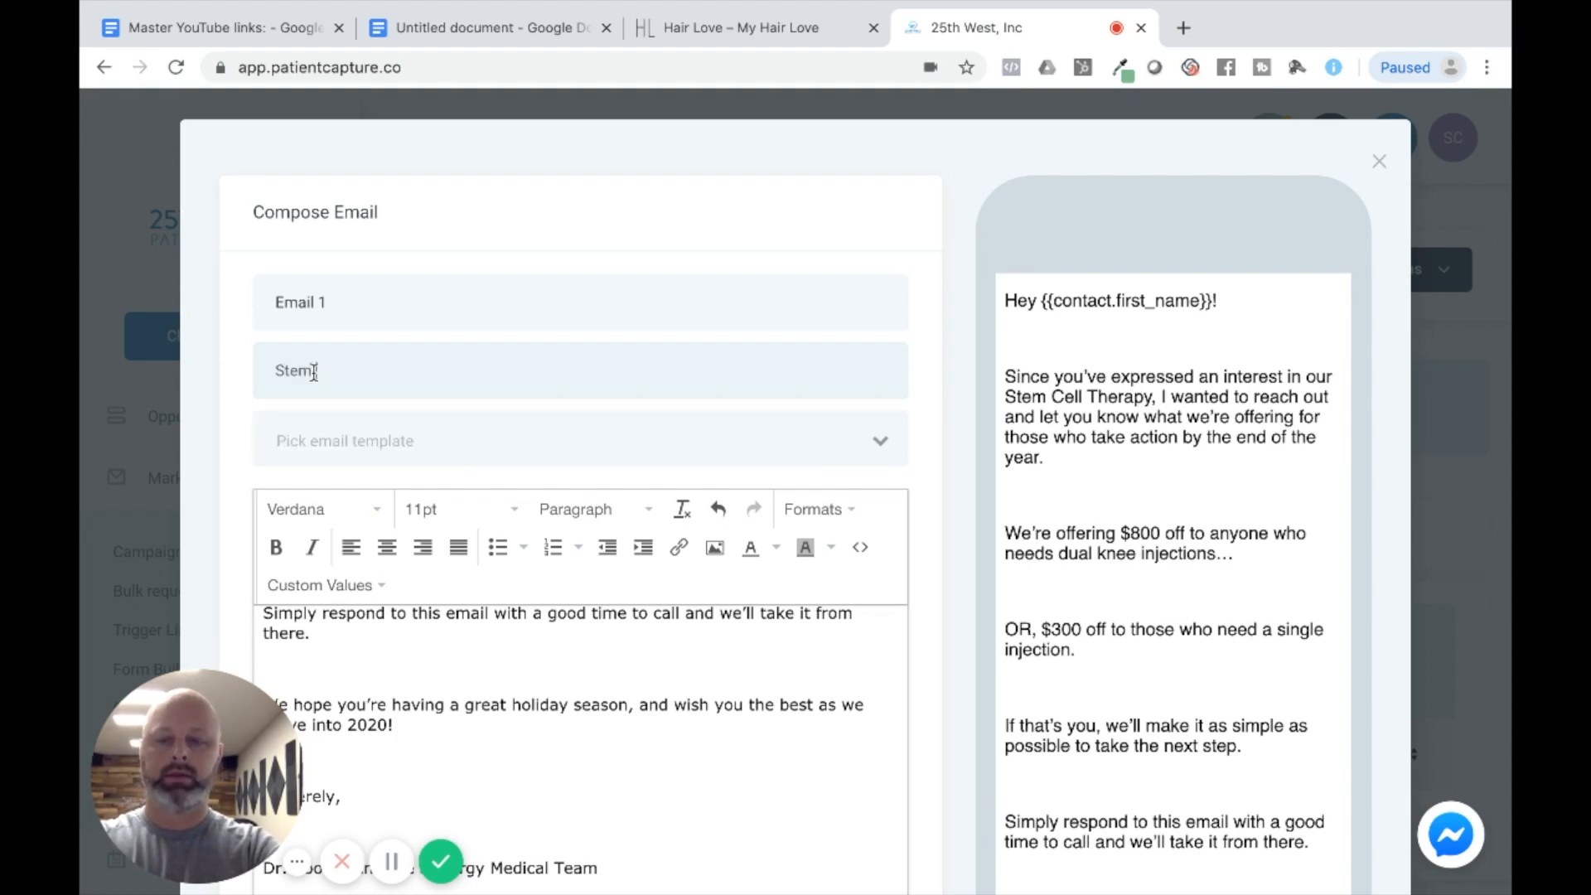
type("Cell")
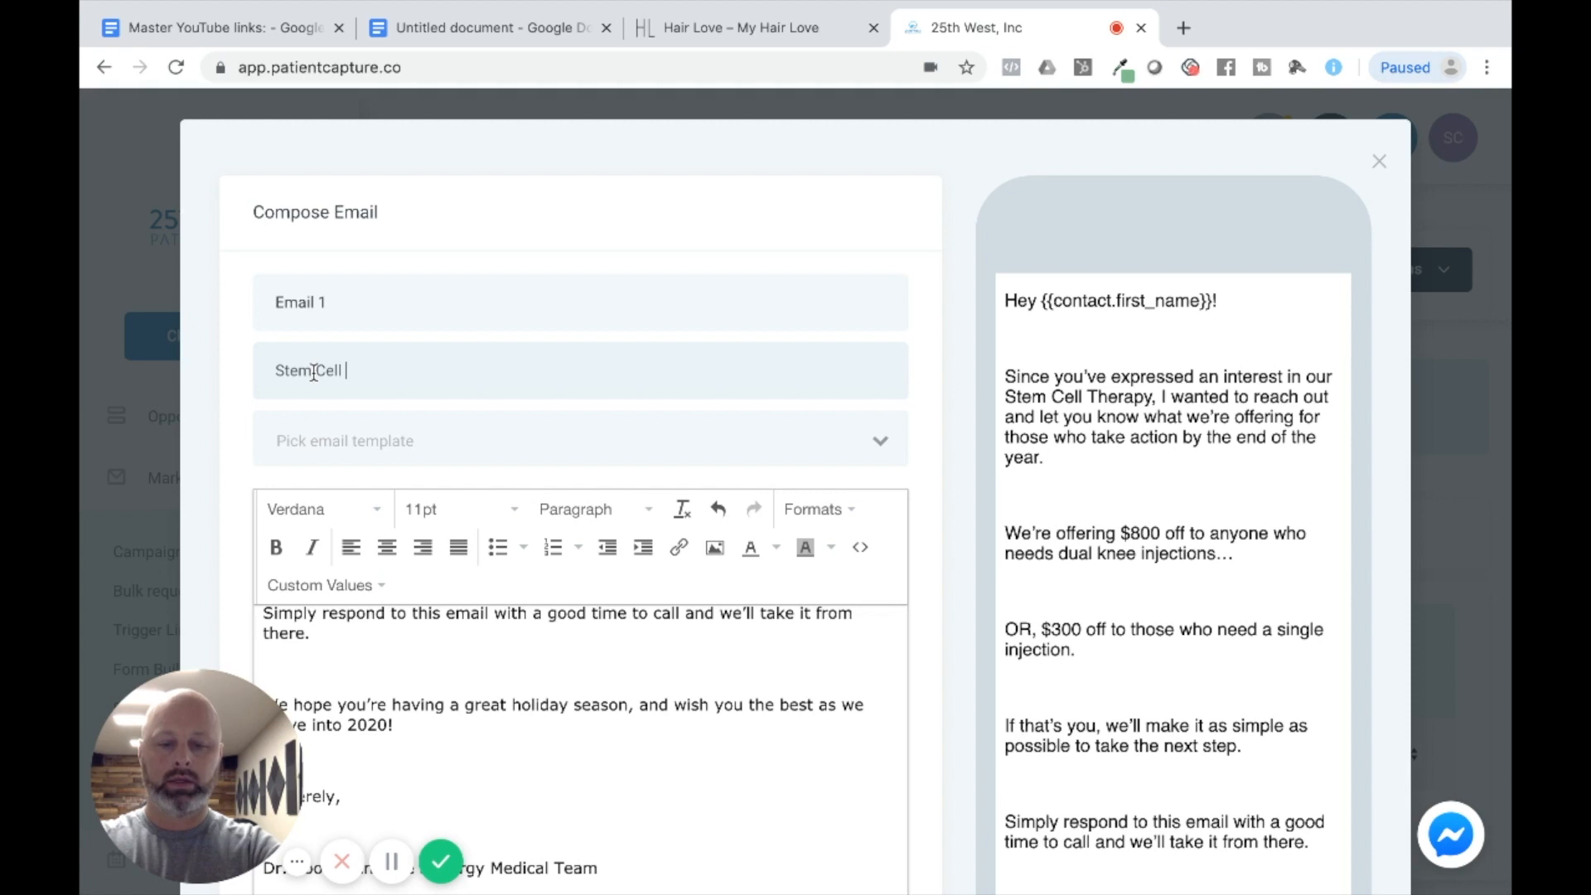
type("Discount?")
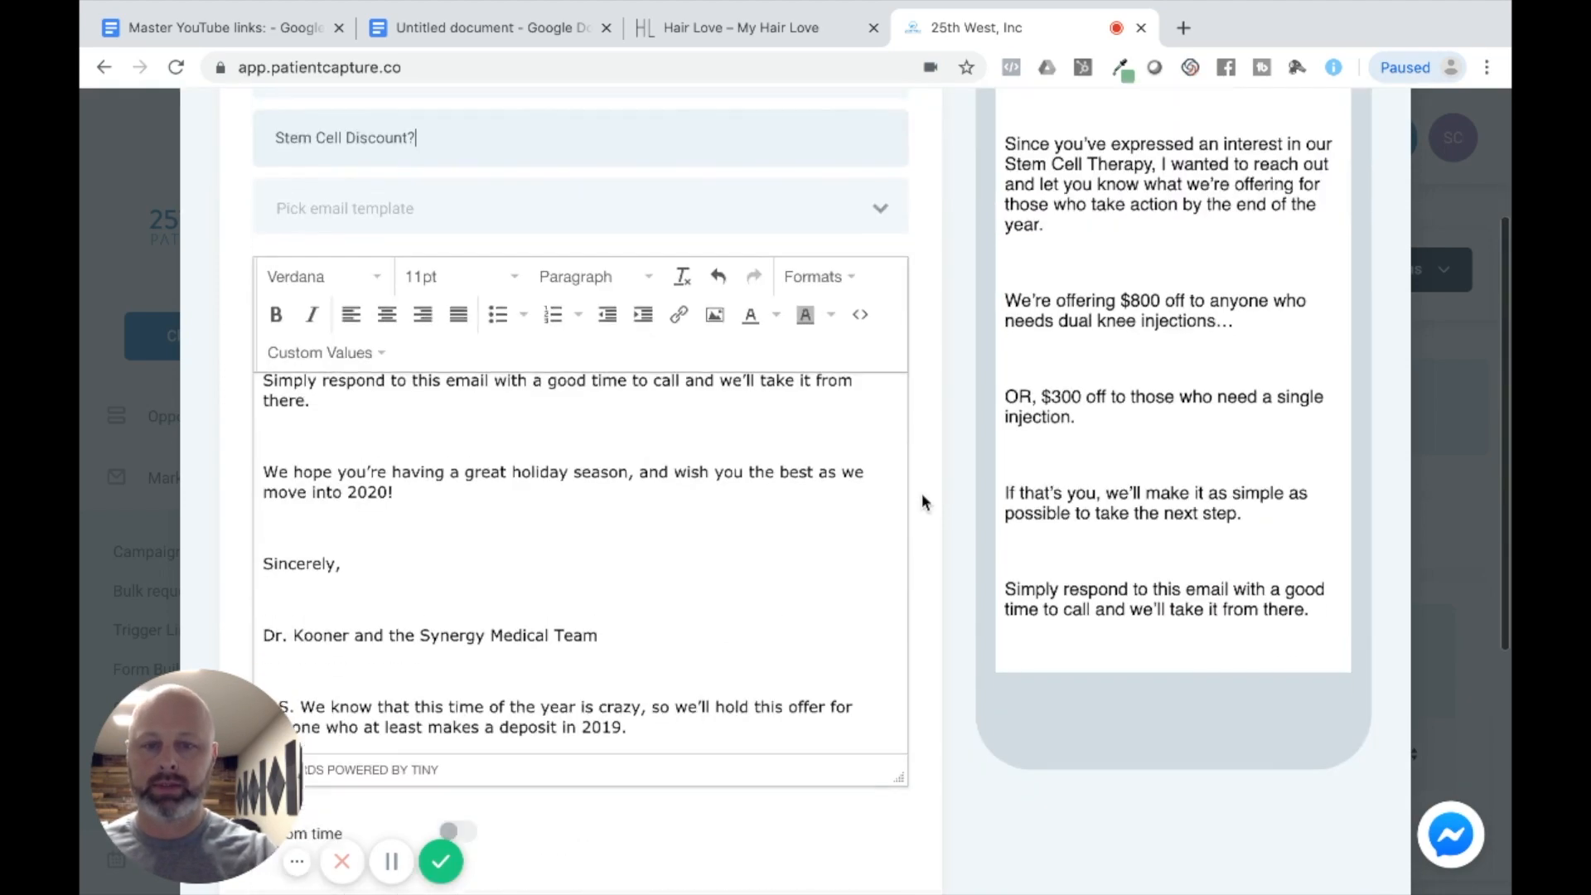
scroll("down", 3)
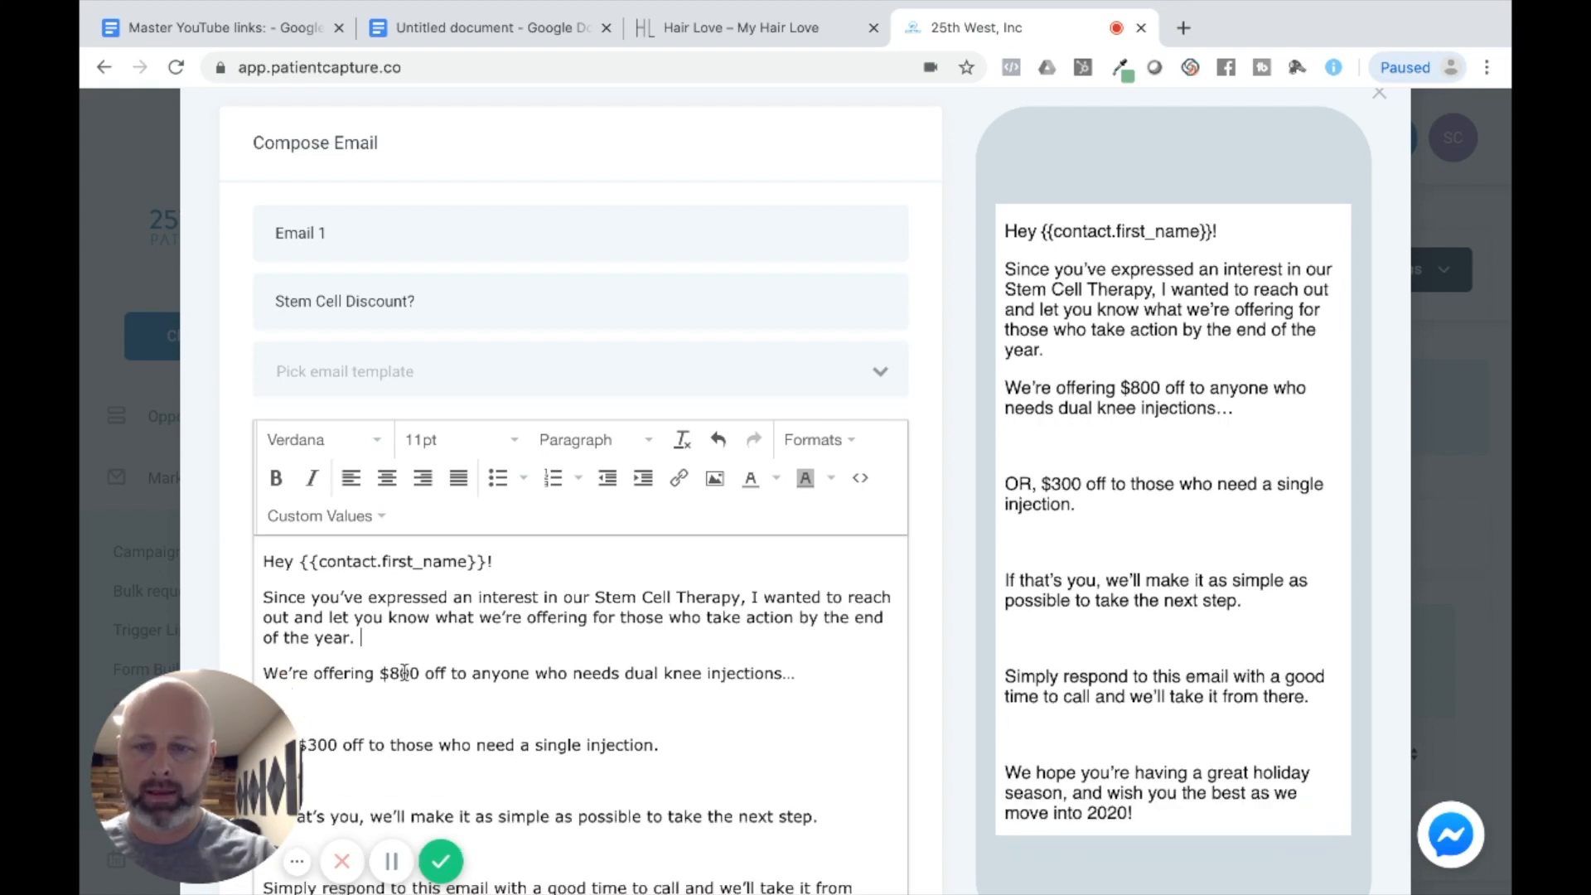
scroll("down", 3)
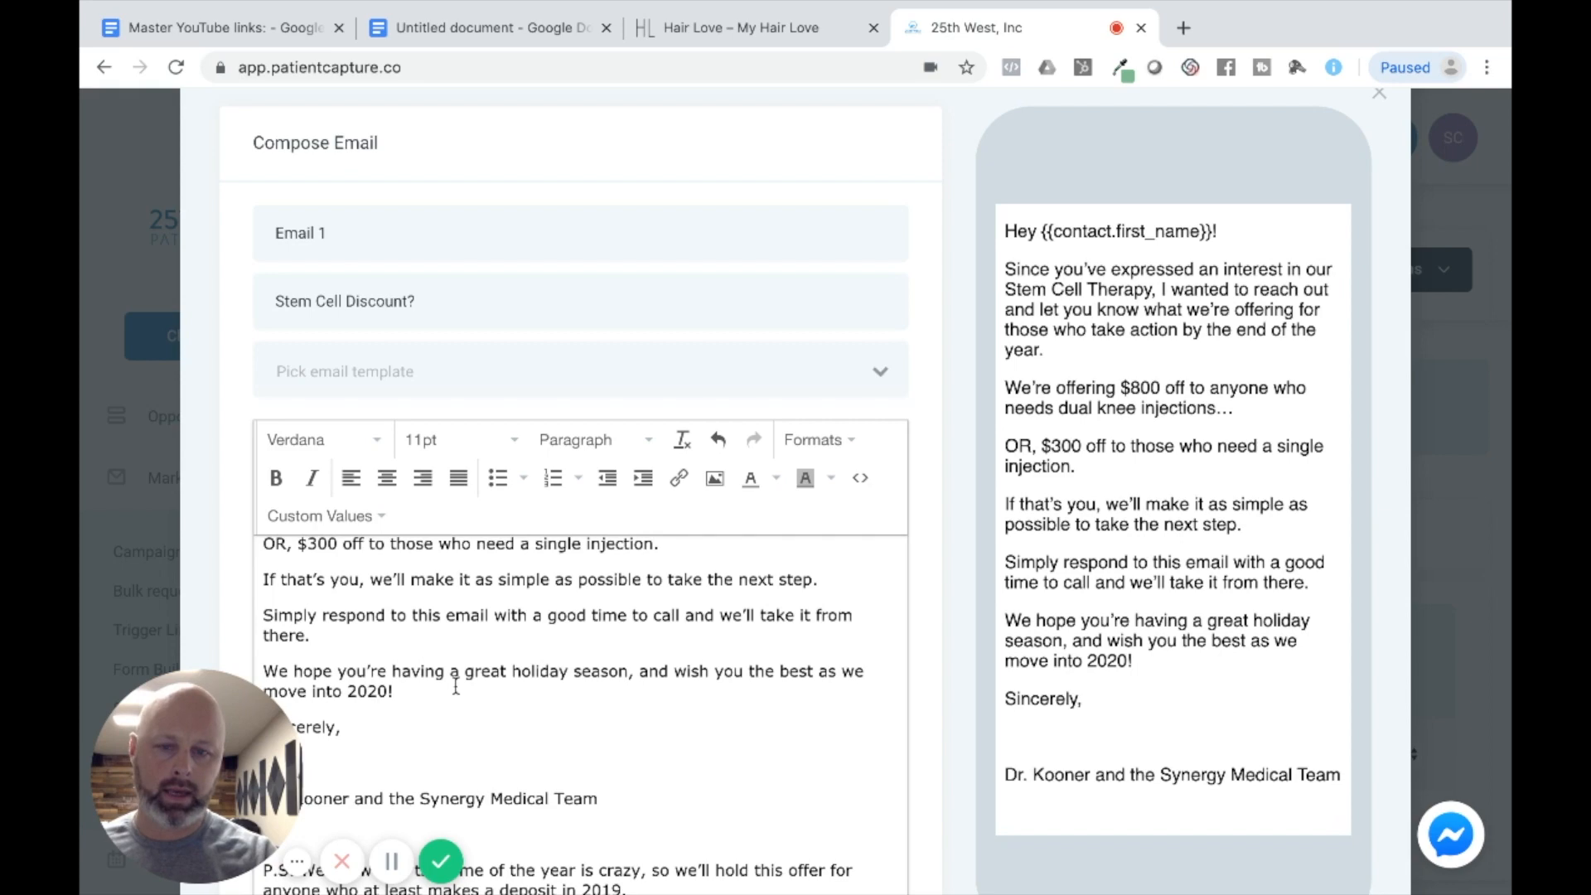
scroll("down", 3)
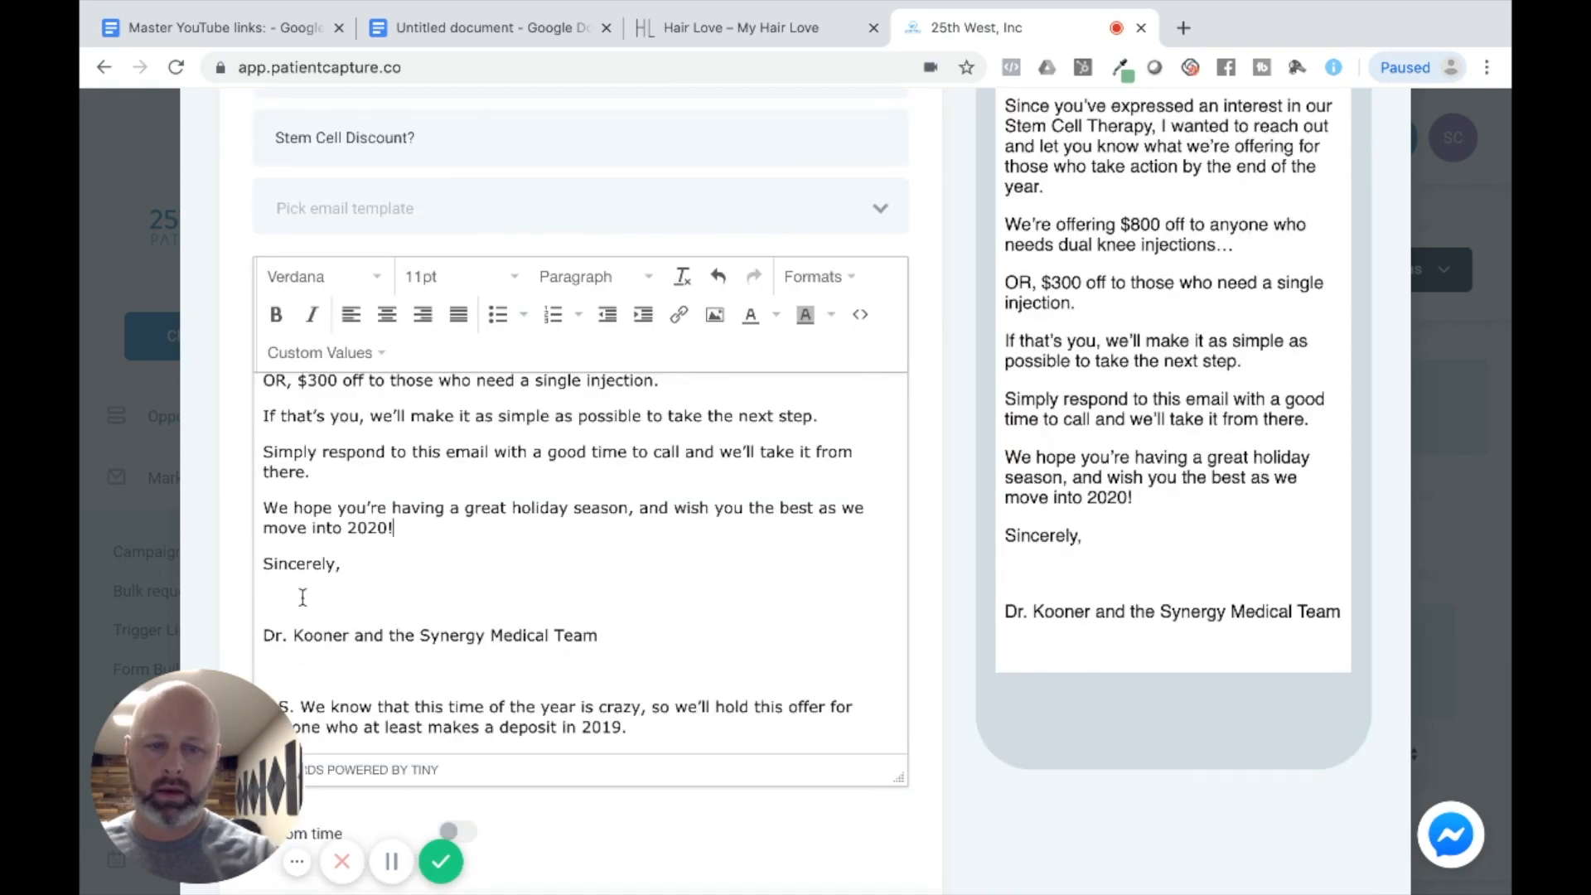
scroll("down", 3)
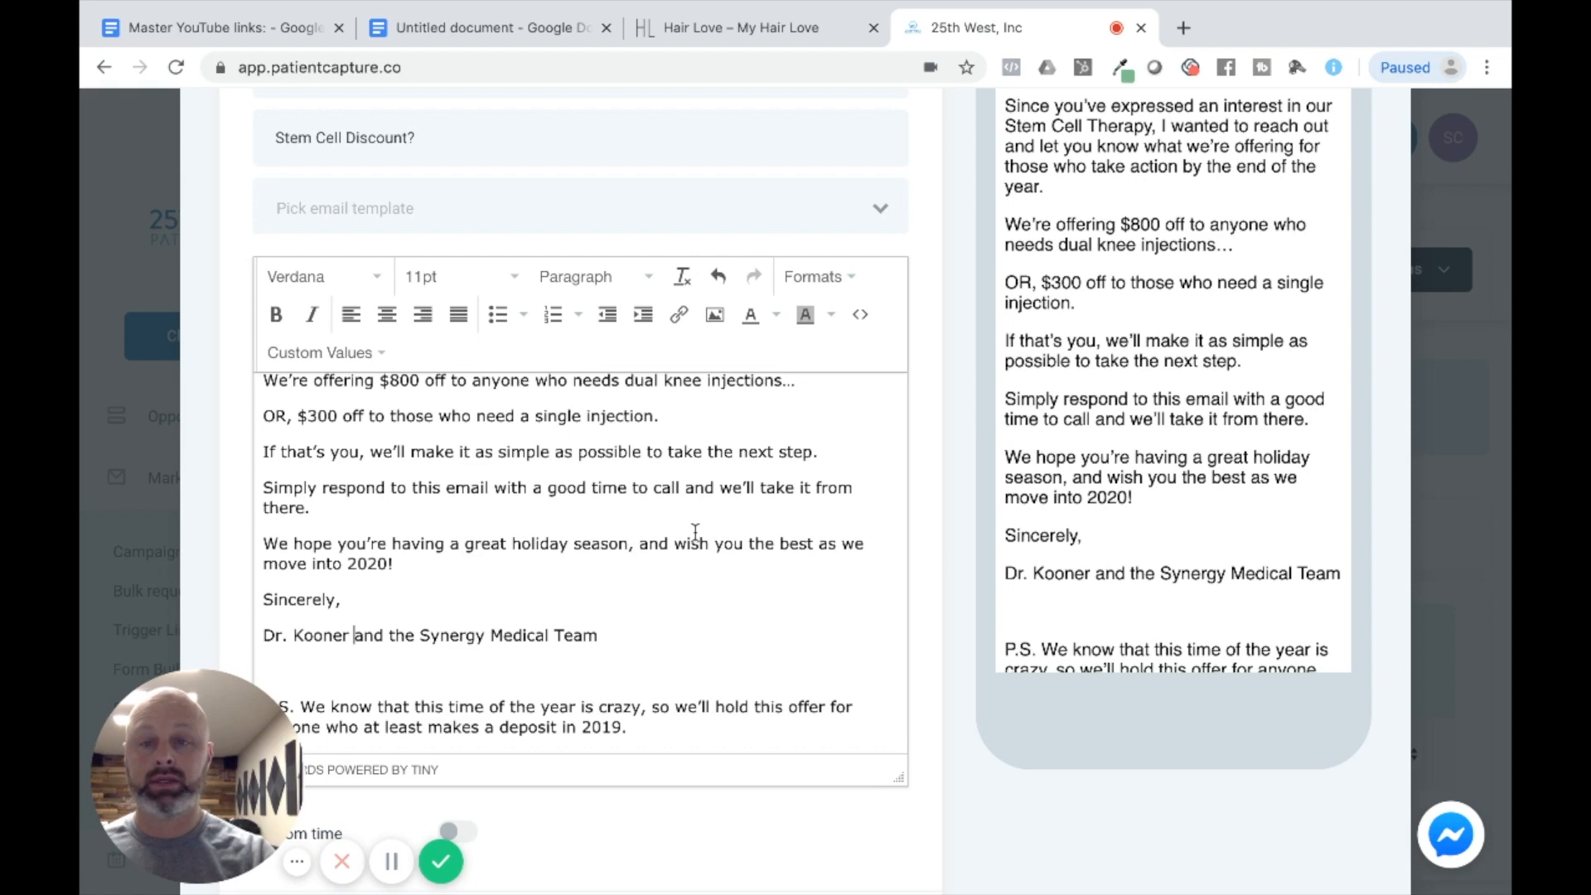
scroll("down", 3)
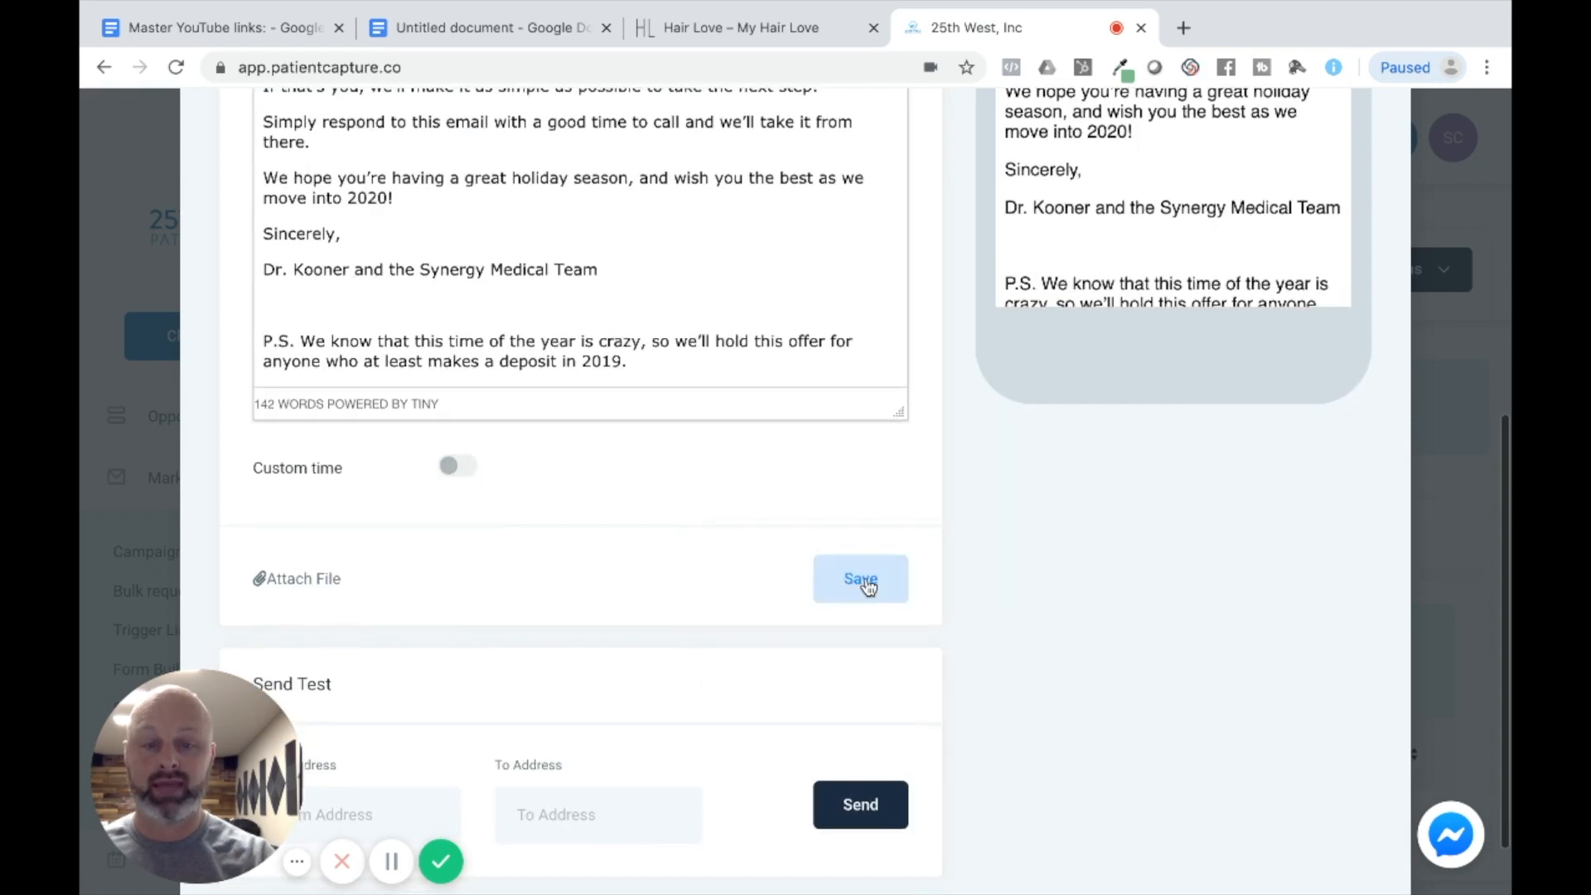
- Save Email 1 to the timeline and add a new SMS event after it
left_click(860, 579)
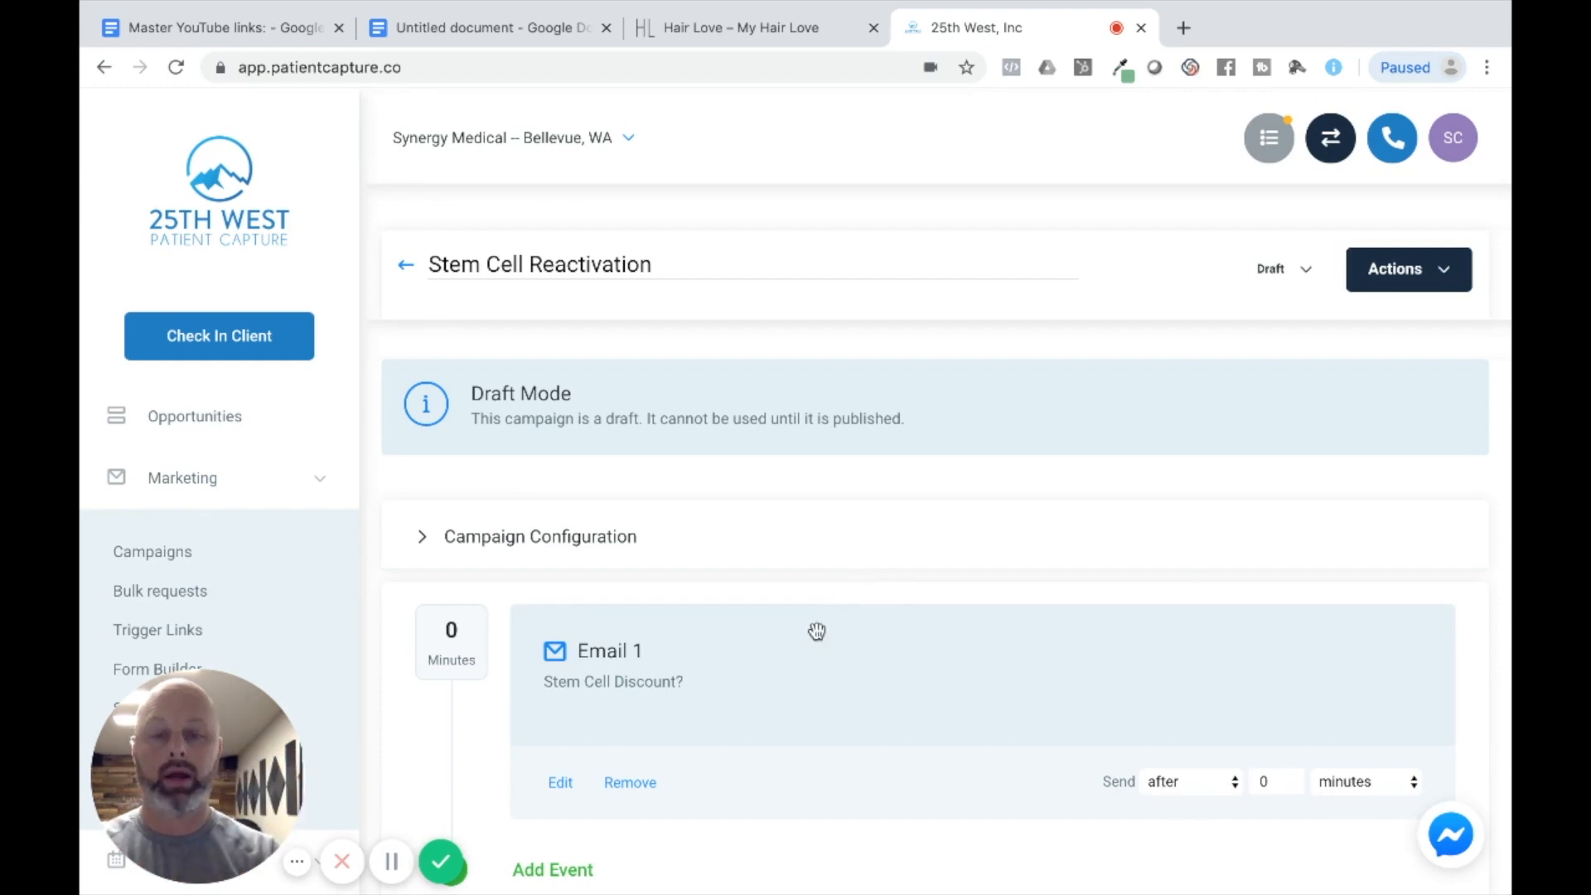
scroll("down", 3)
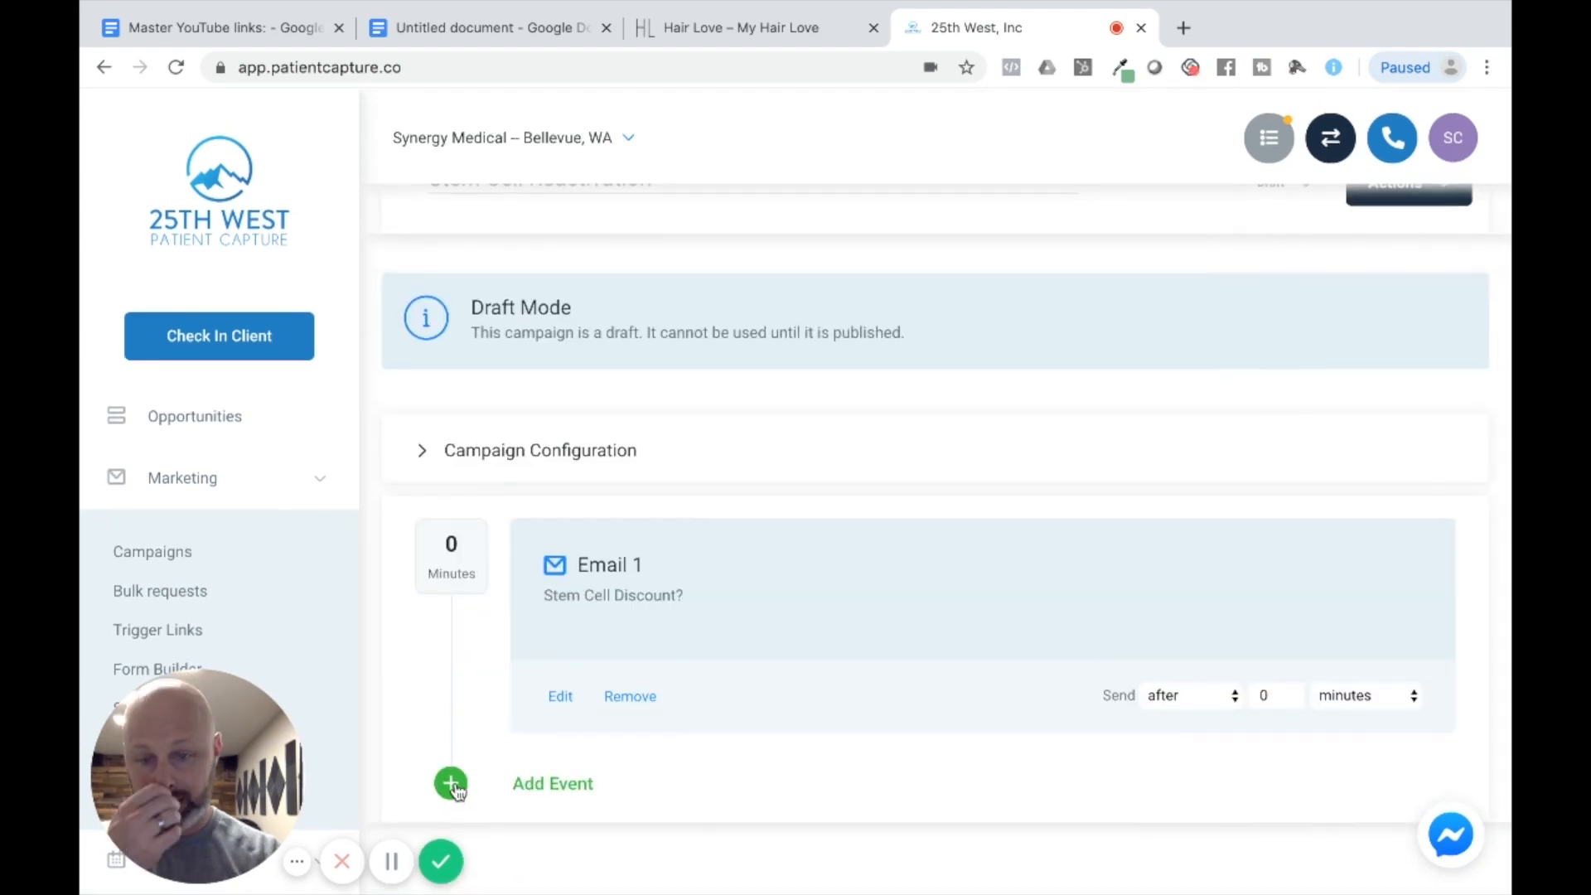
left_click(451, 782)
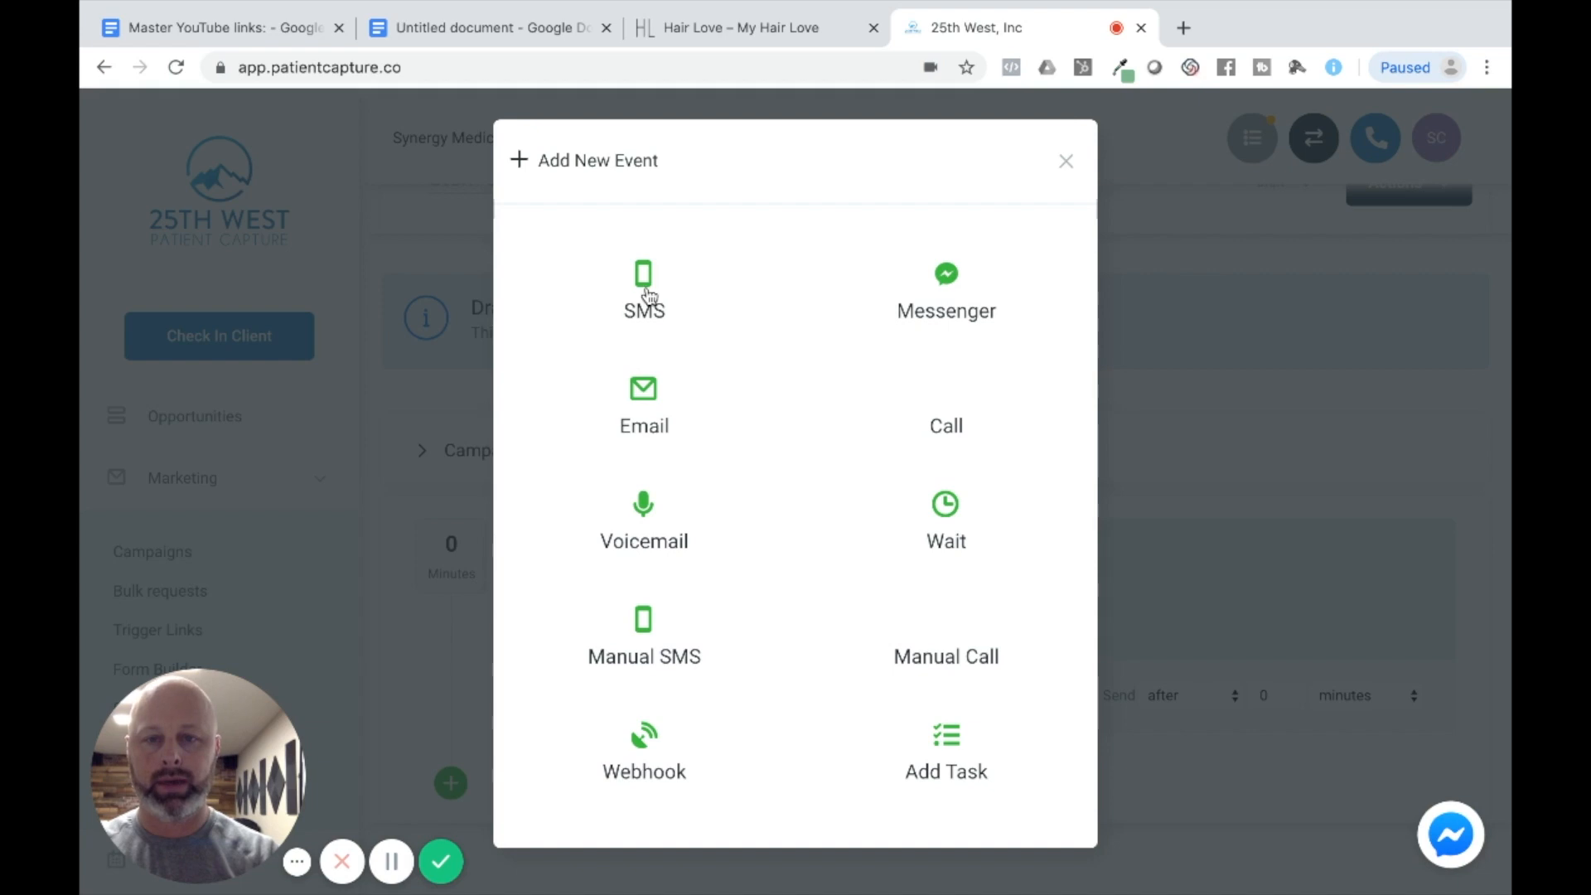
left_click(643, 289)
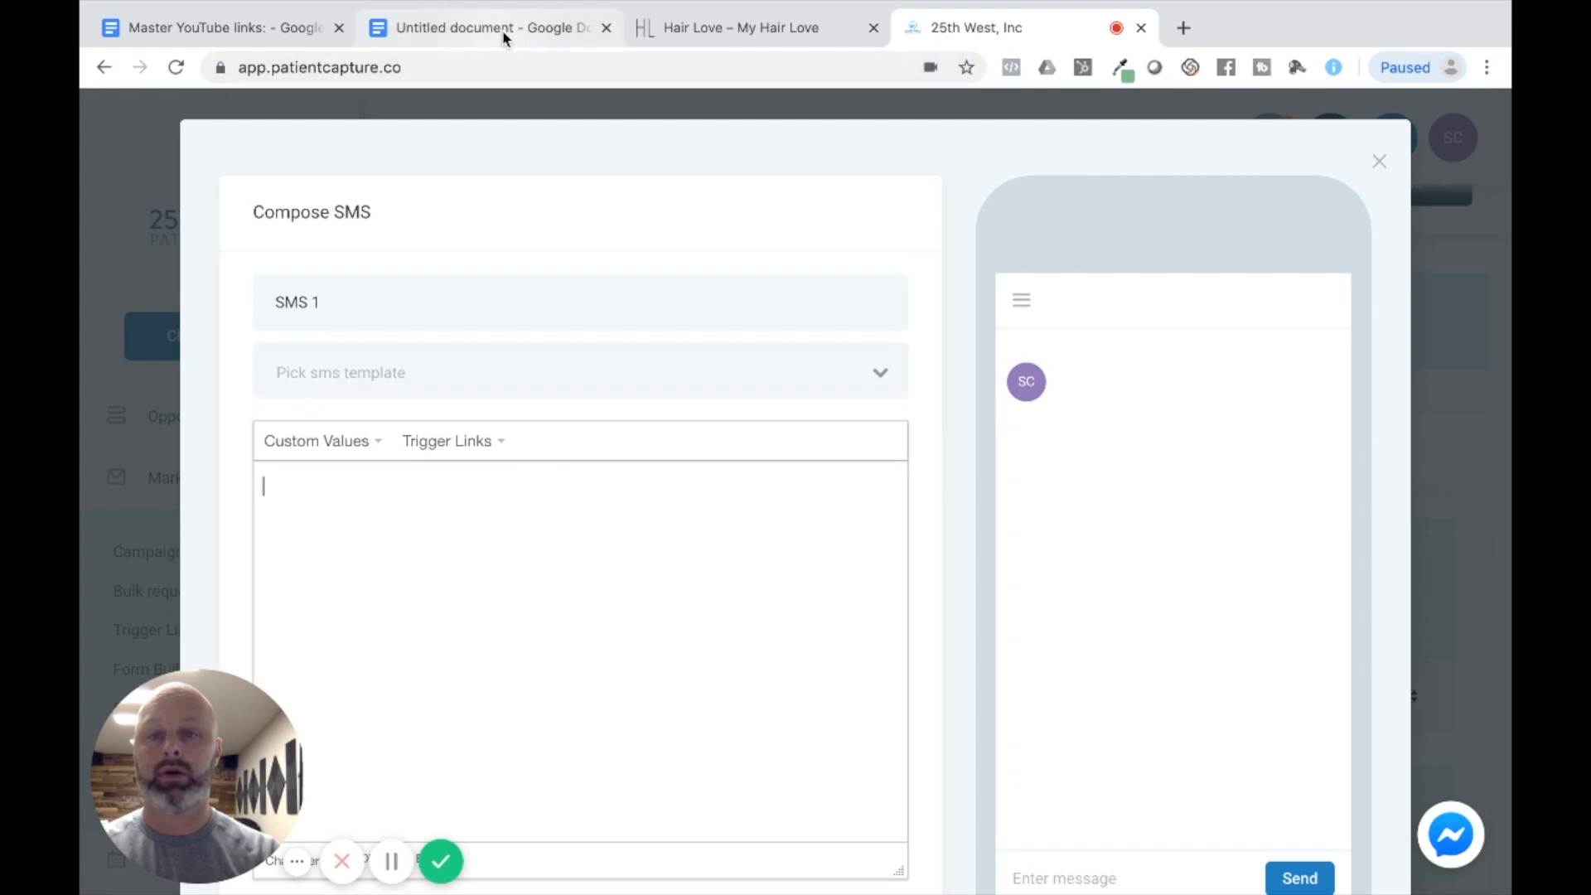
- In the Google Doc, select and copy the SMS text about up to $800 off Stem Cell Therapy
left_click(487, 28)
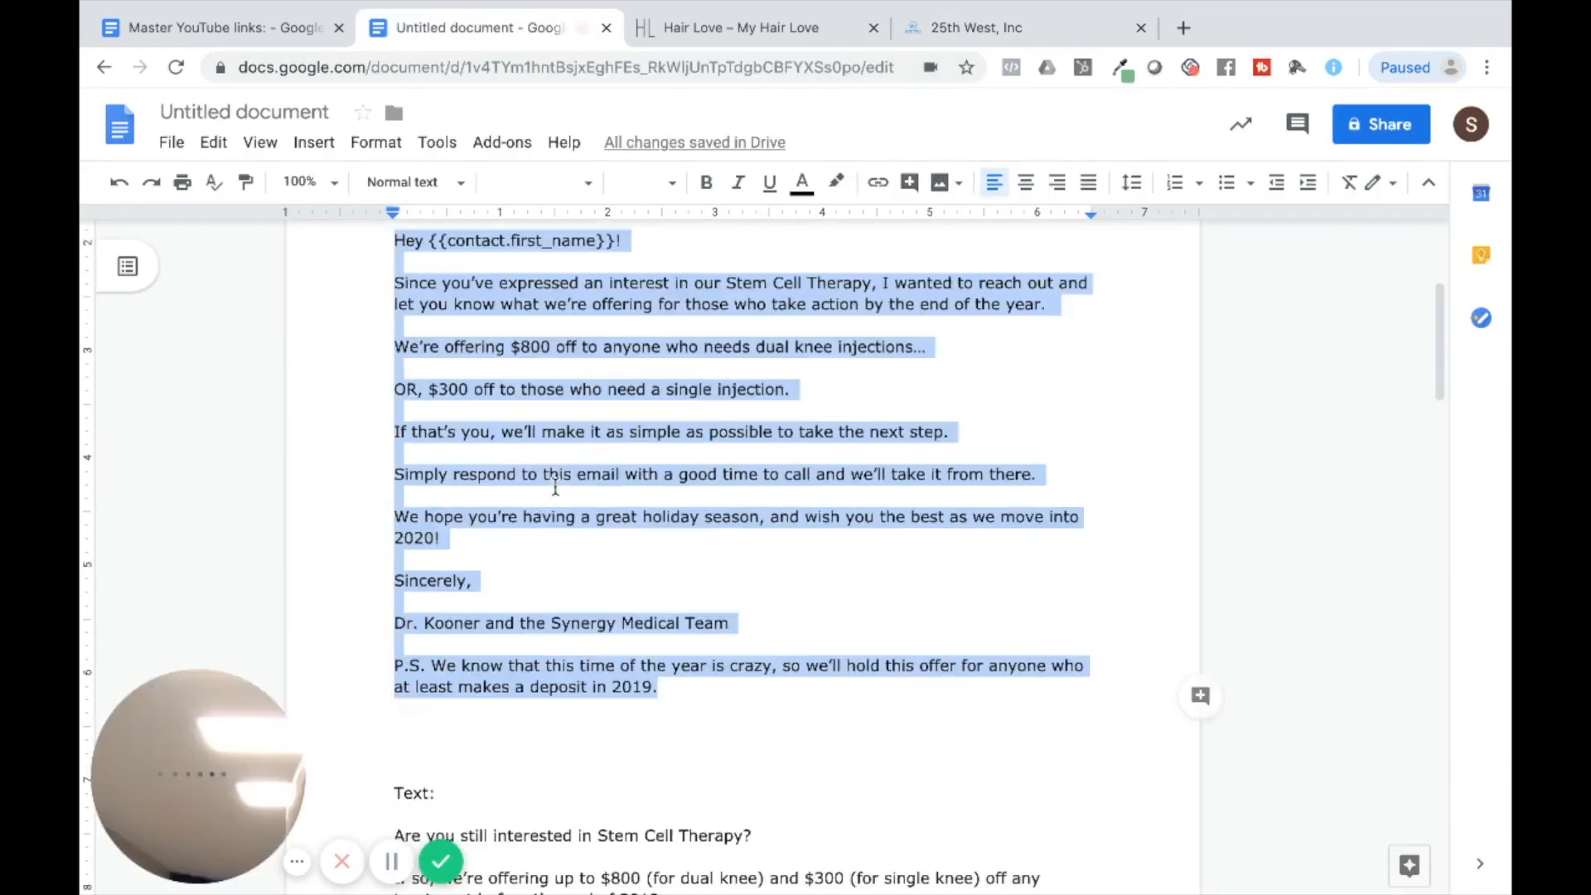
scroll("down", 3)
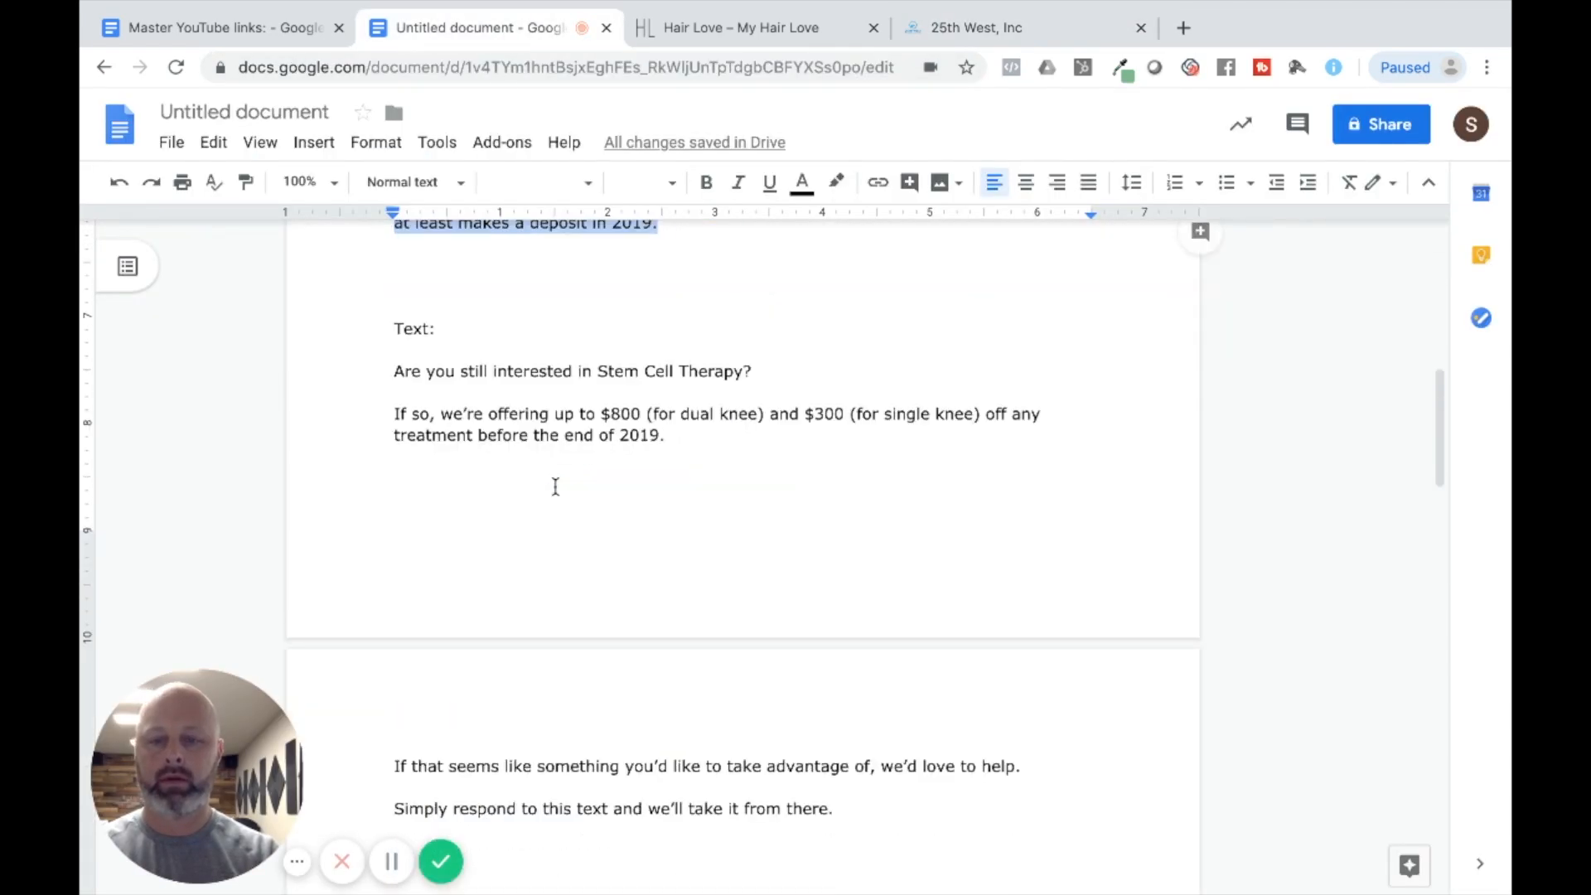
scroll("down", 3)
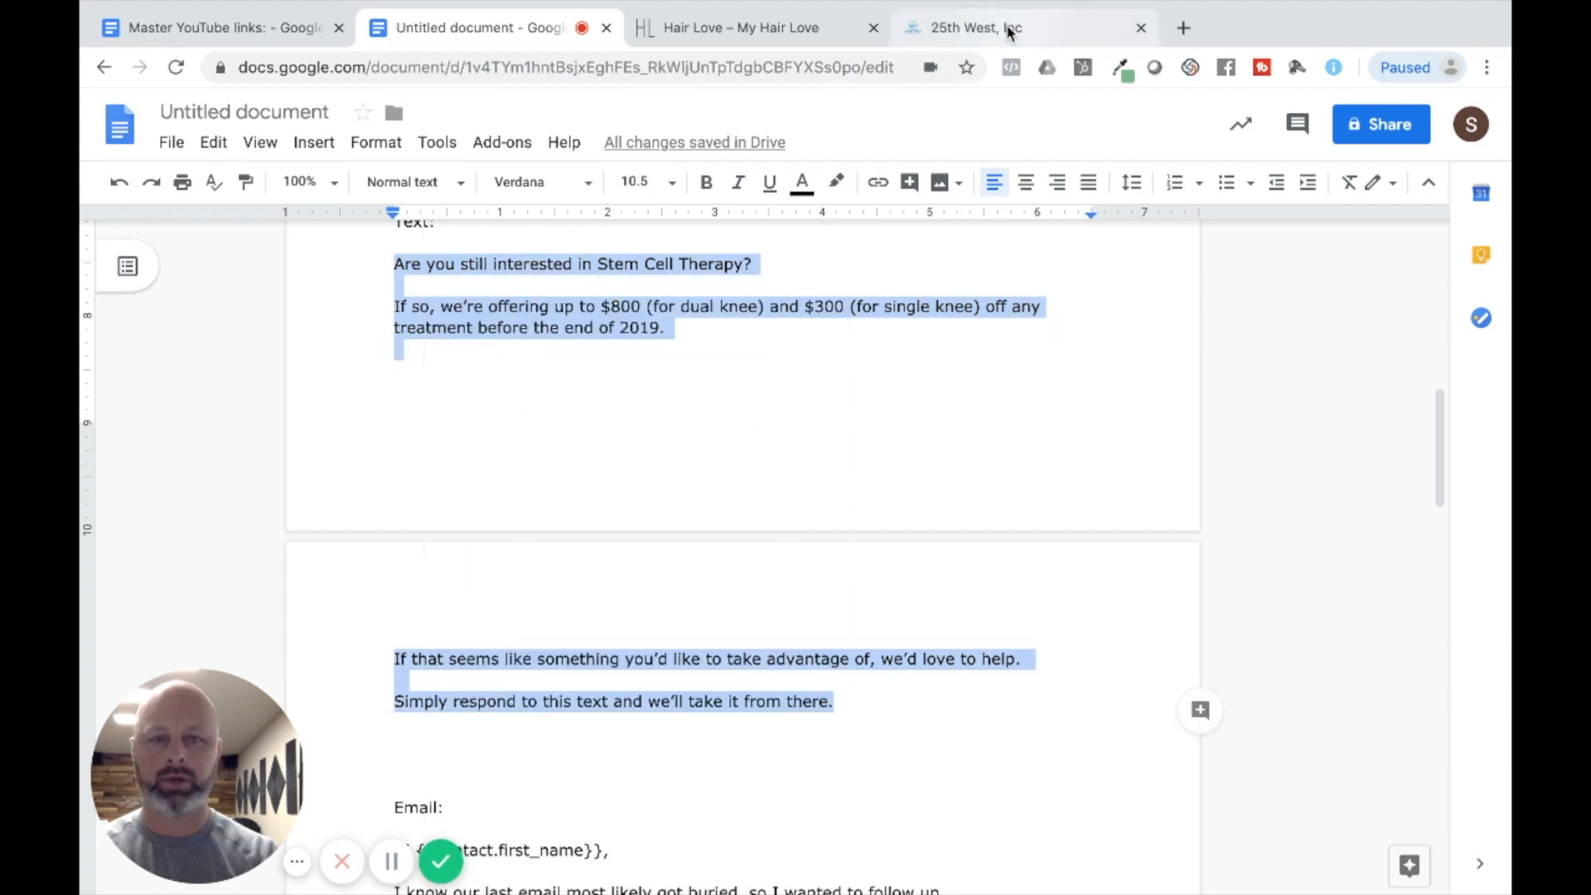
- Return to the SMS 1 draft and paste the Stem Cell Therapy offer text
left_click(972, 28)
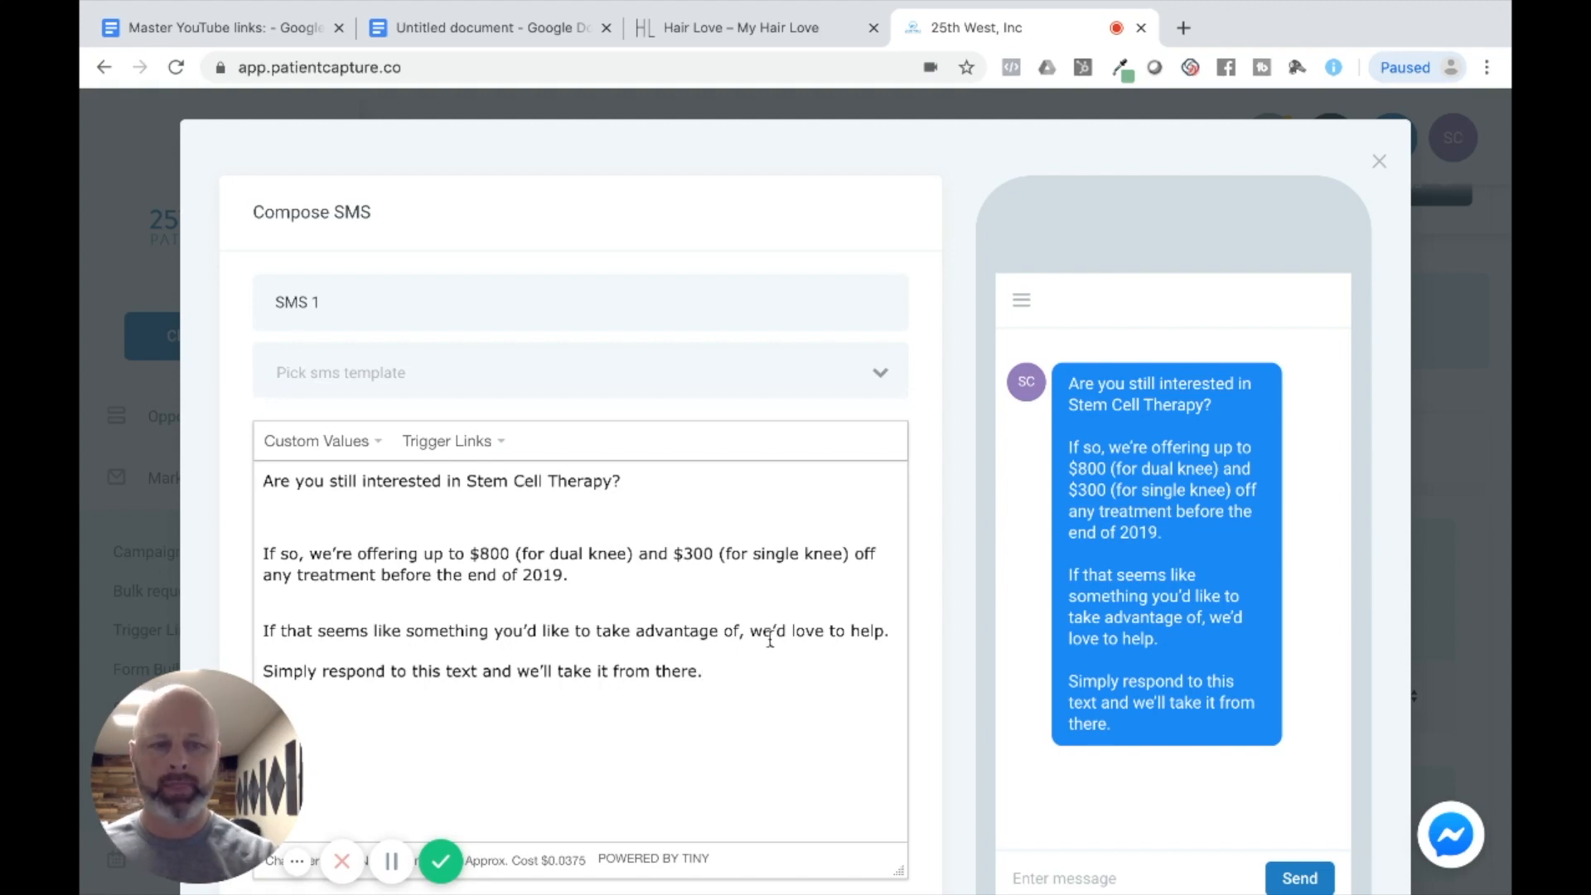
mouse_move(1115, 721)
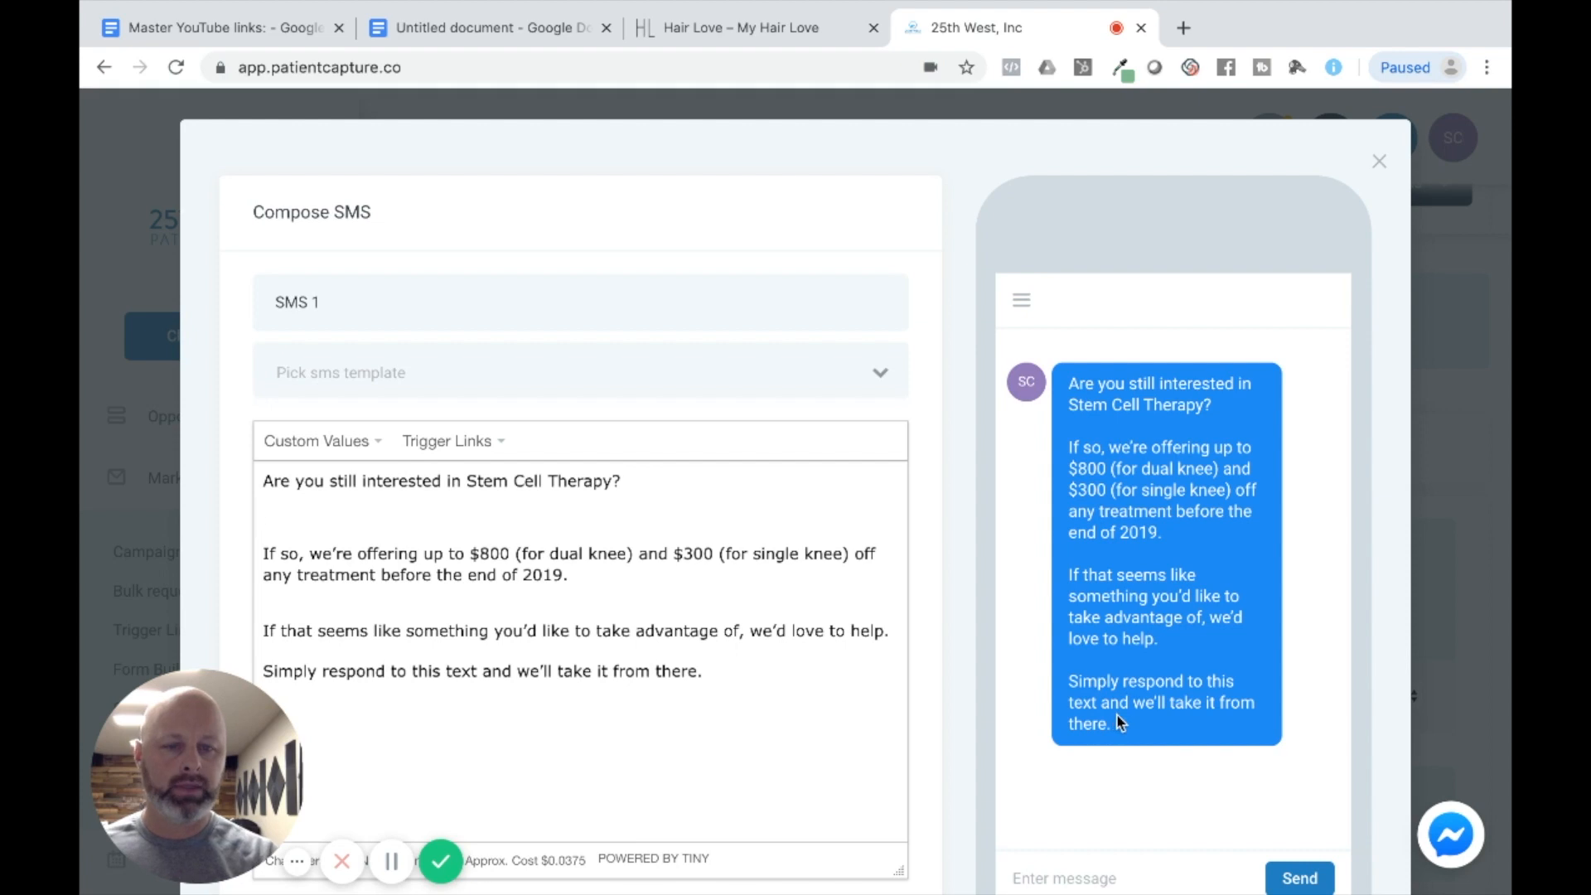
mouse_move(1140, 529)
type("emoji")
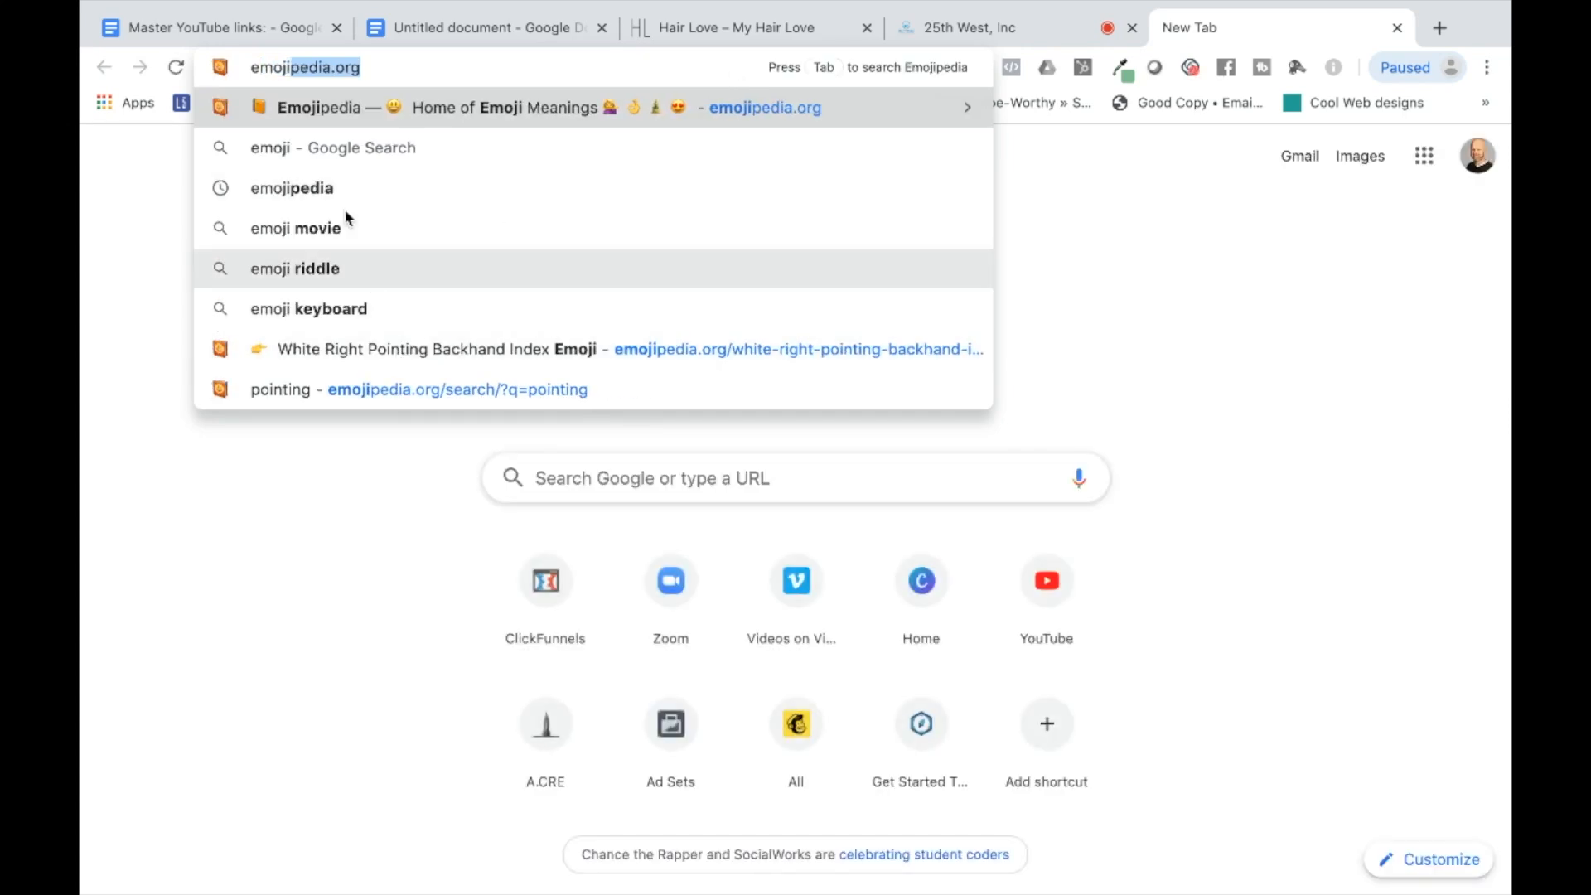
- Copy the Christmas Tree emoji from Emojipedia and return to the SMS 1 draft
left_click(292, 187)
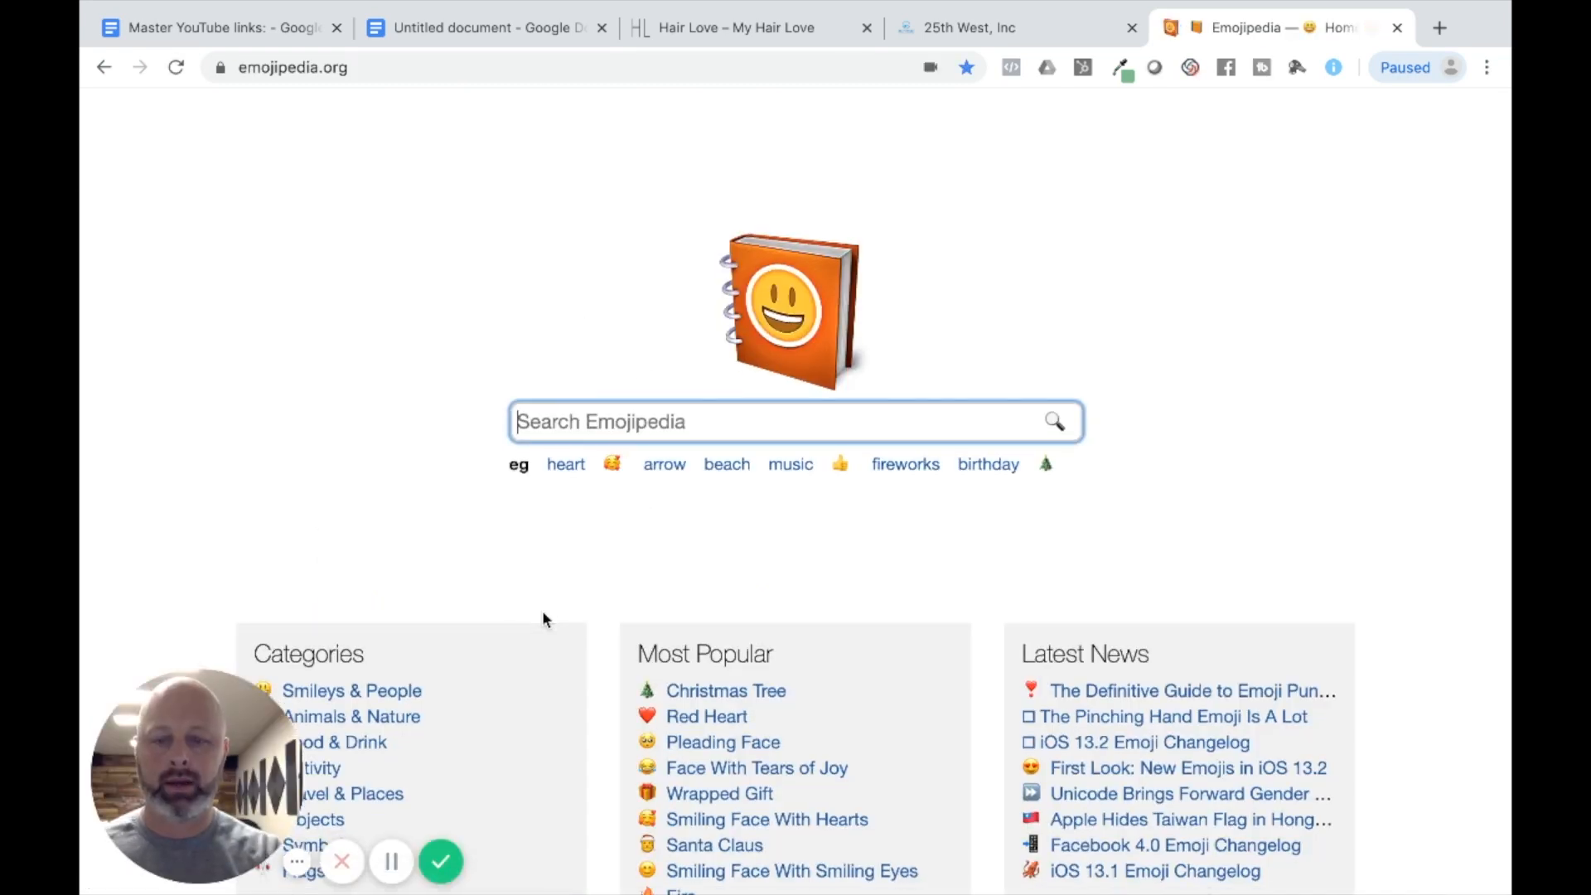
scroll("down", 3)
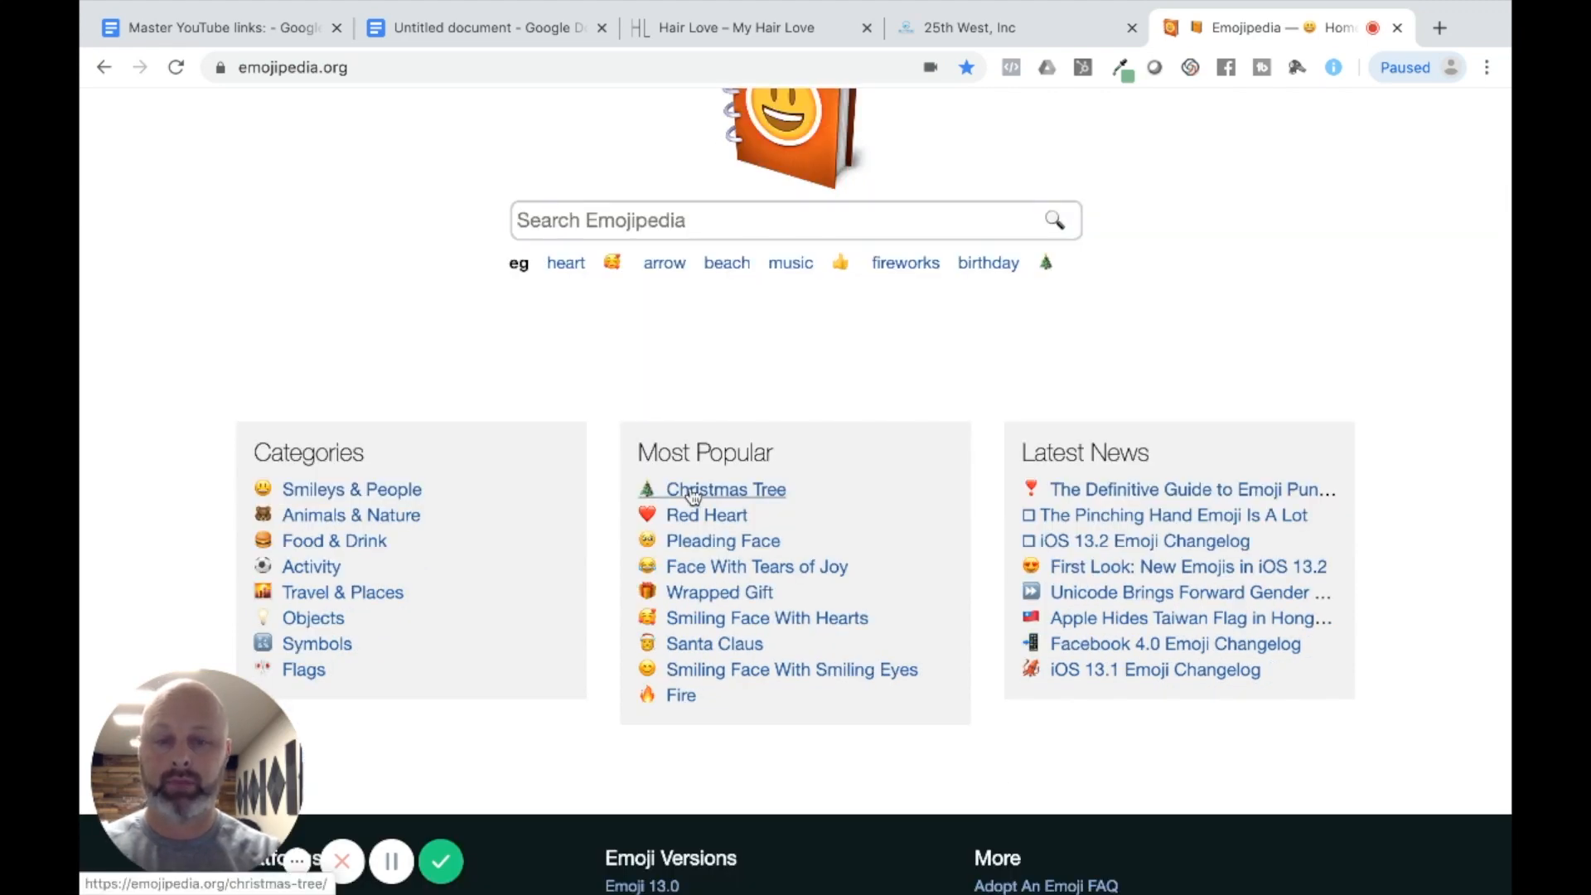
left_click(725, 489)
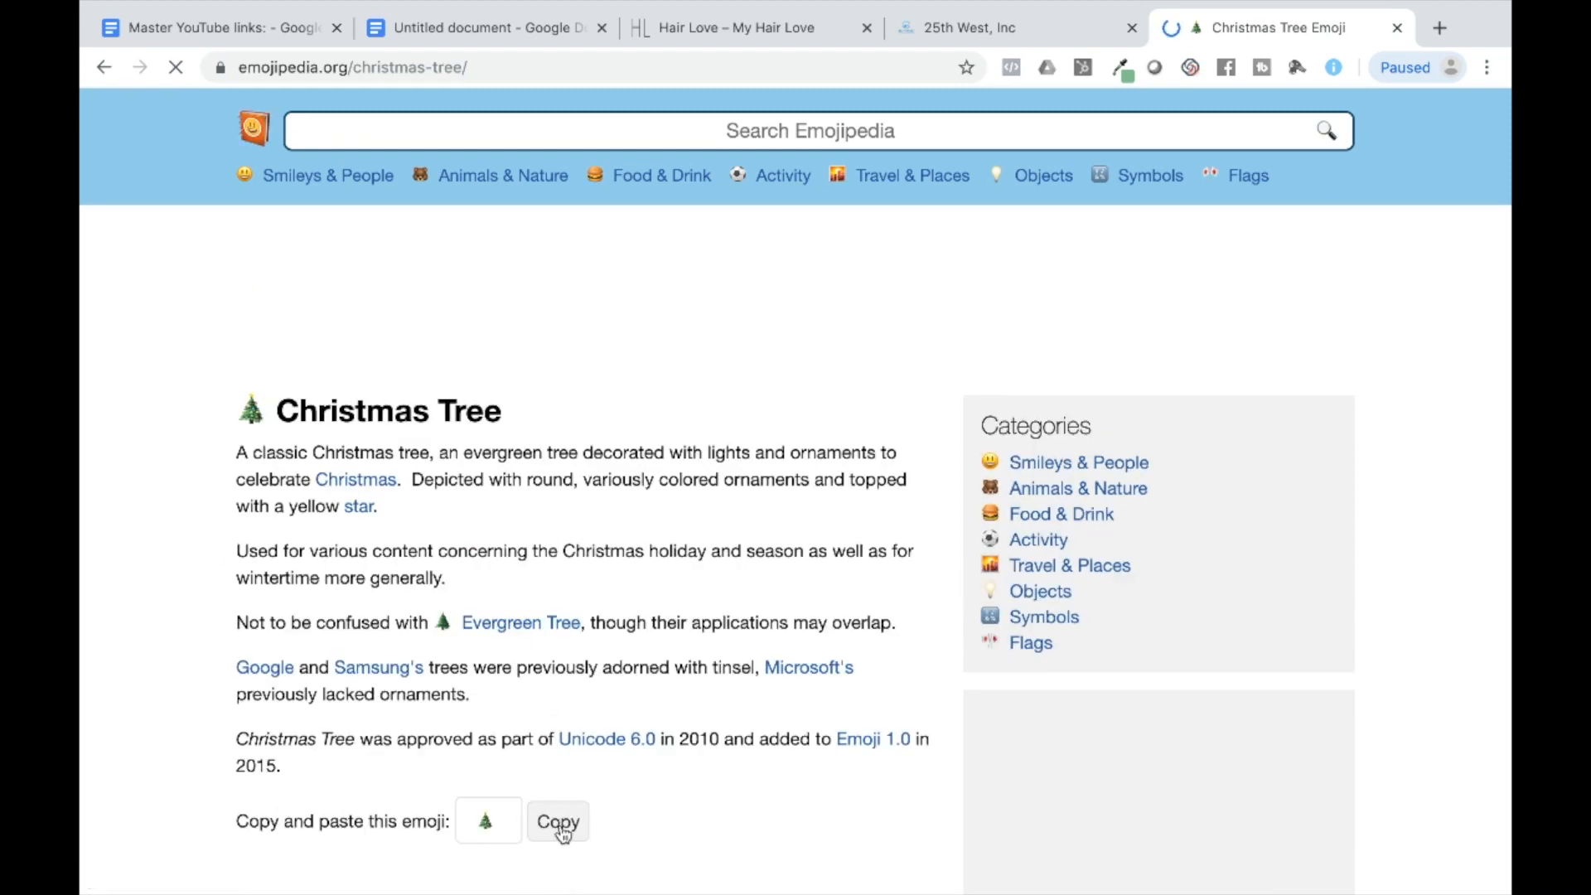
left_click(557, 820)
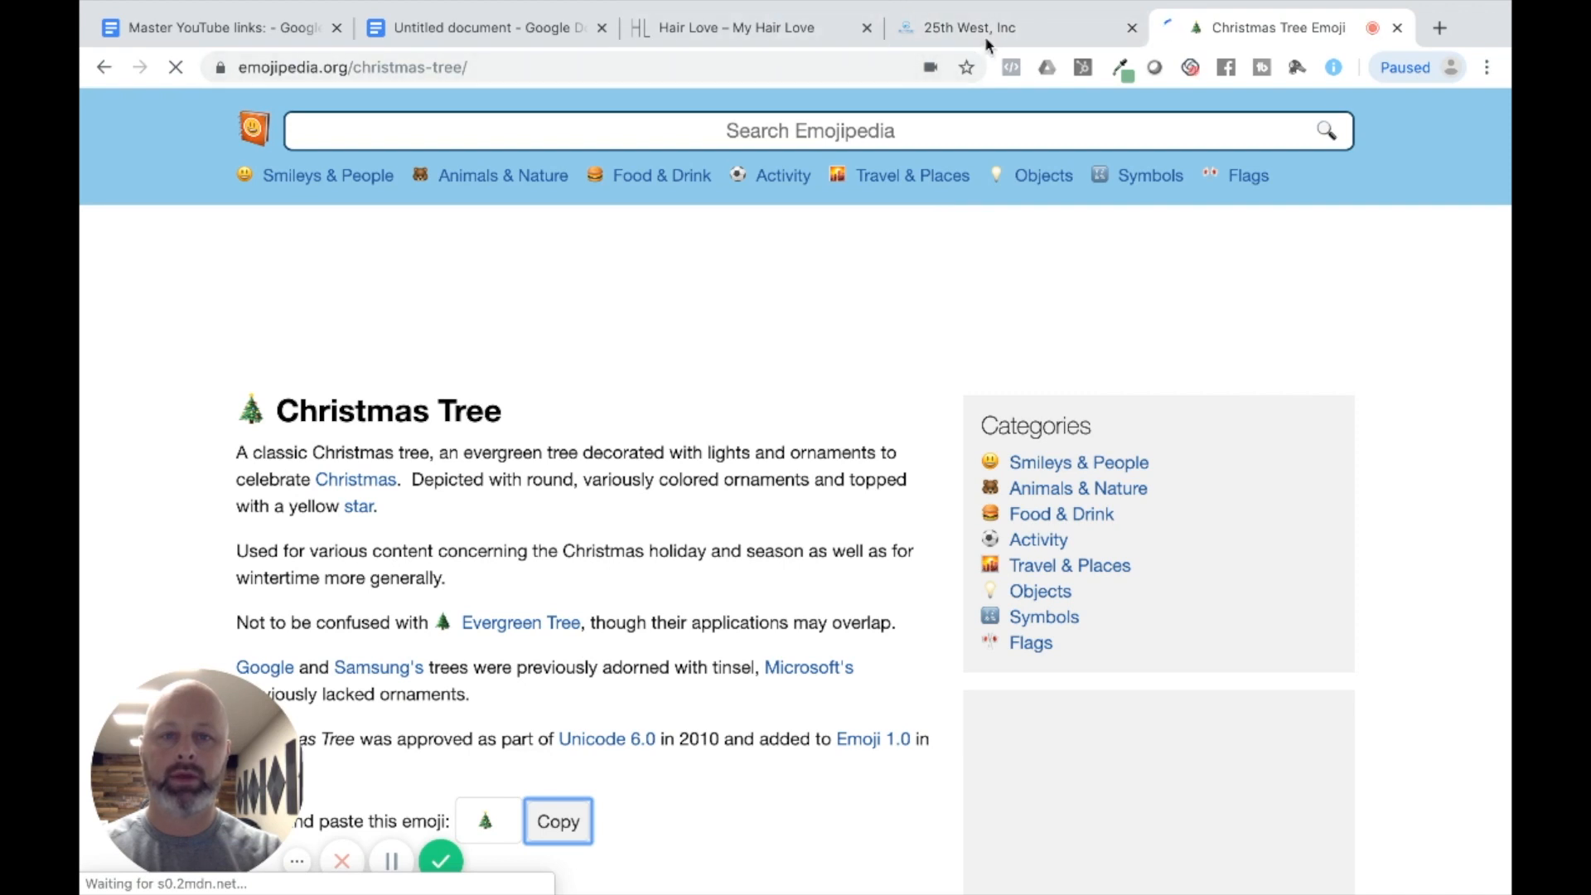
left_click(1015, 28)
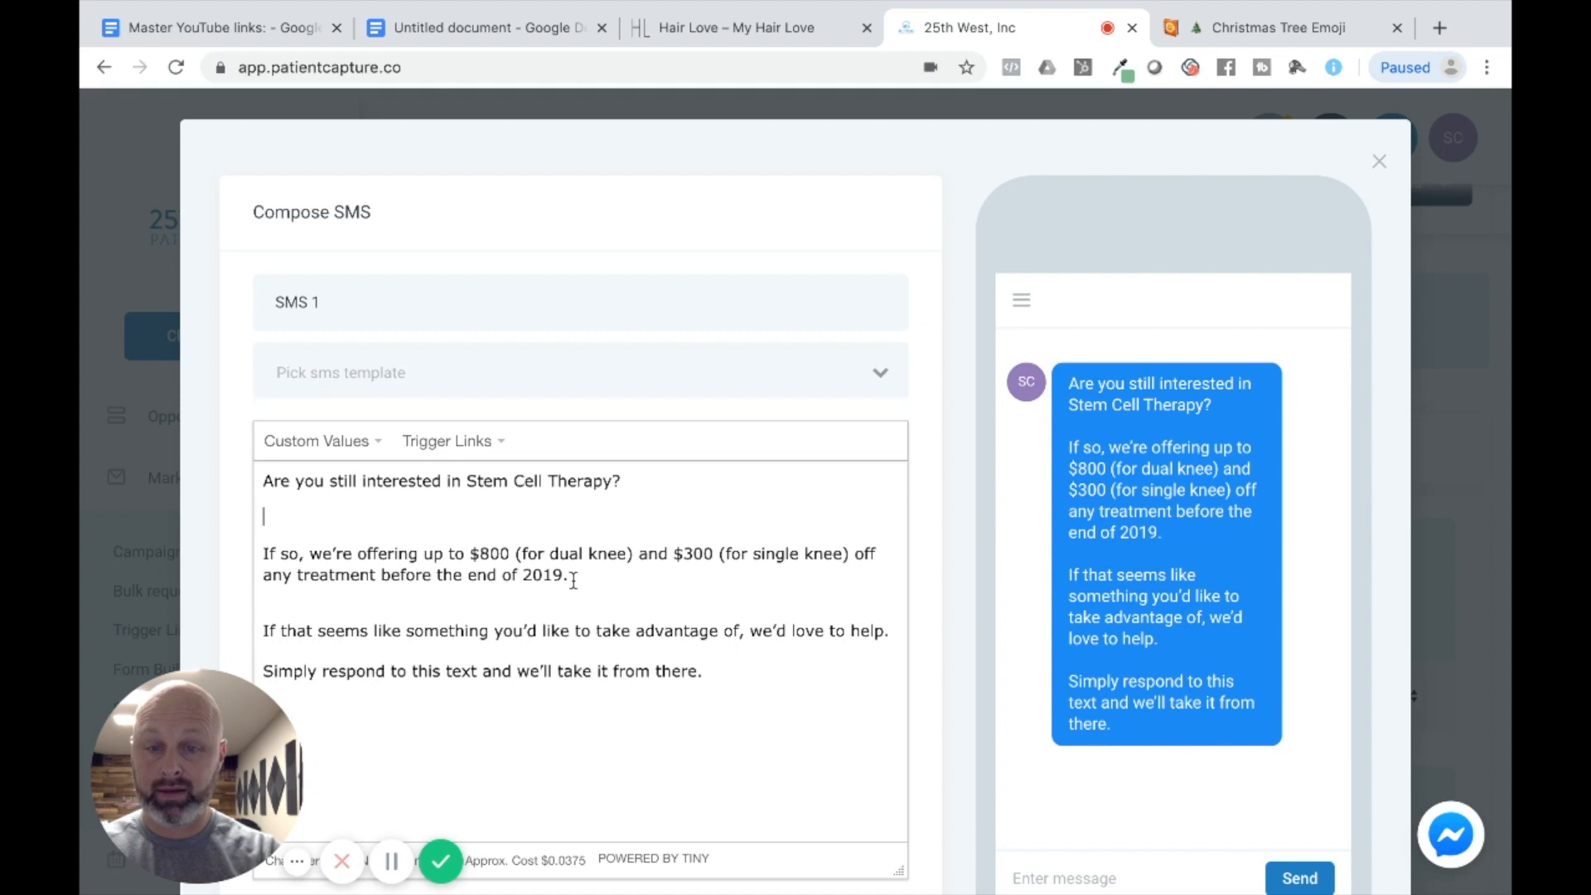
- Add a line of three 🎄 emojis to SMS 1 and save the event
key("Backspace")
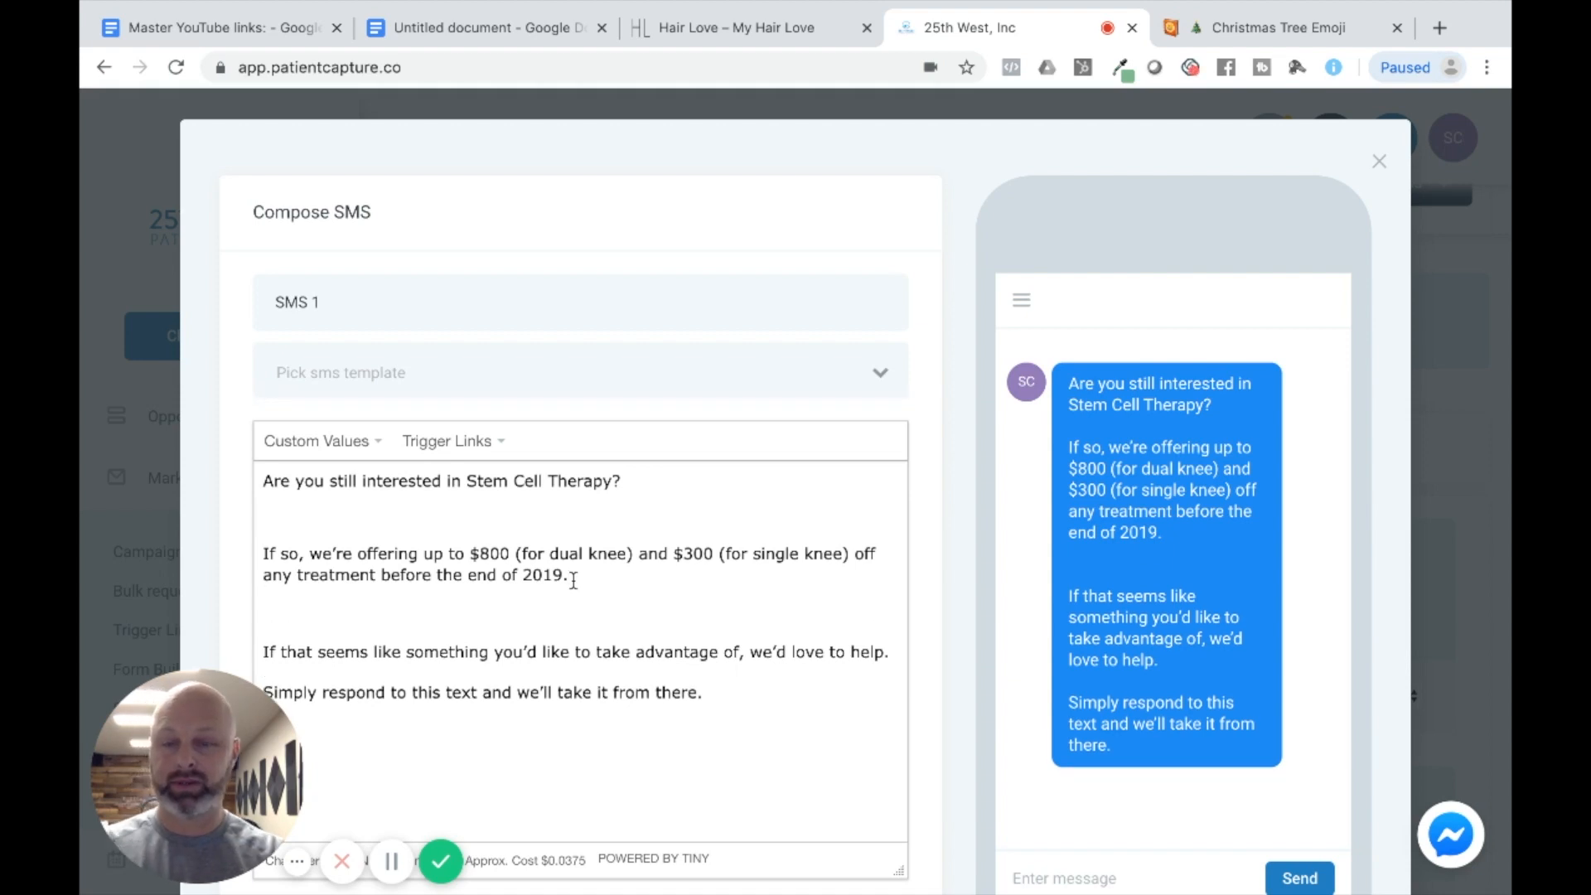
type("🎄🎄")
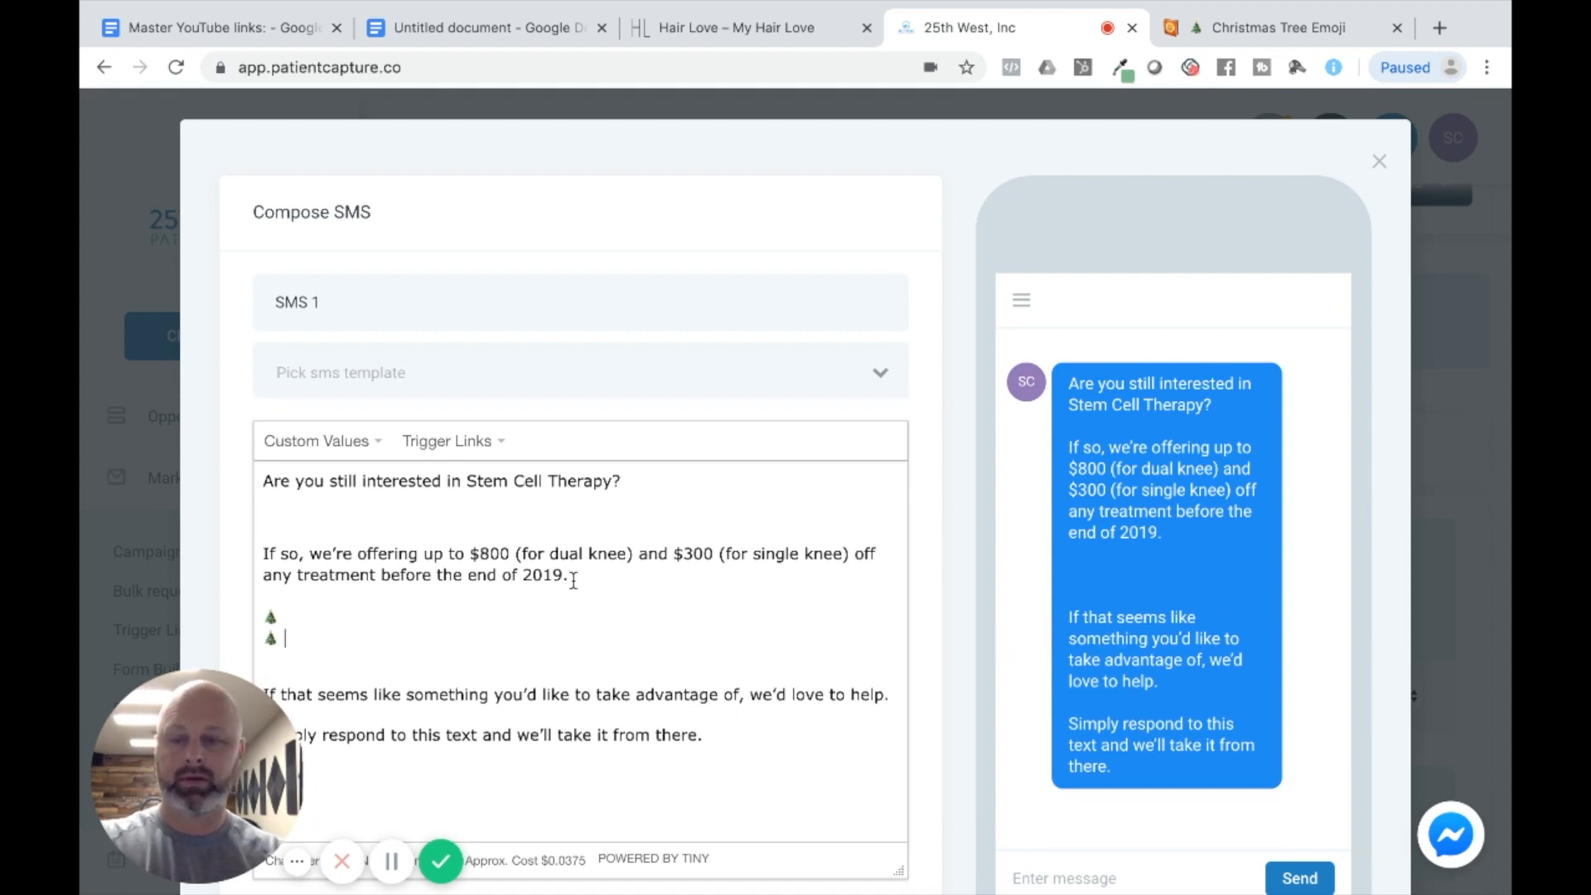
type("🎄 🎄")
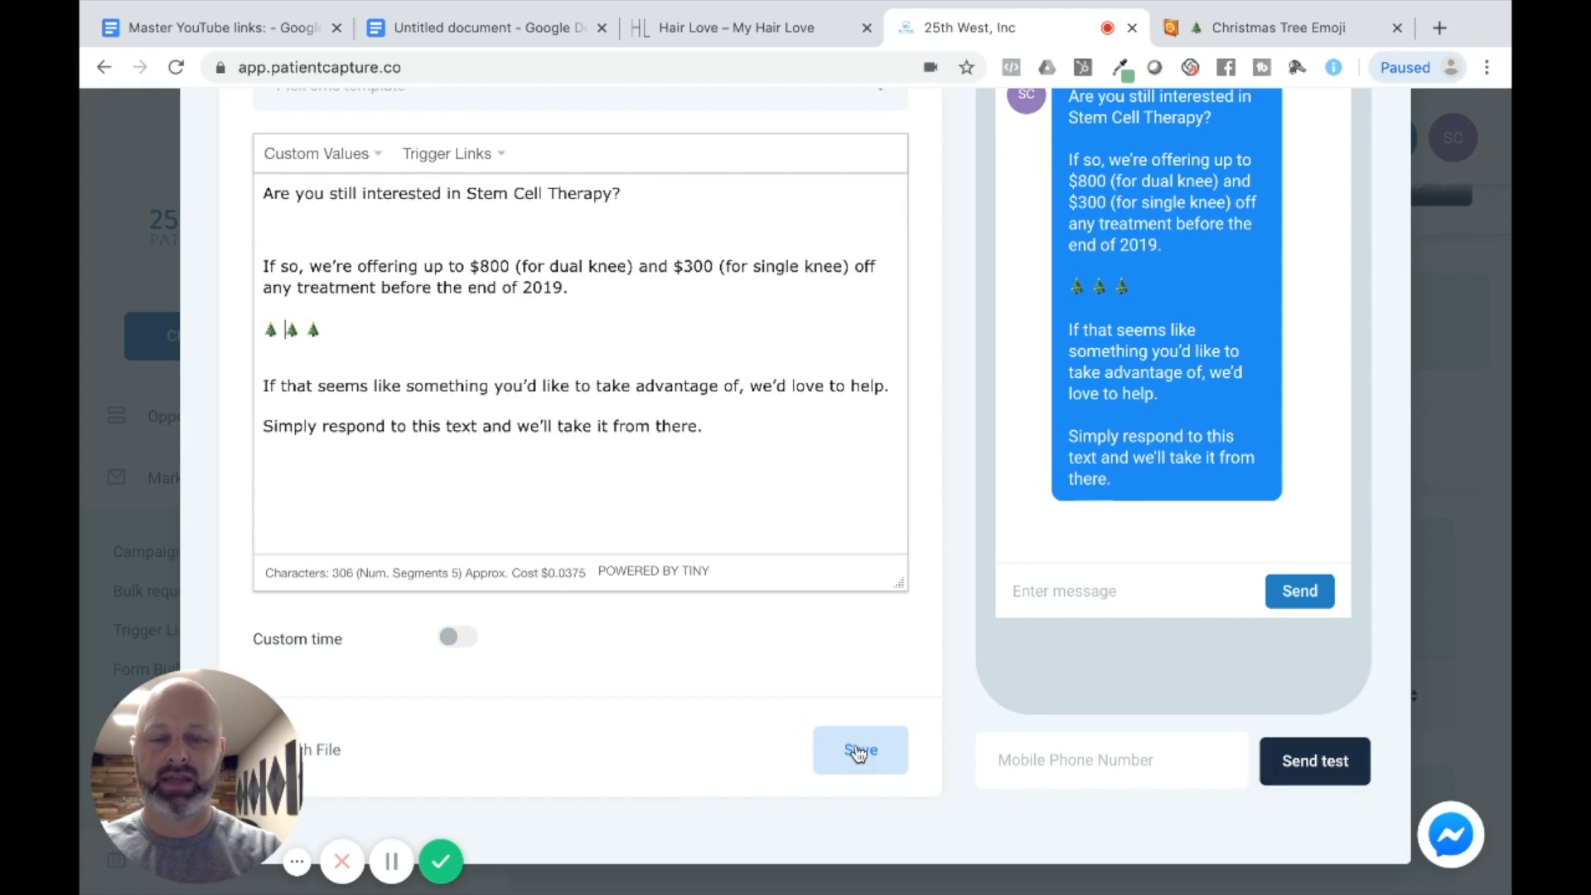
left_click(860, 749)
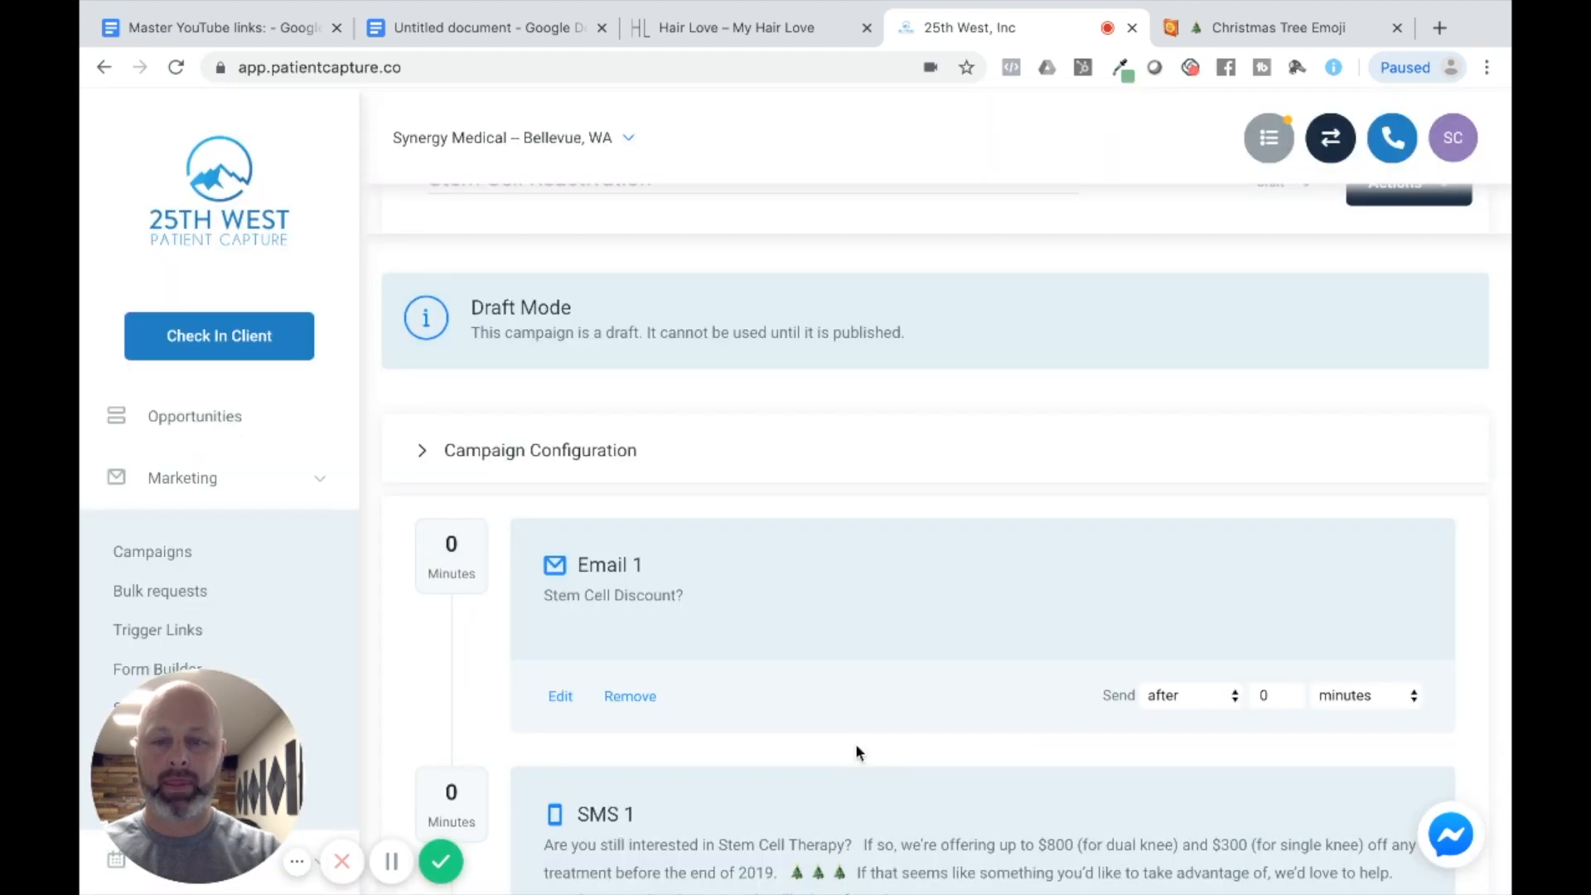
- Set SMS 1 to send 5 minutes after Email 1 in the campaign timeline
scroll("down", 3)
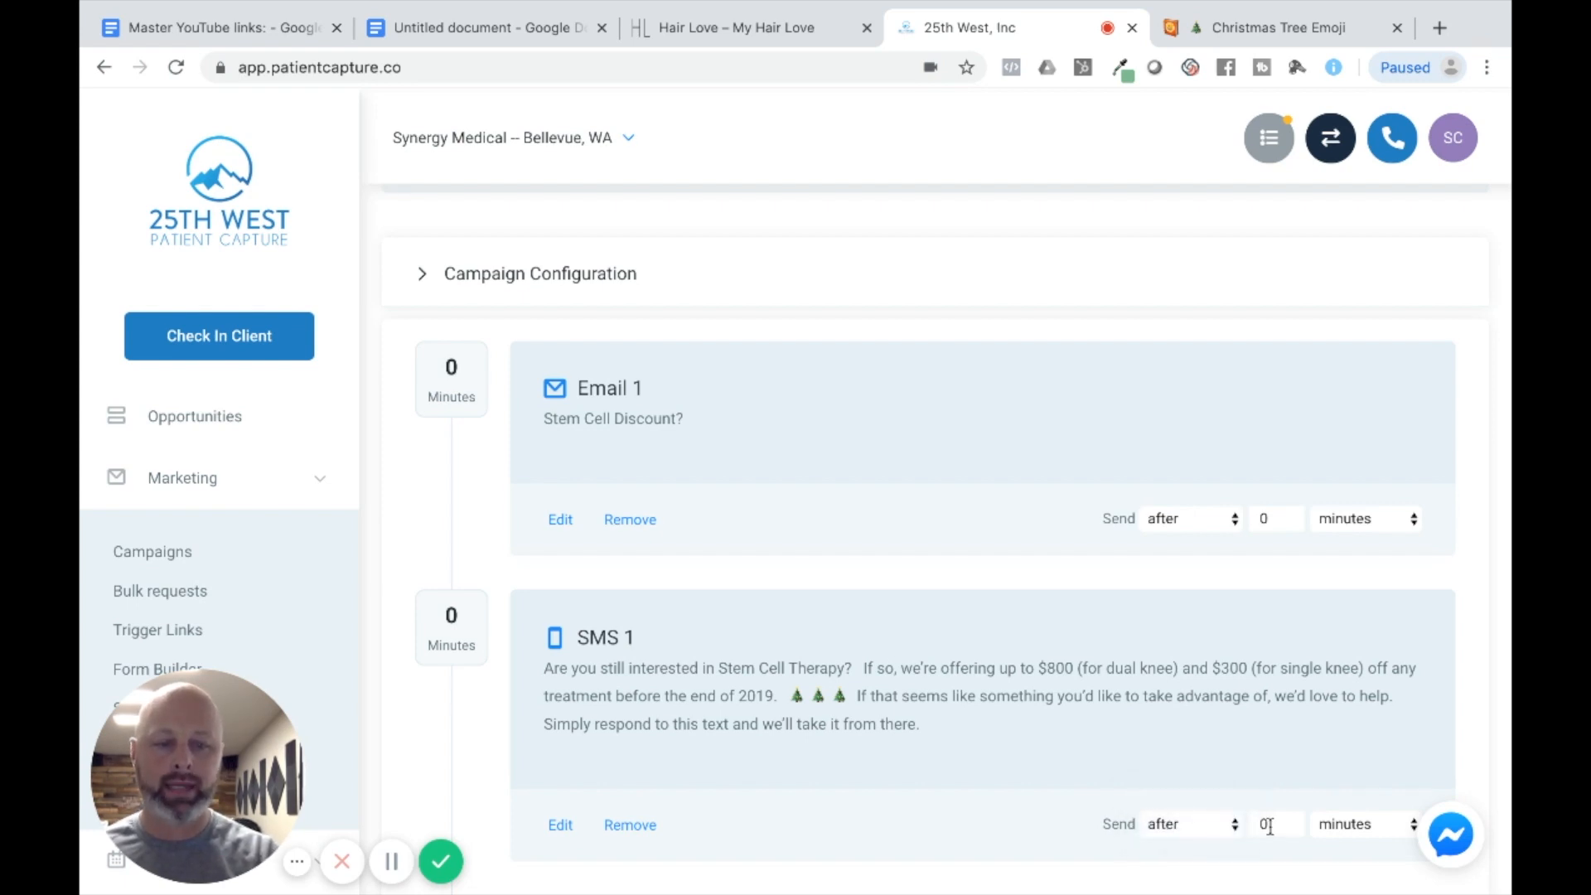
type("5")
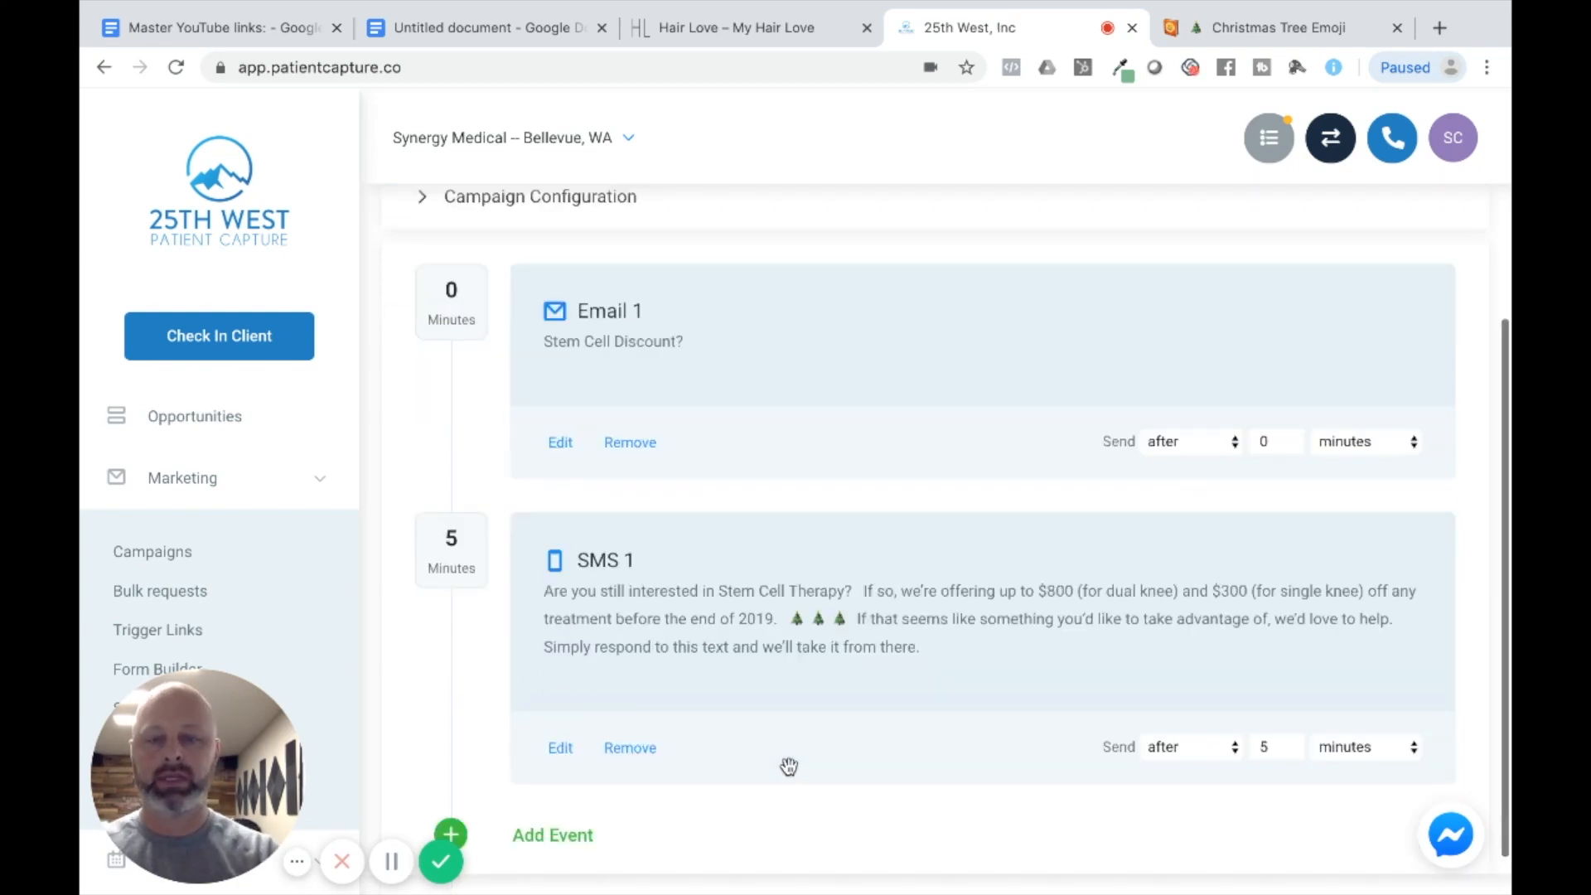
left_click(1271, 747)
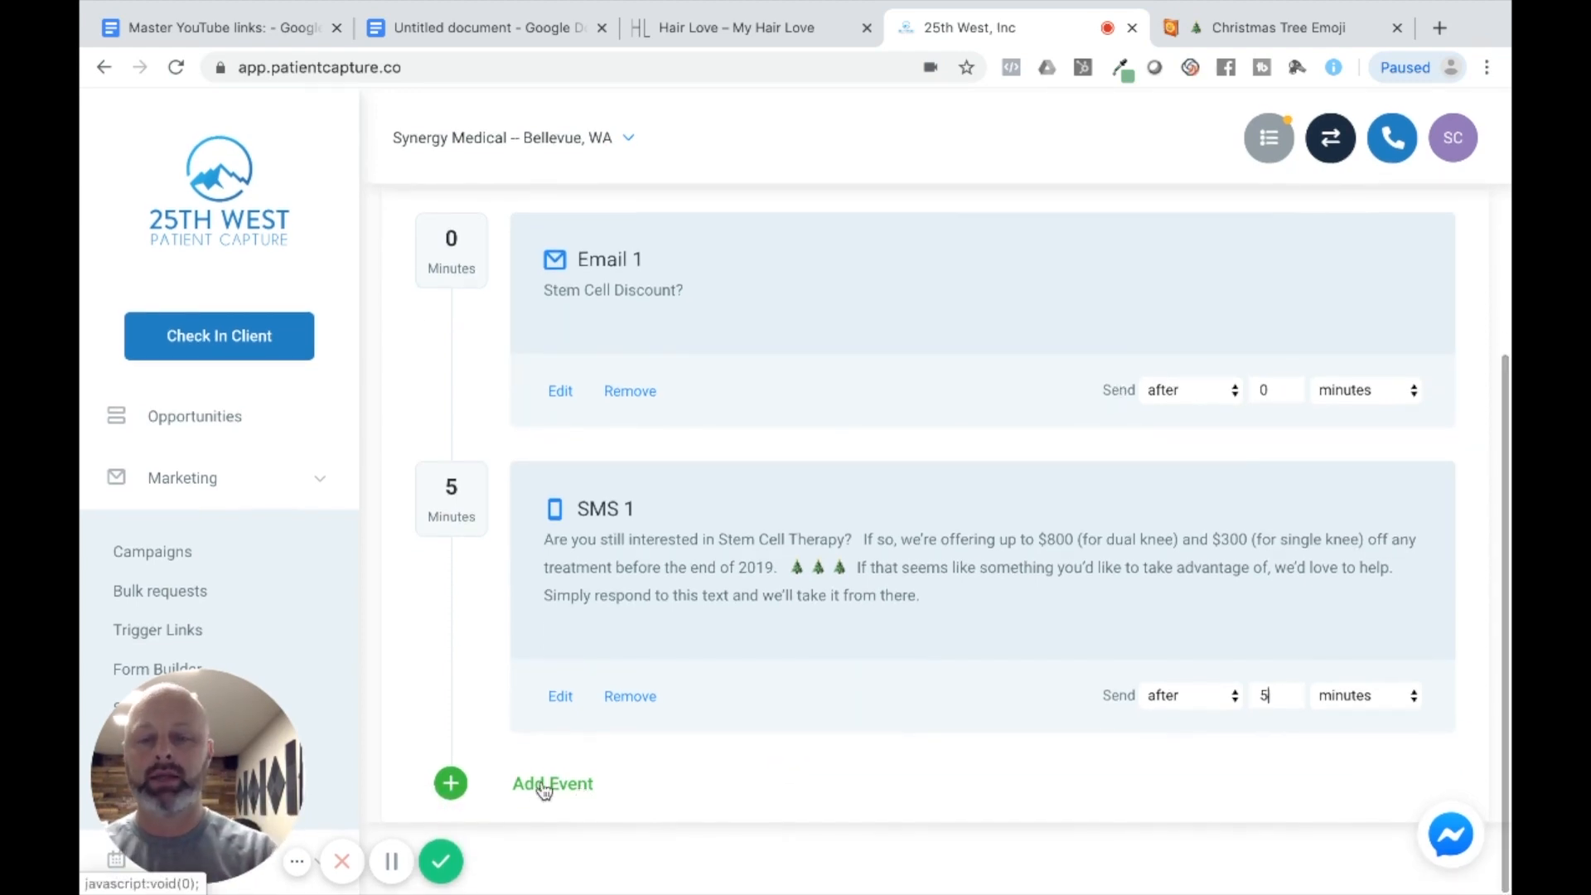
- Add a new Email event (Email 2) to the Stem Cell Reactivation campaign
left_click(552, 784)
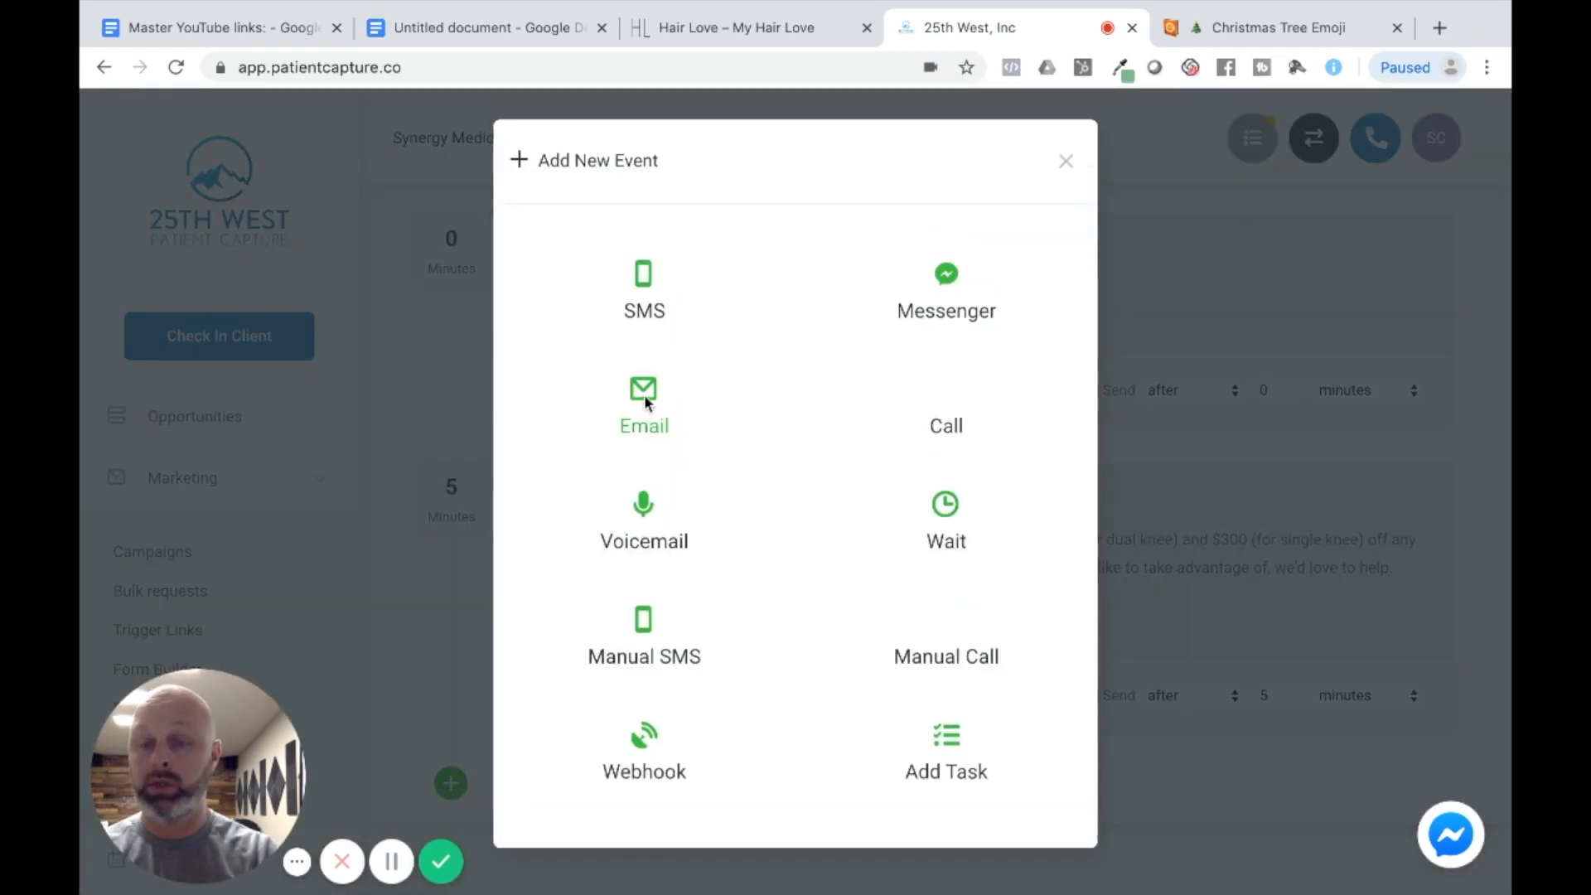
left_click(643, 406)
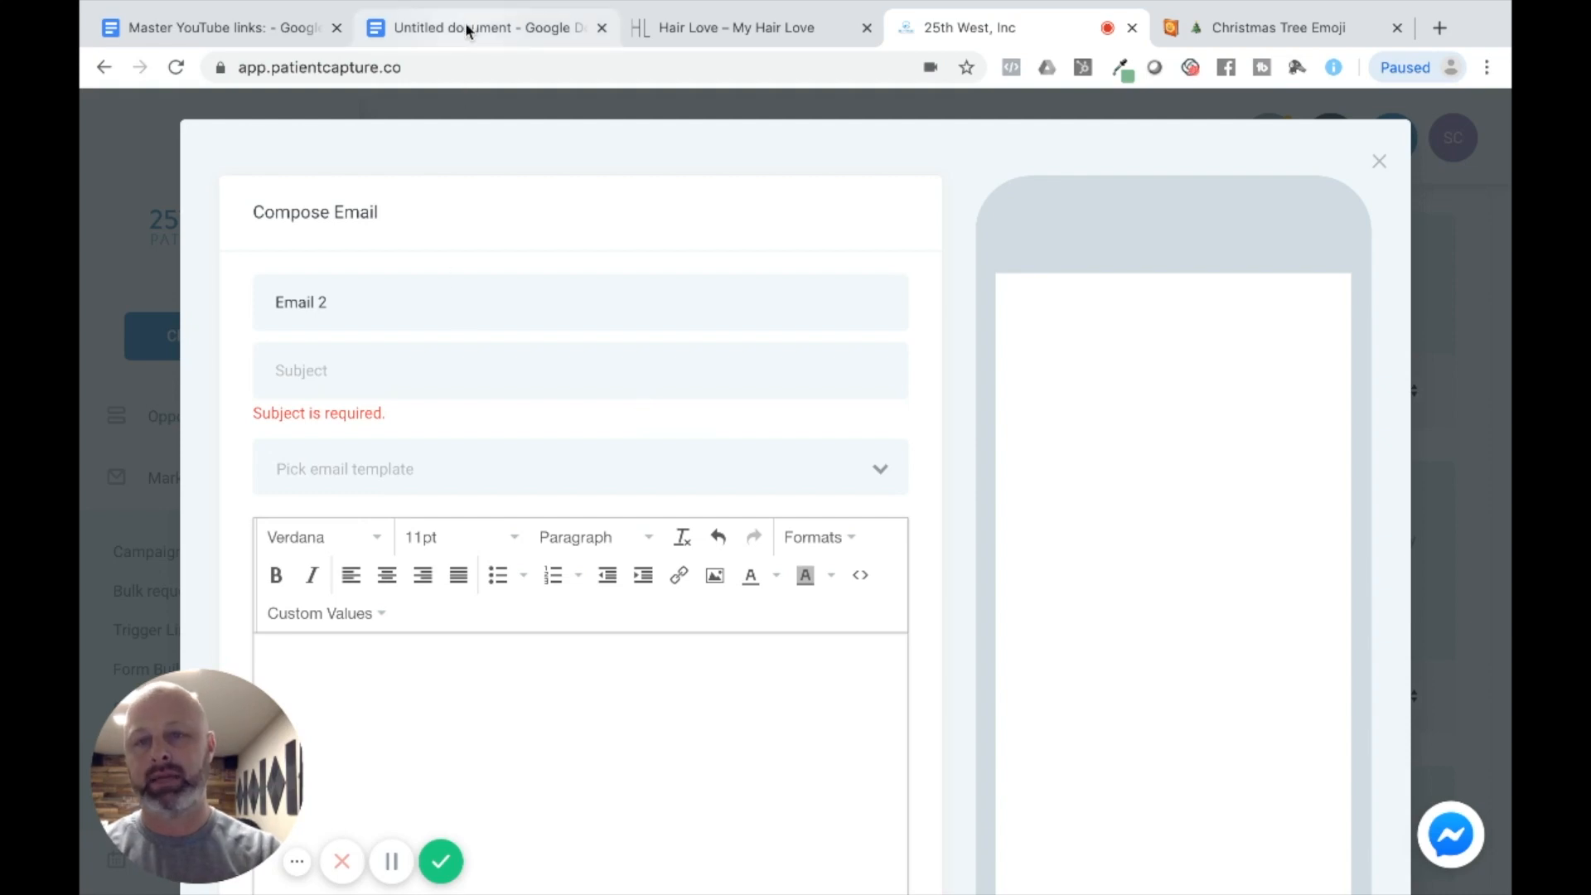
left_click(484, 28)
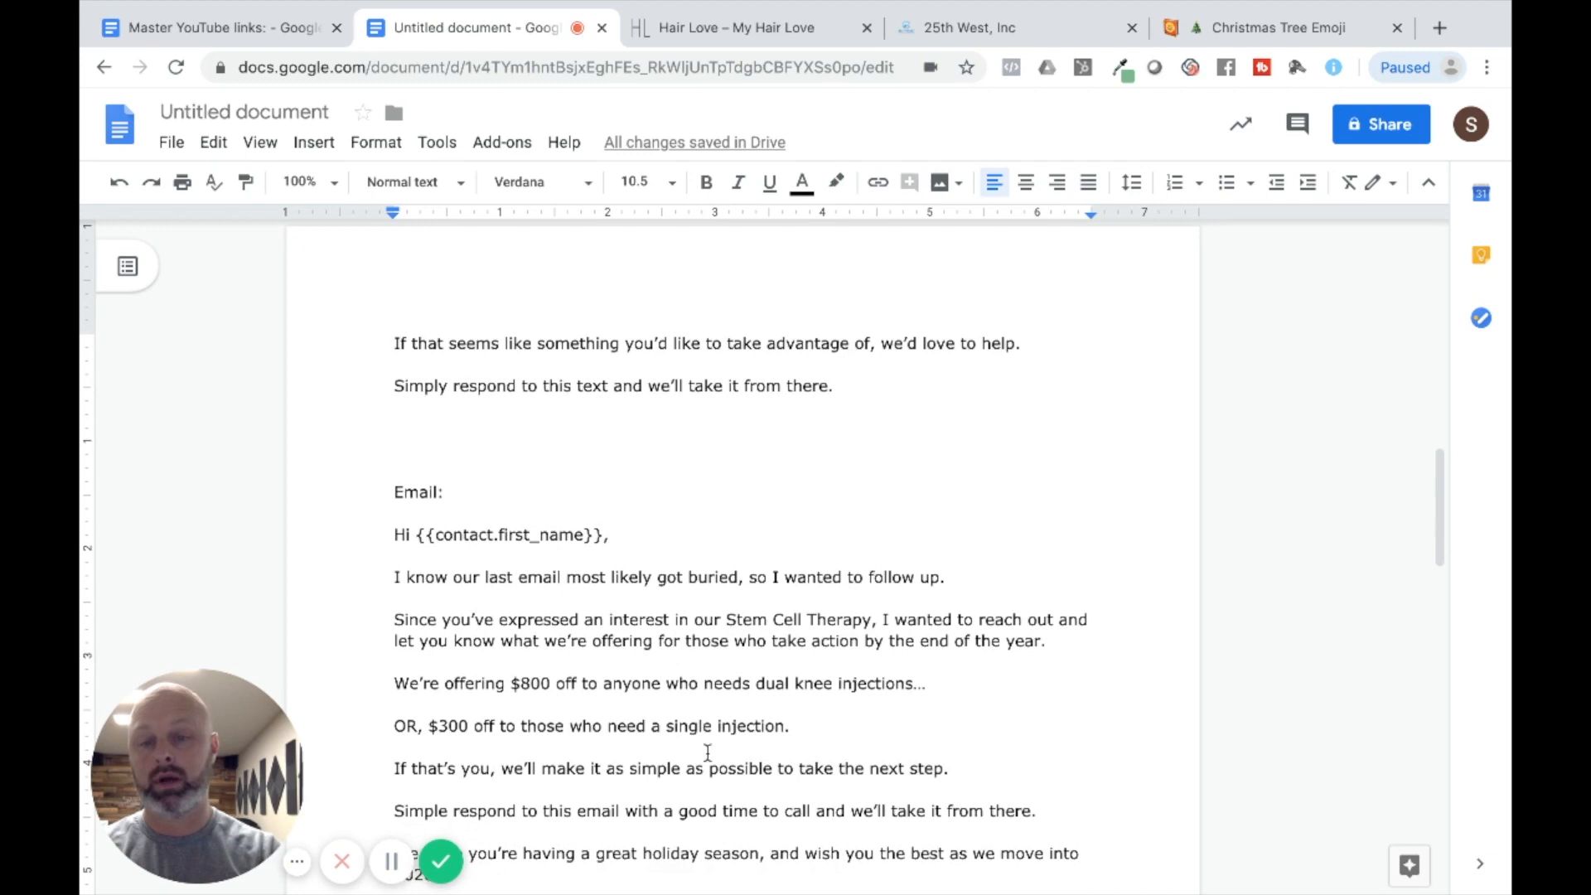
- Select the follow-up email text from its greeting through the P.S. line in Google Docs
scroll("down", 3)
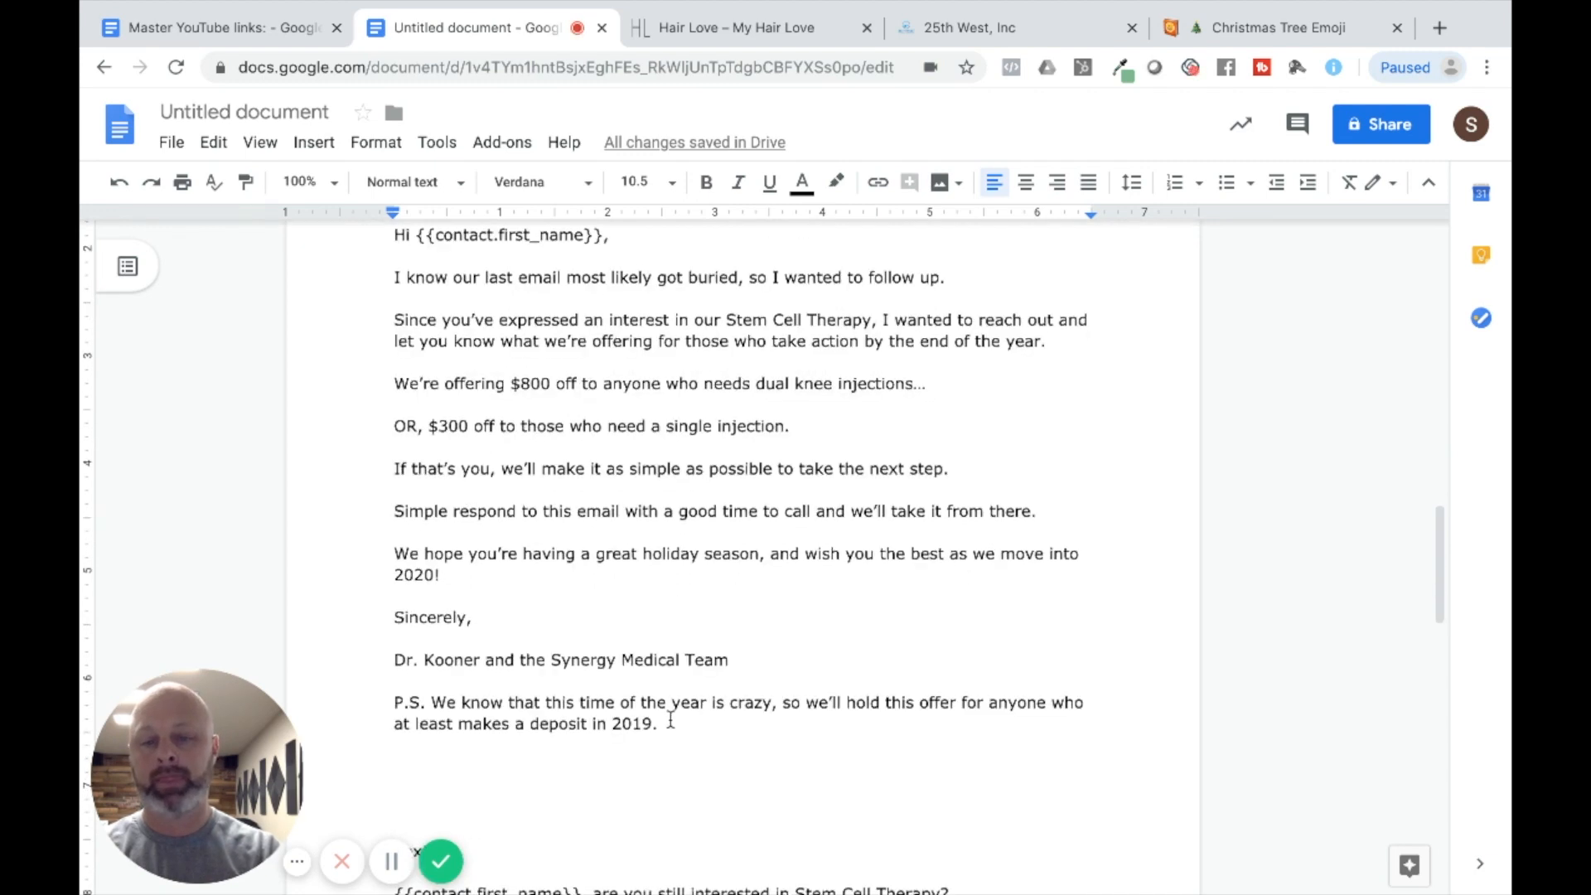
left_click_drag(459, 467, 658, 724)
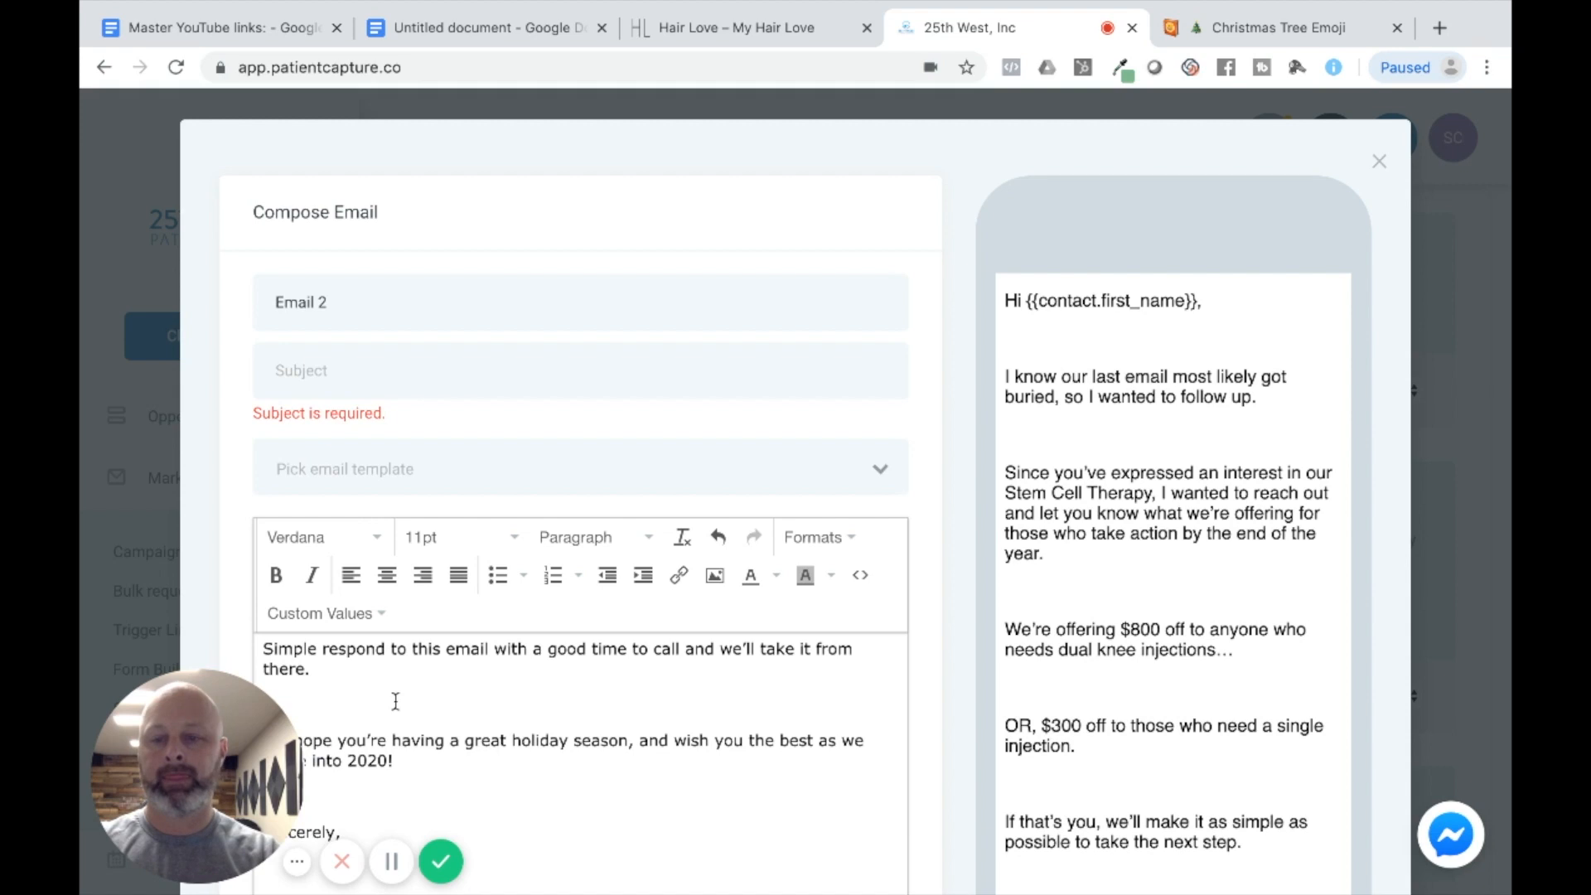
- Tidy the pasted follow-up body in Email 2, removing extra blank lines through the sign-off and P.S
scroll("down", 3)
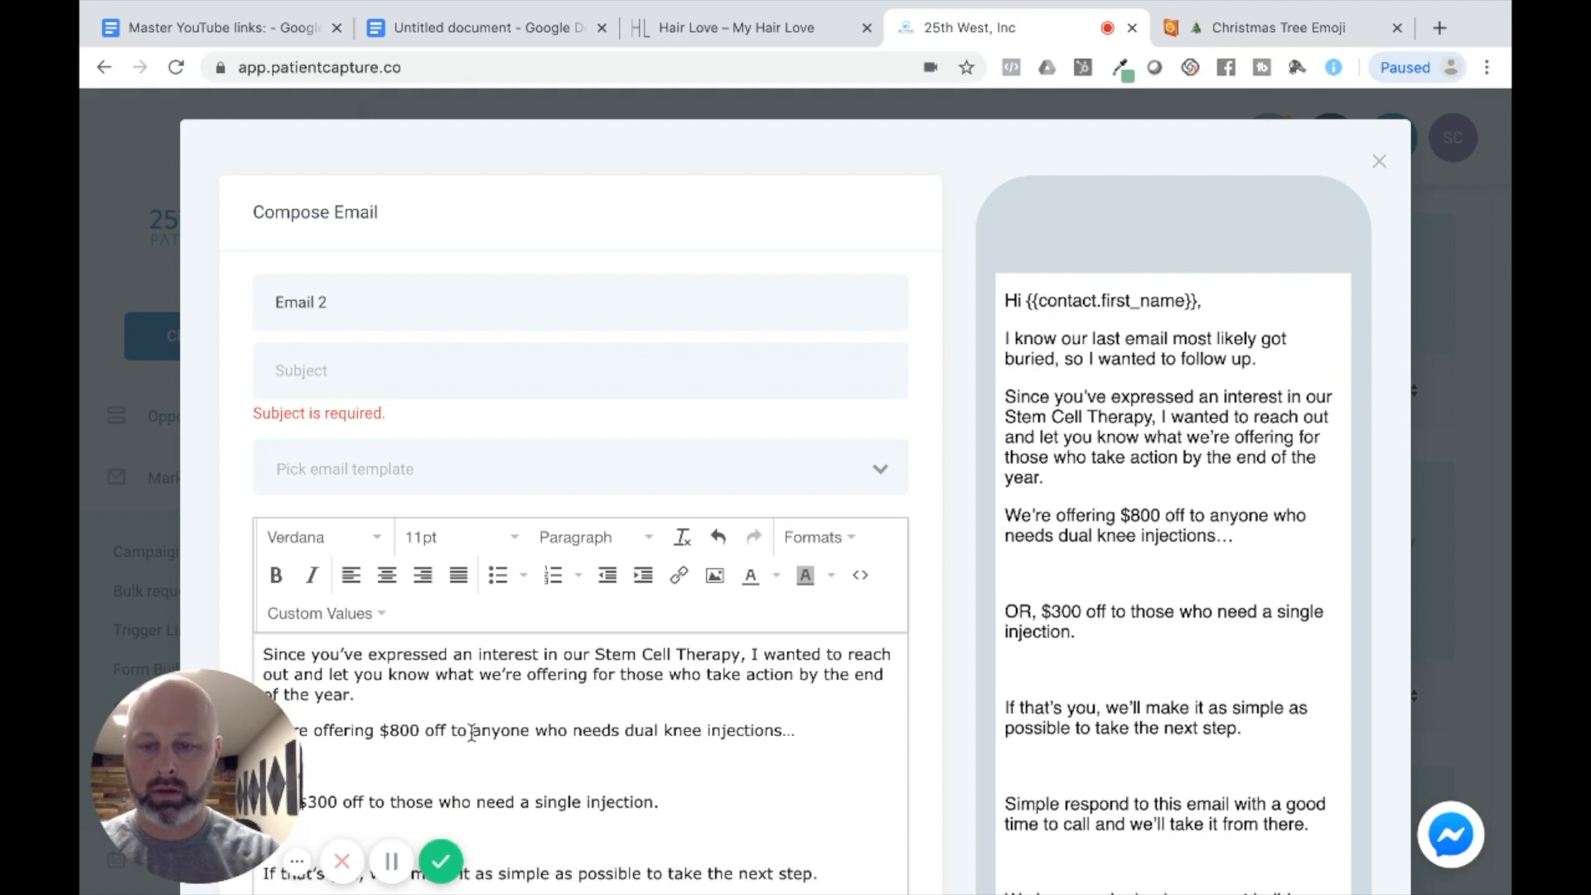
scroll("down", 3)
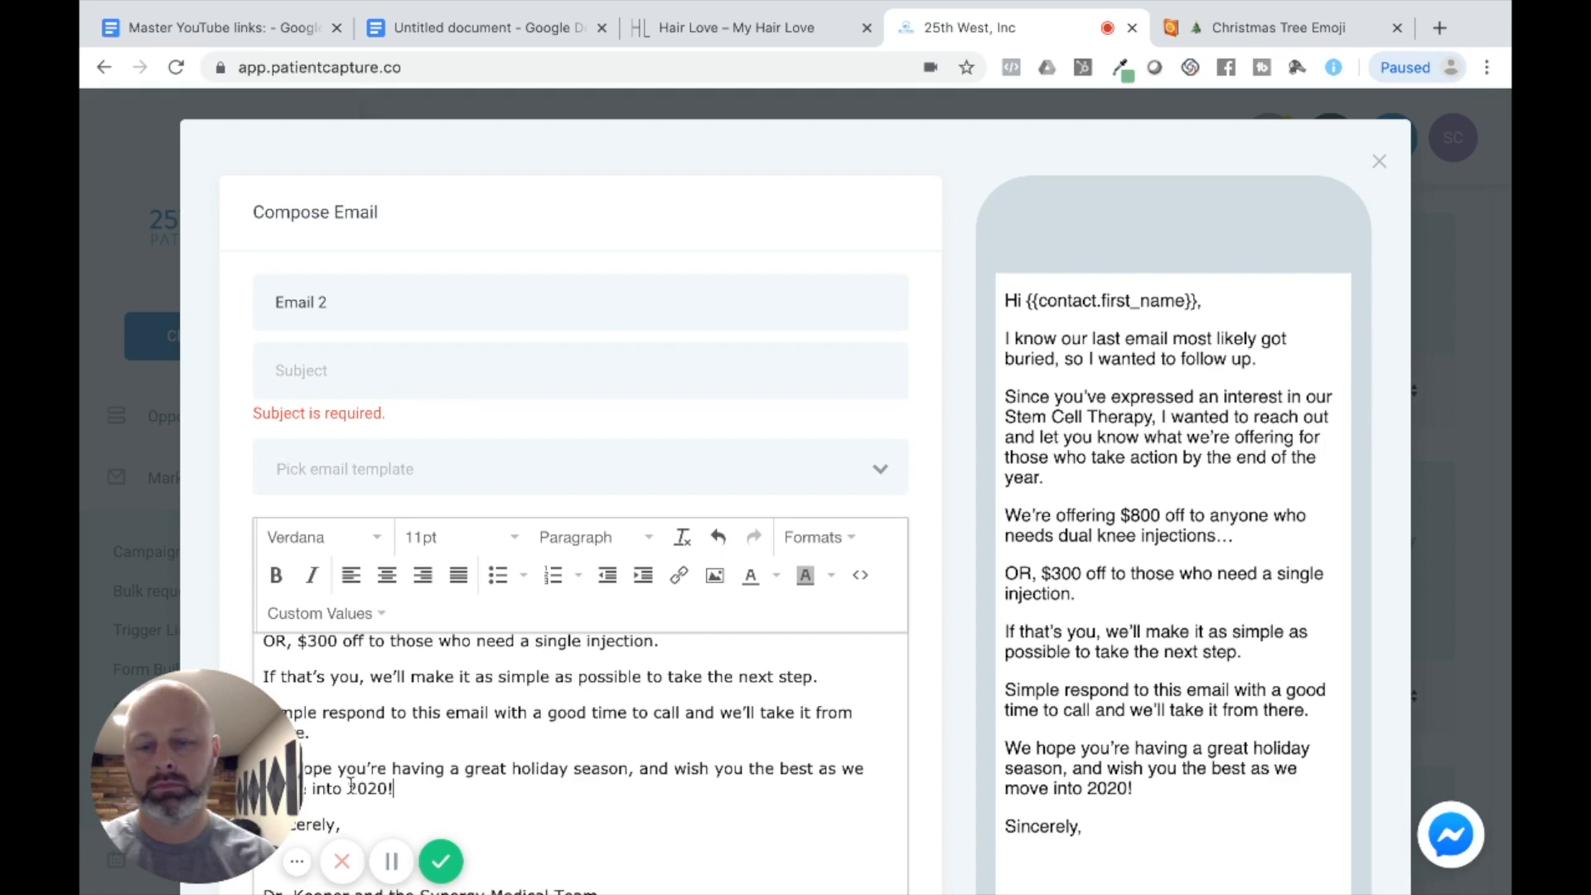
scroll("down", 3)
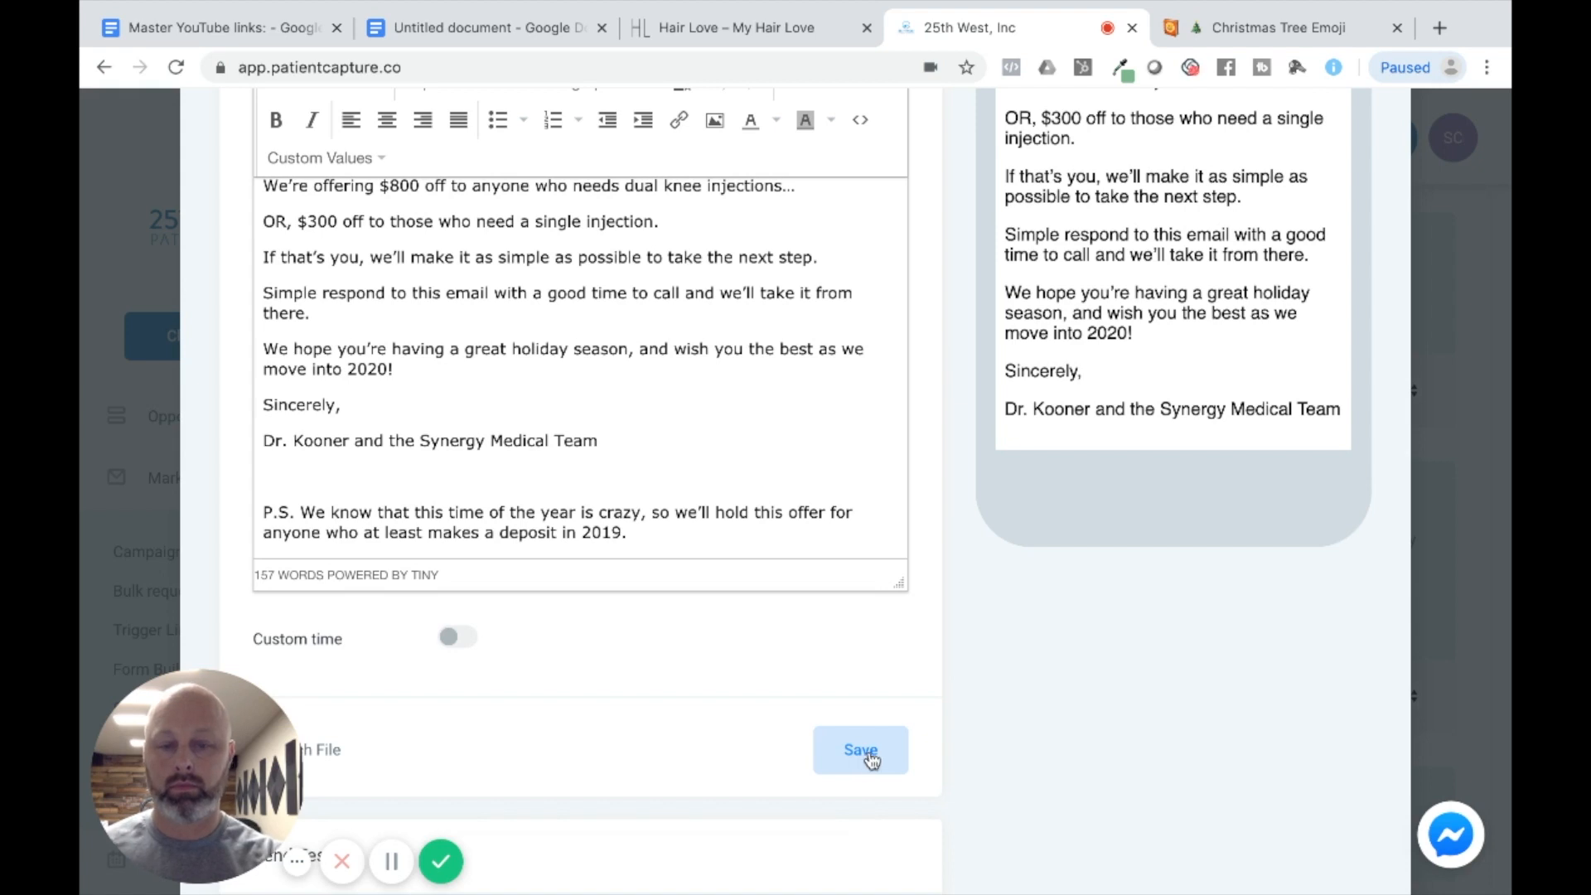
- Give Email 2 the subject 'Question...' and save it to the campaign timeline
left_click(860, 749)
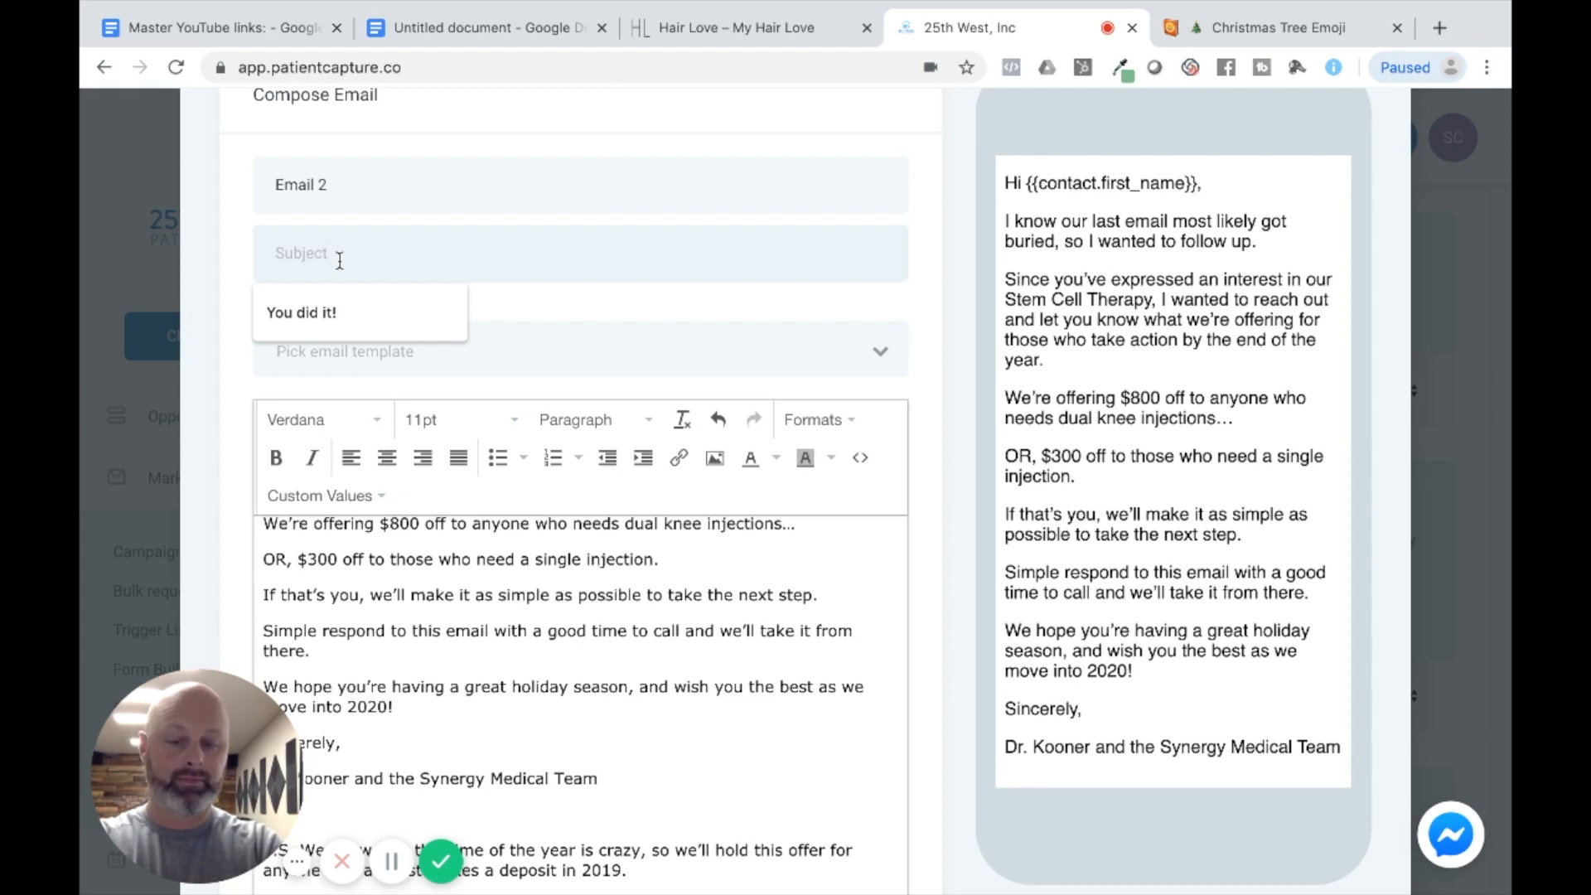
type("So")
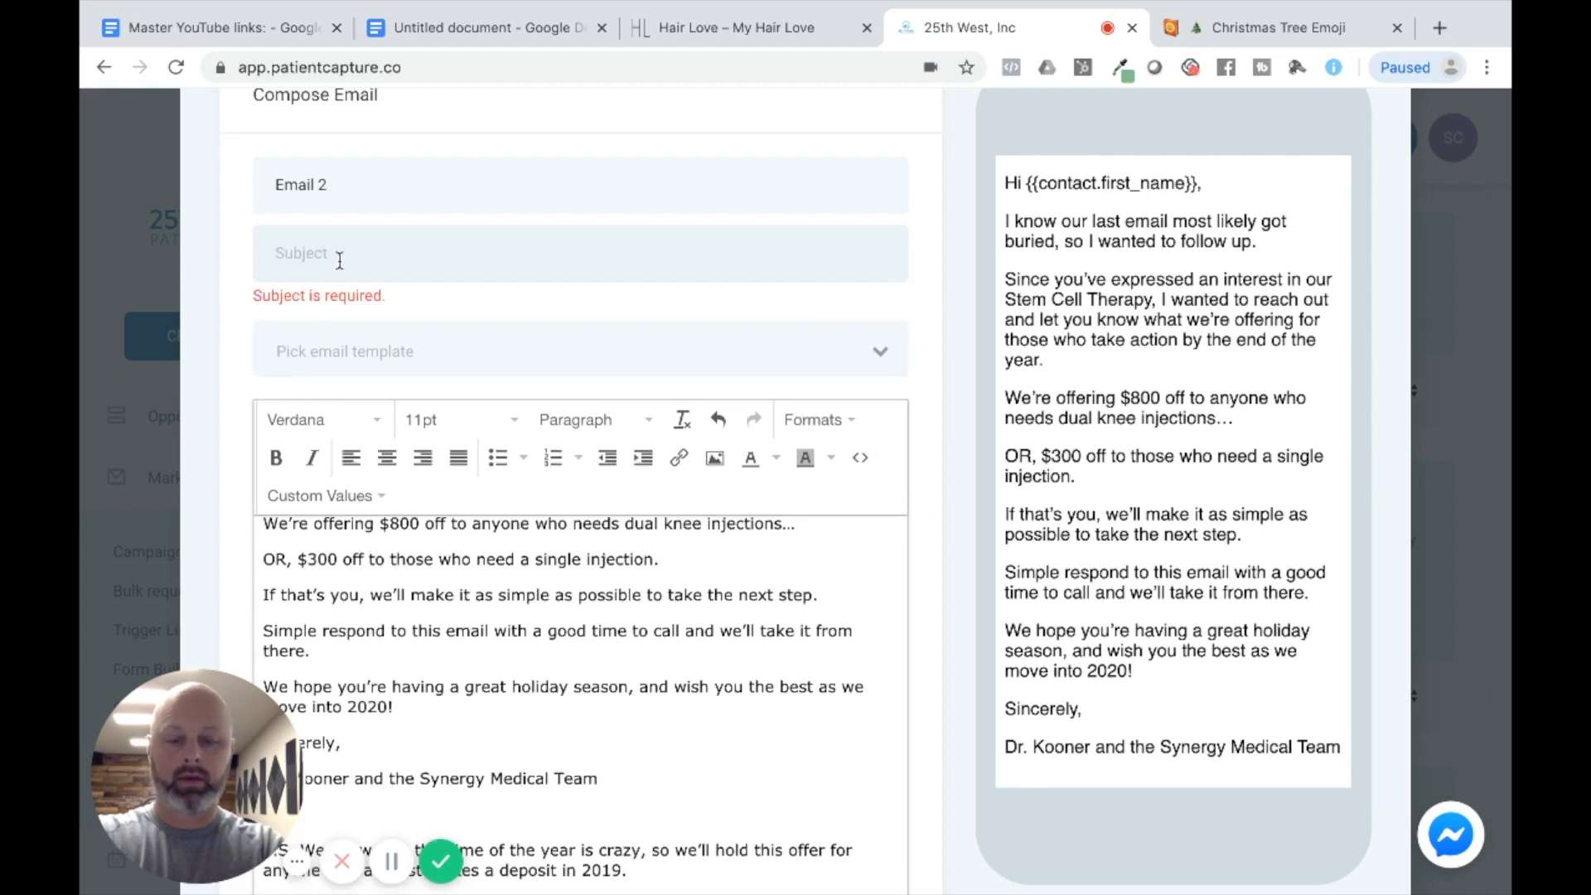
type("Question")
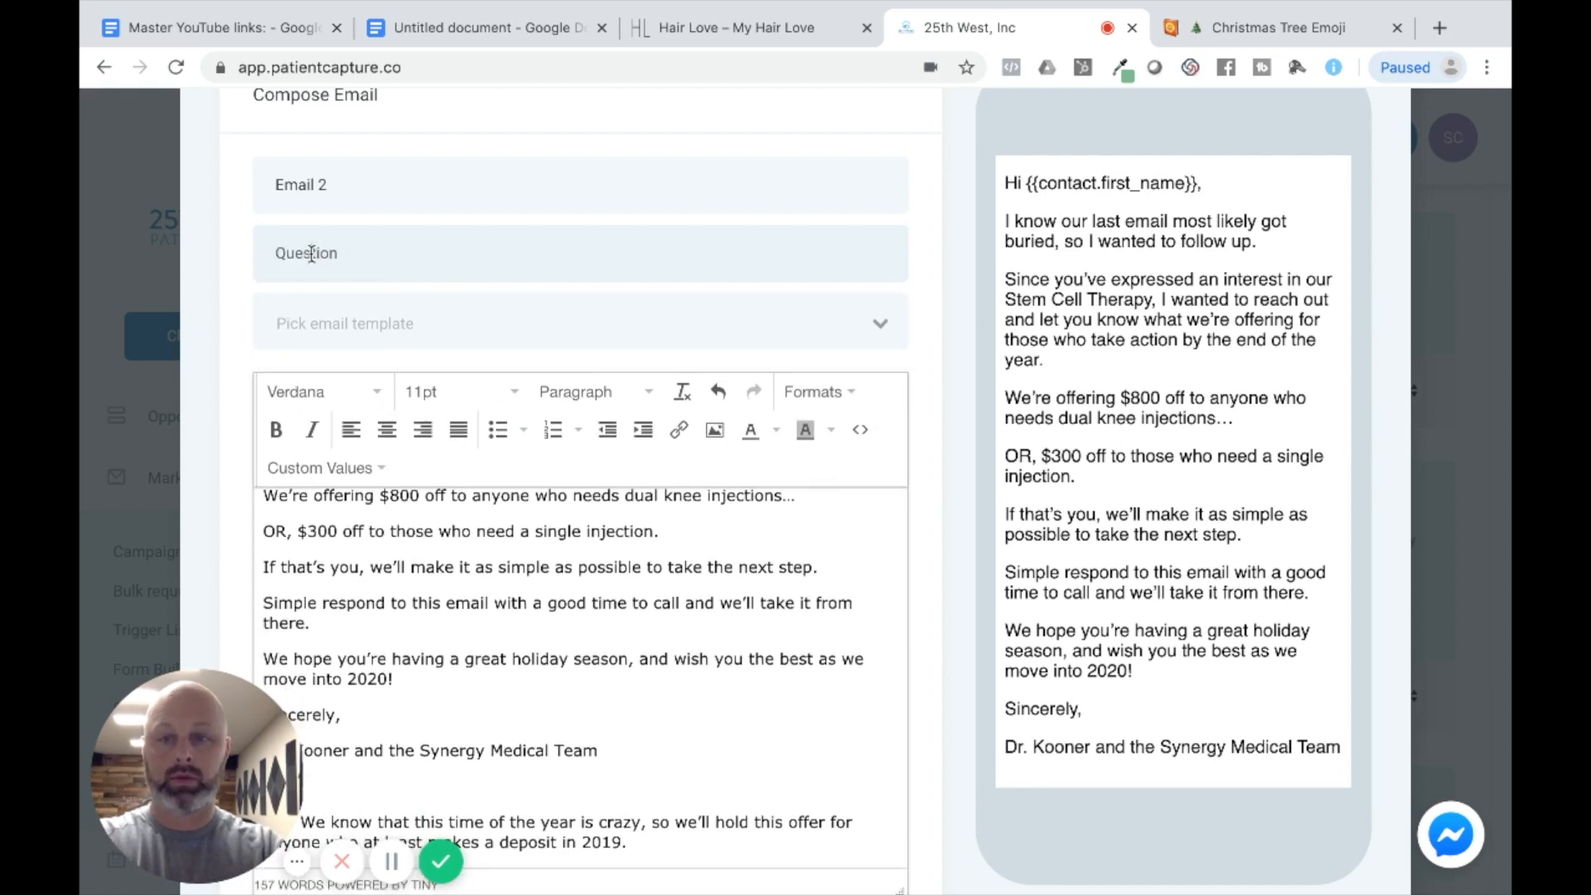
left_click(344, 252)
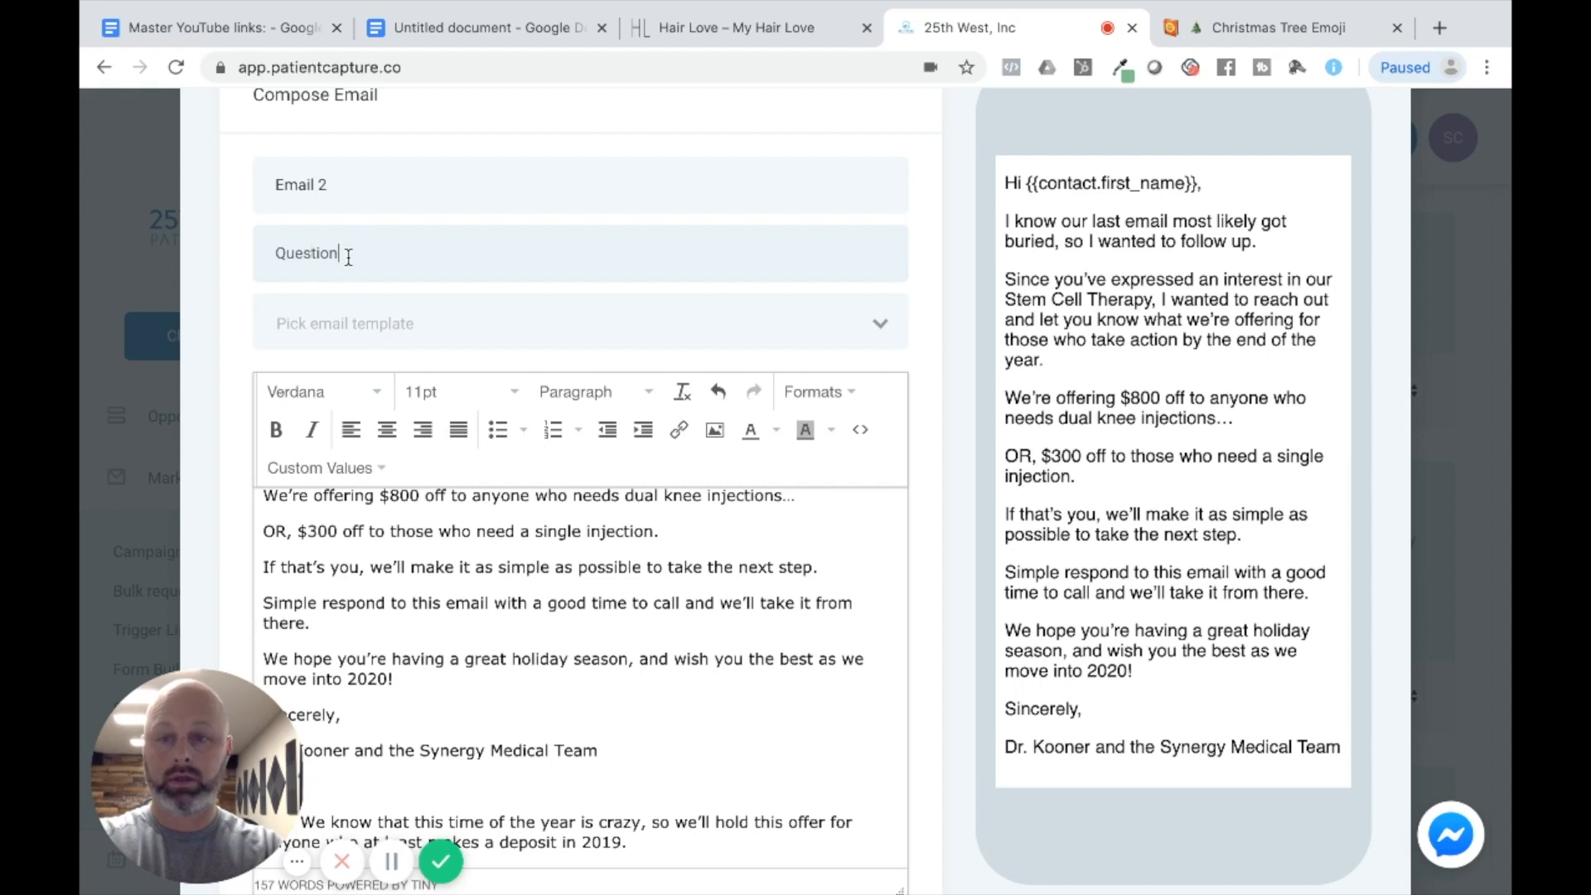
type("..")
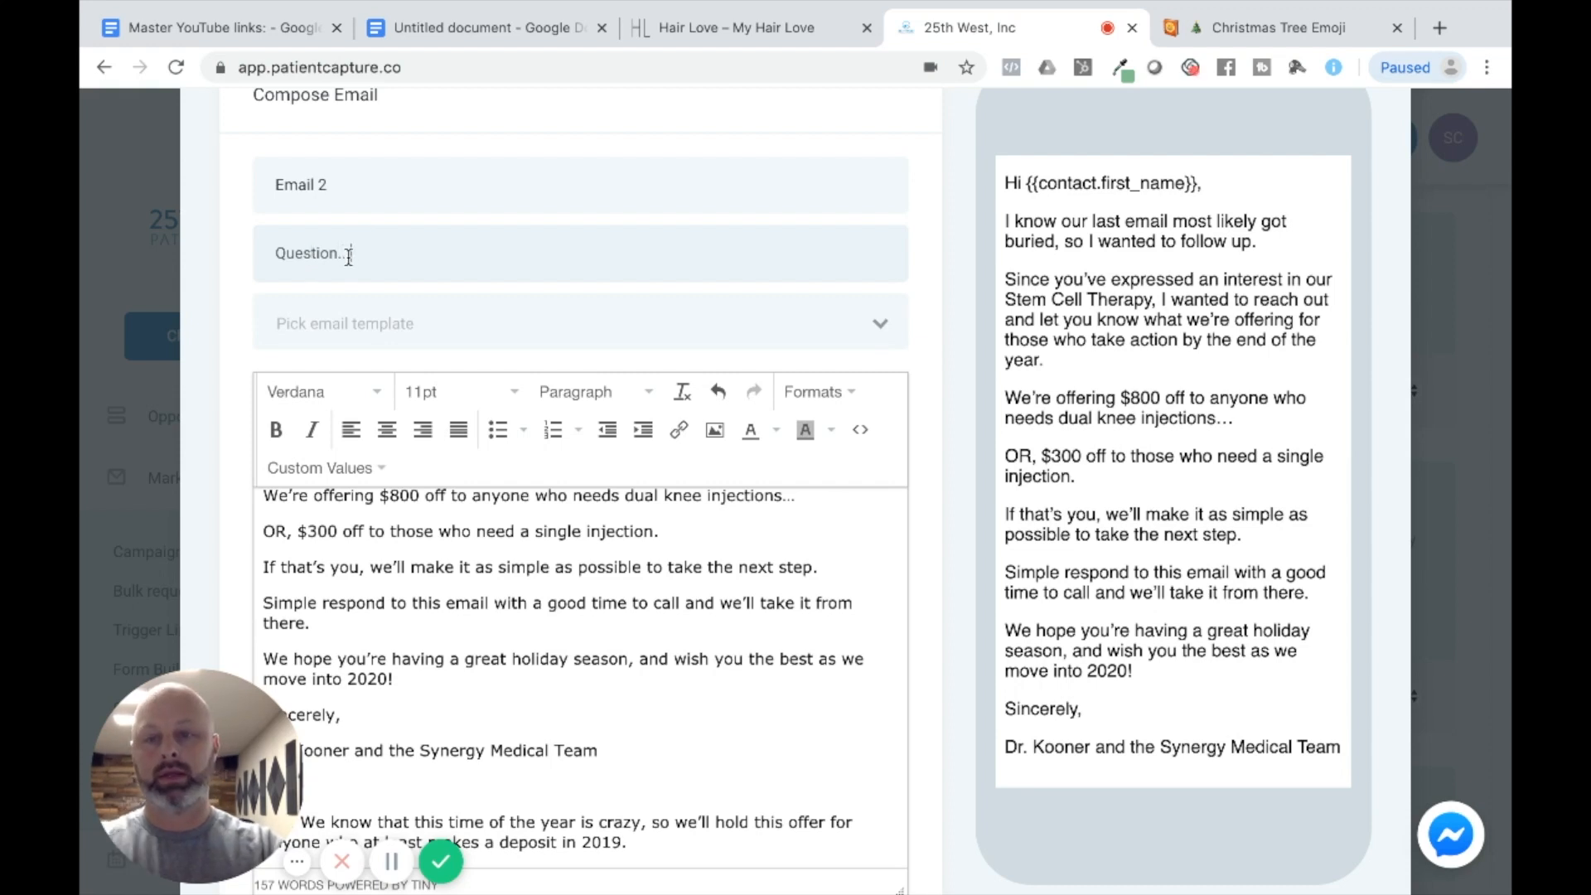
scroll("down", 3)
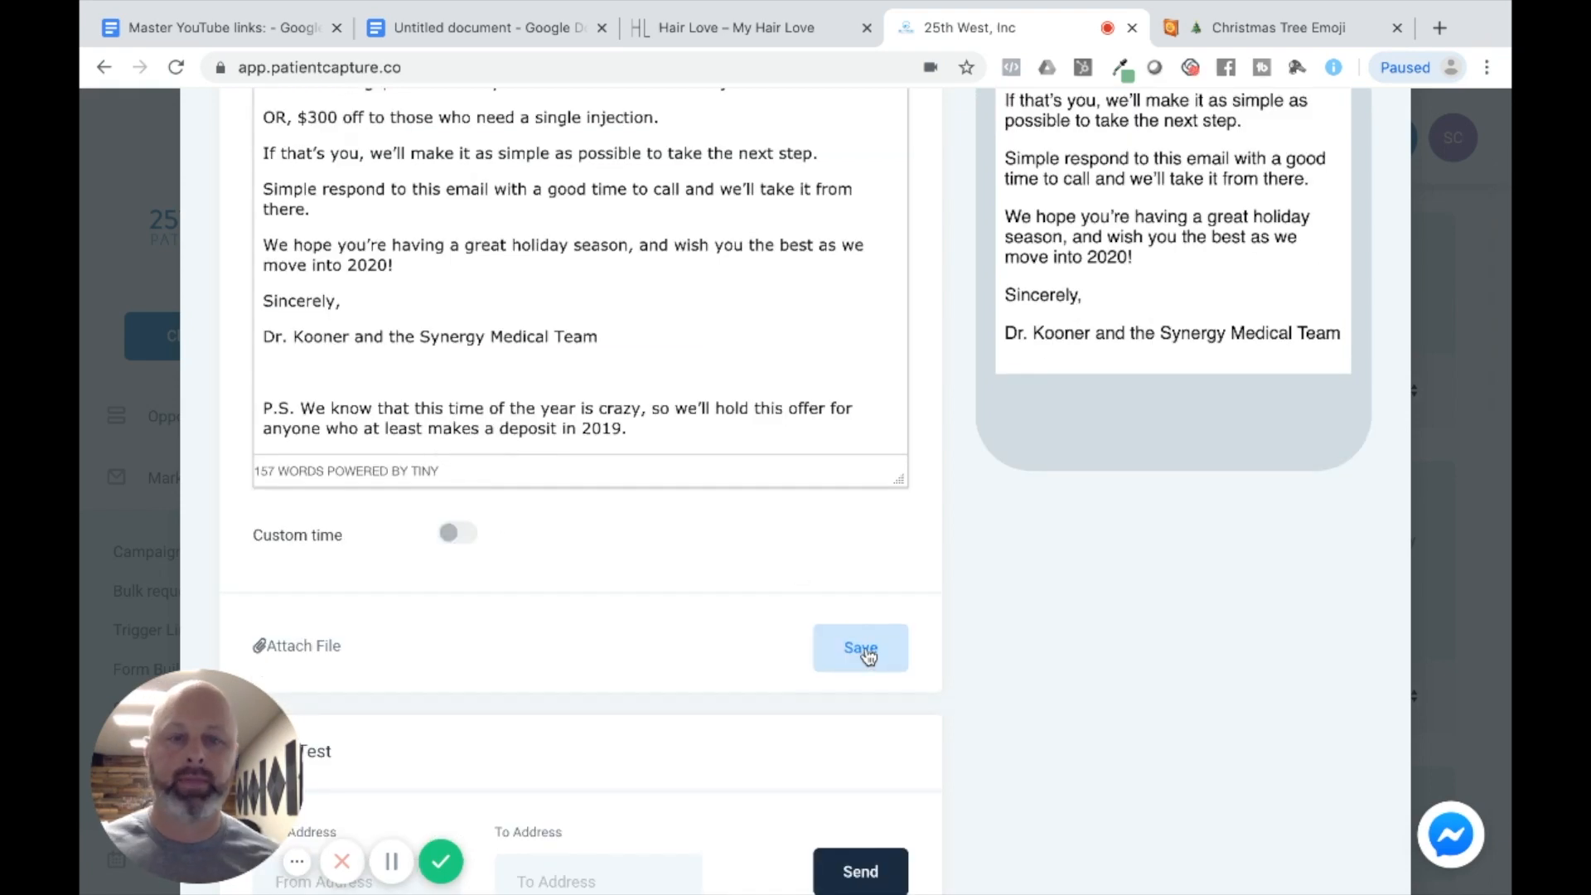
left_click(860, 648)
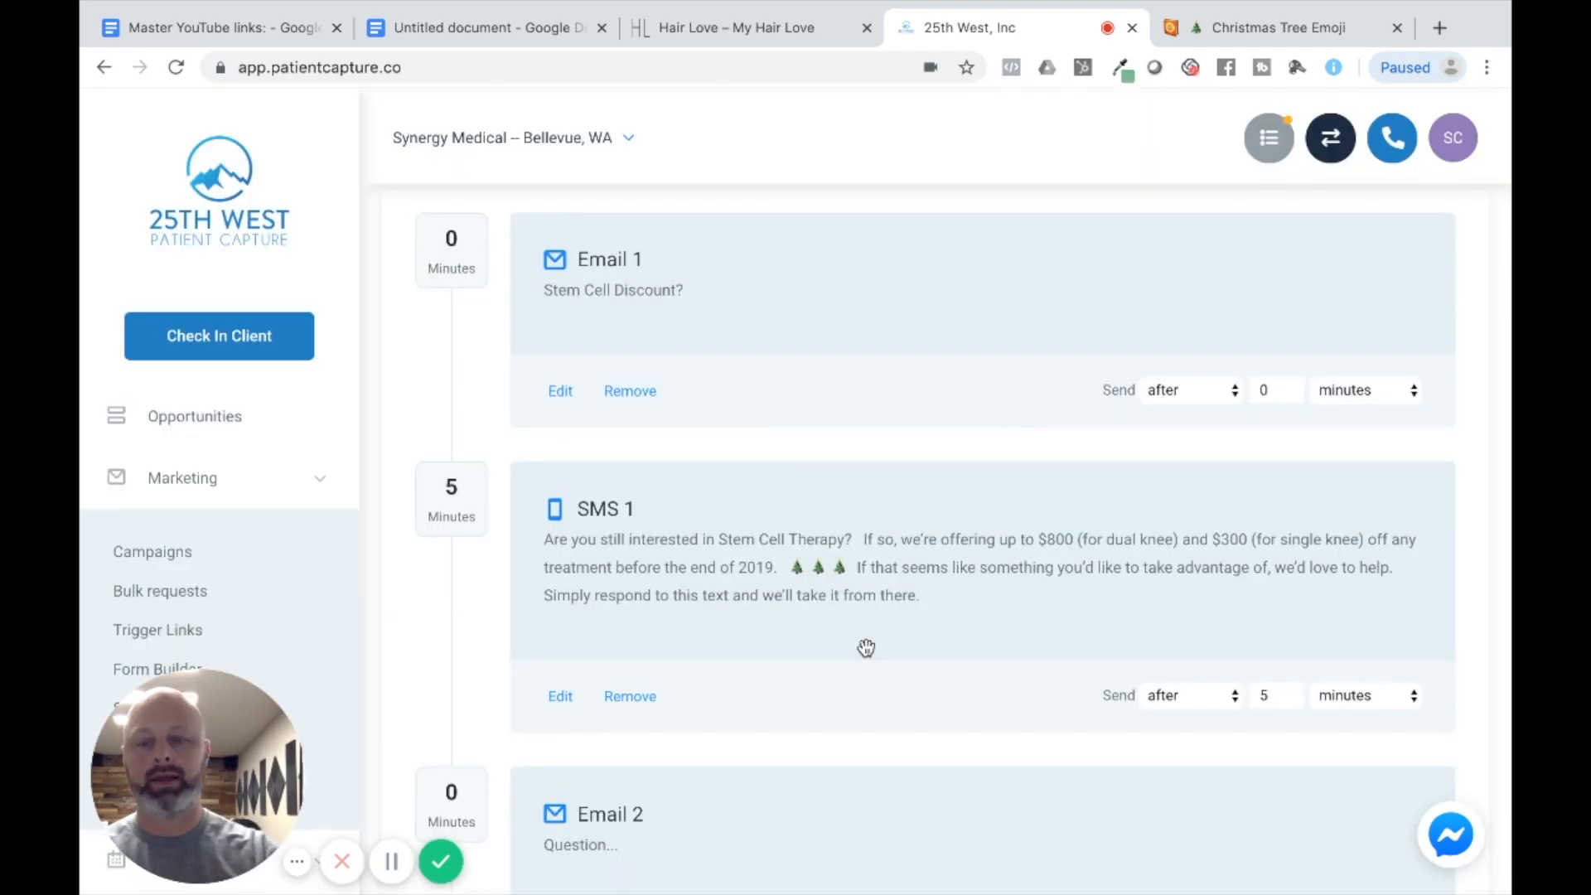
- Set Email 2 to send 2 days after SMS 1 instead of immediately
scroll("down", 3)
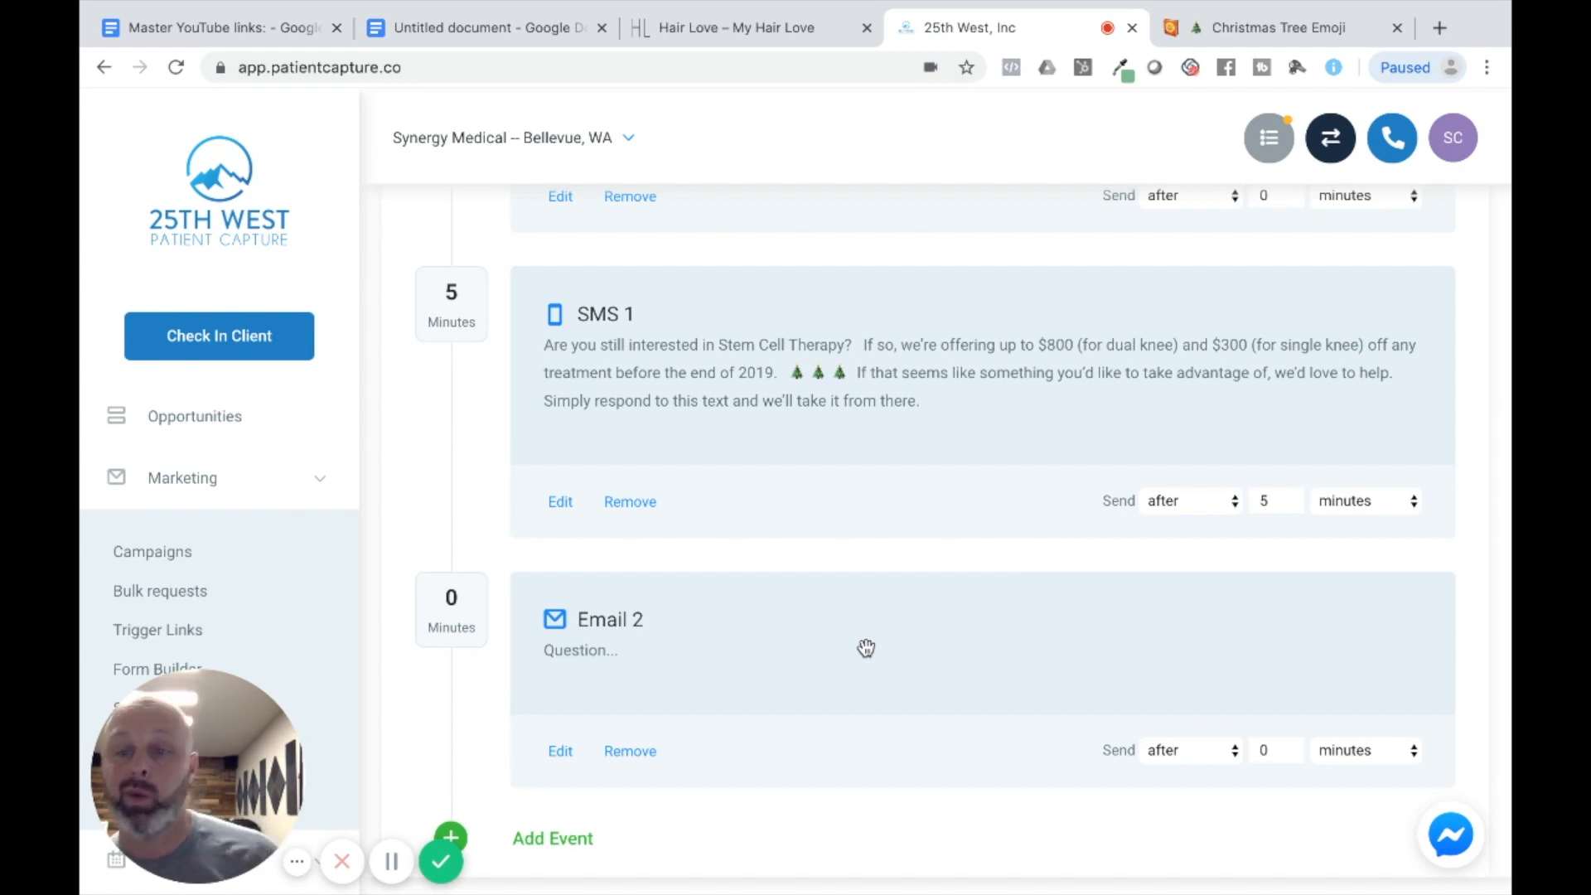
mouse_move(1195, 752)
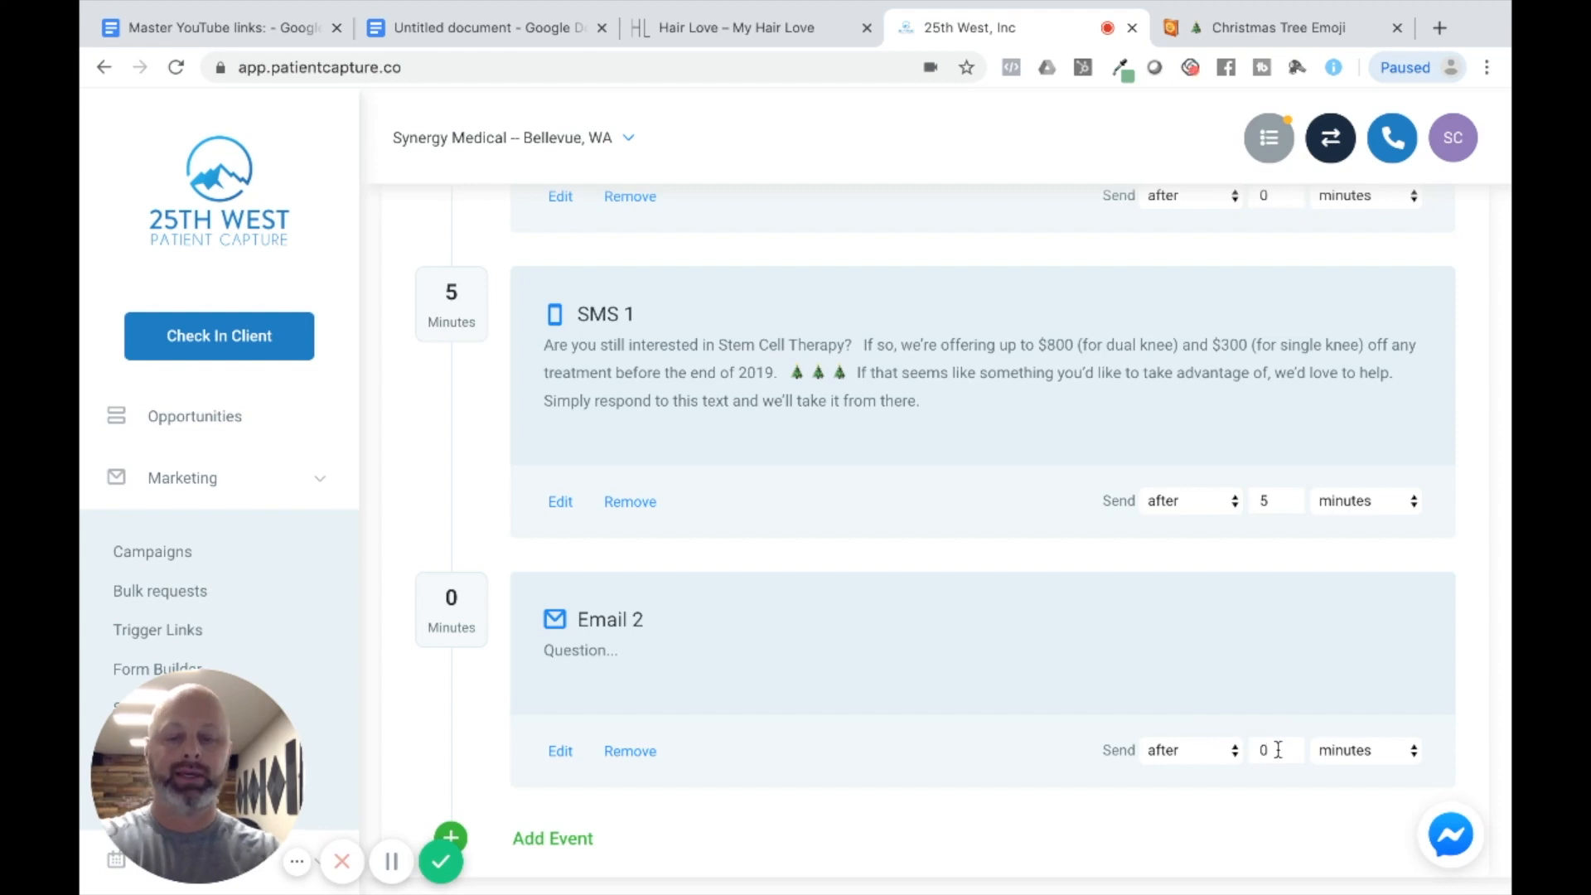
left_click(1364, 749)
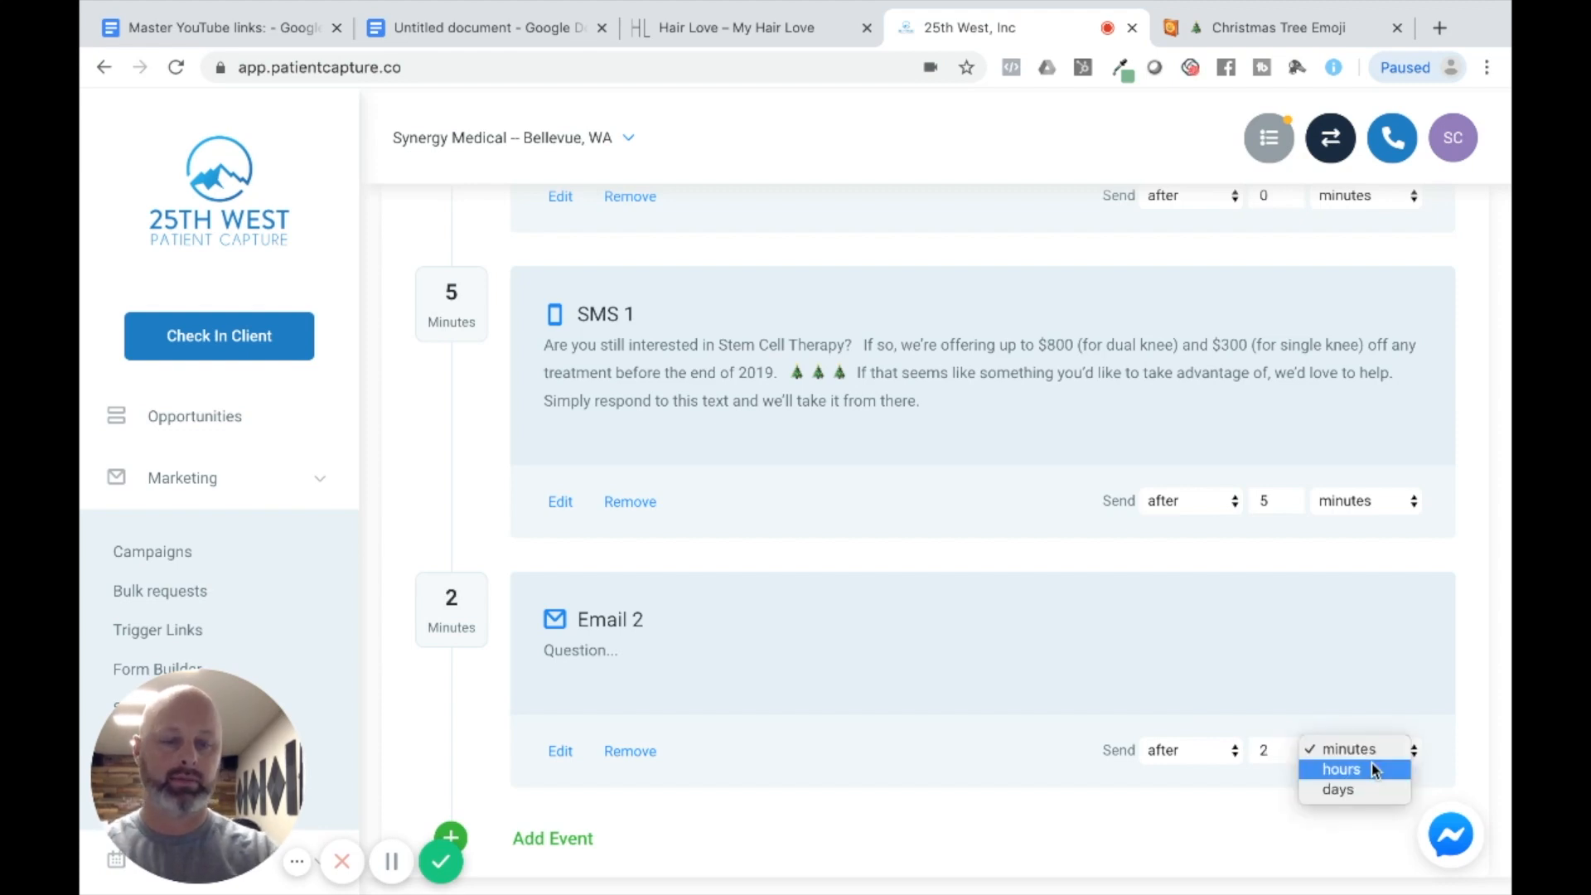
left_click(1335, 789)
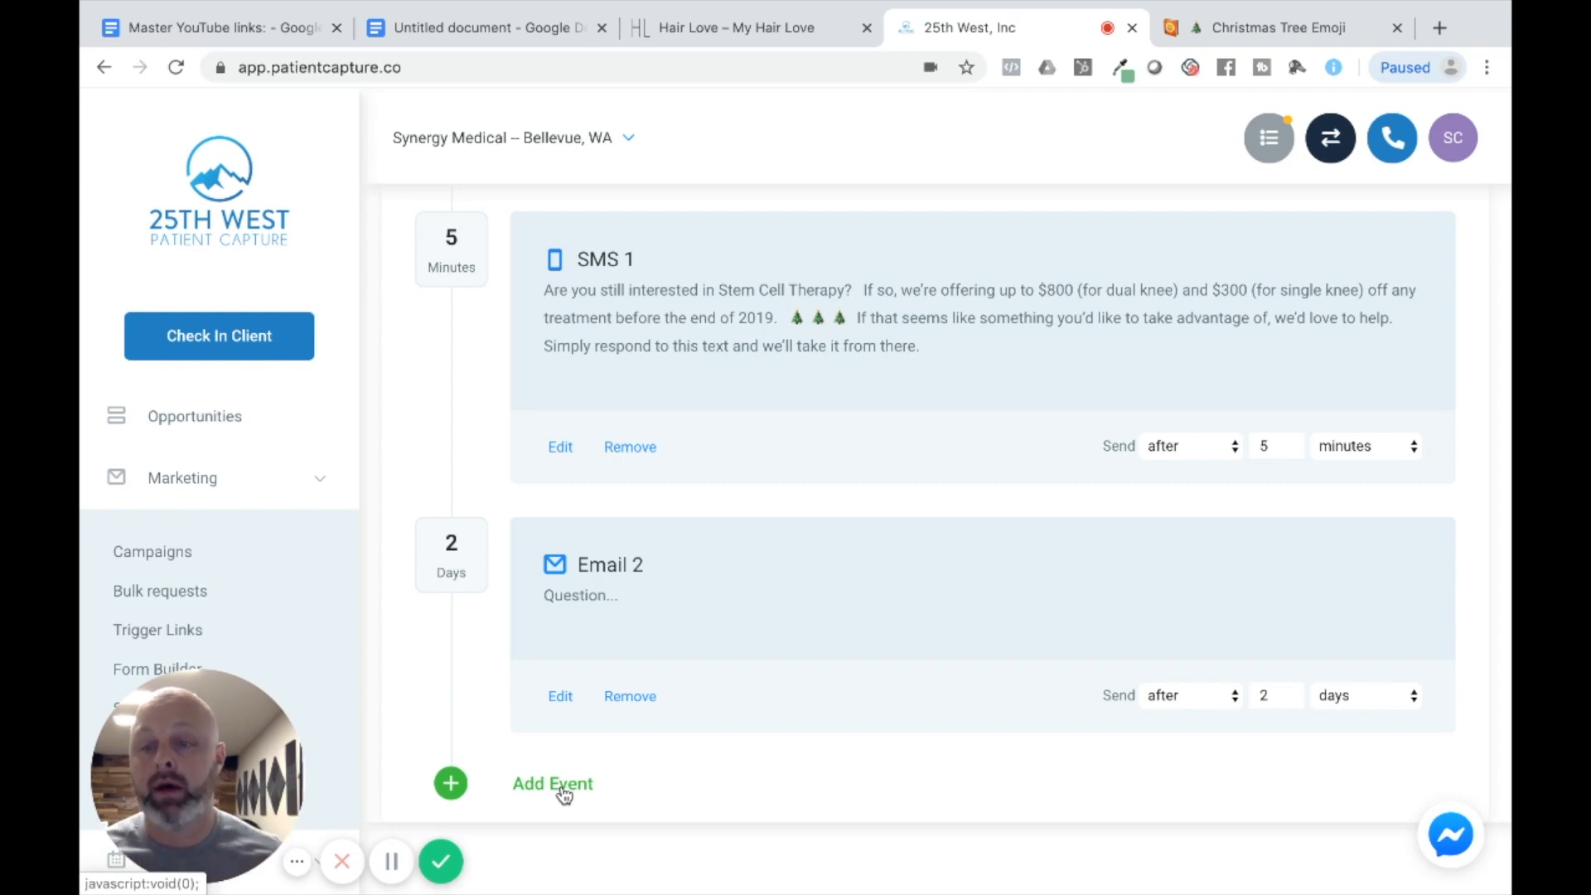
mouse_move(835, 625)
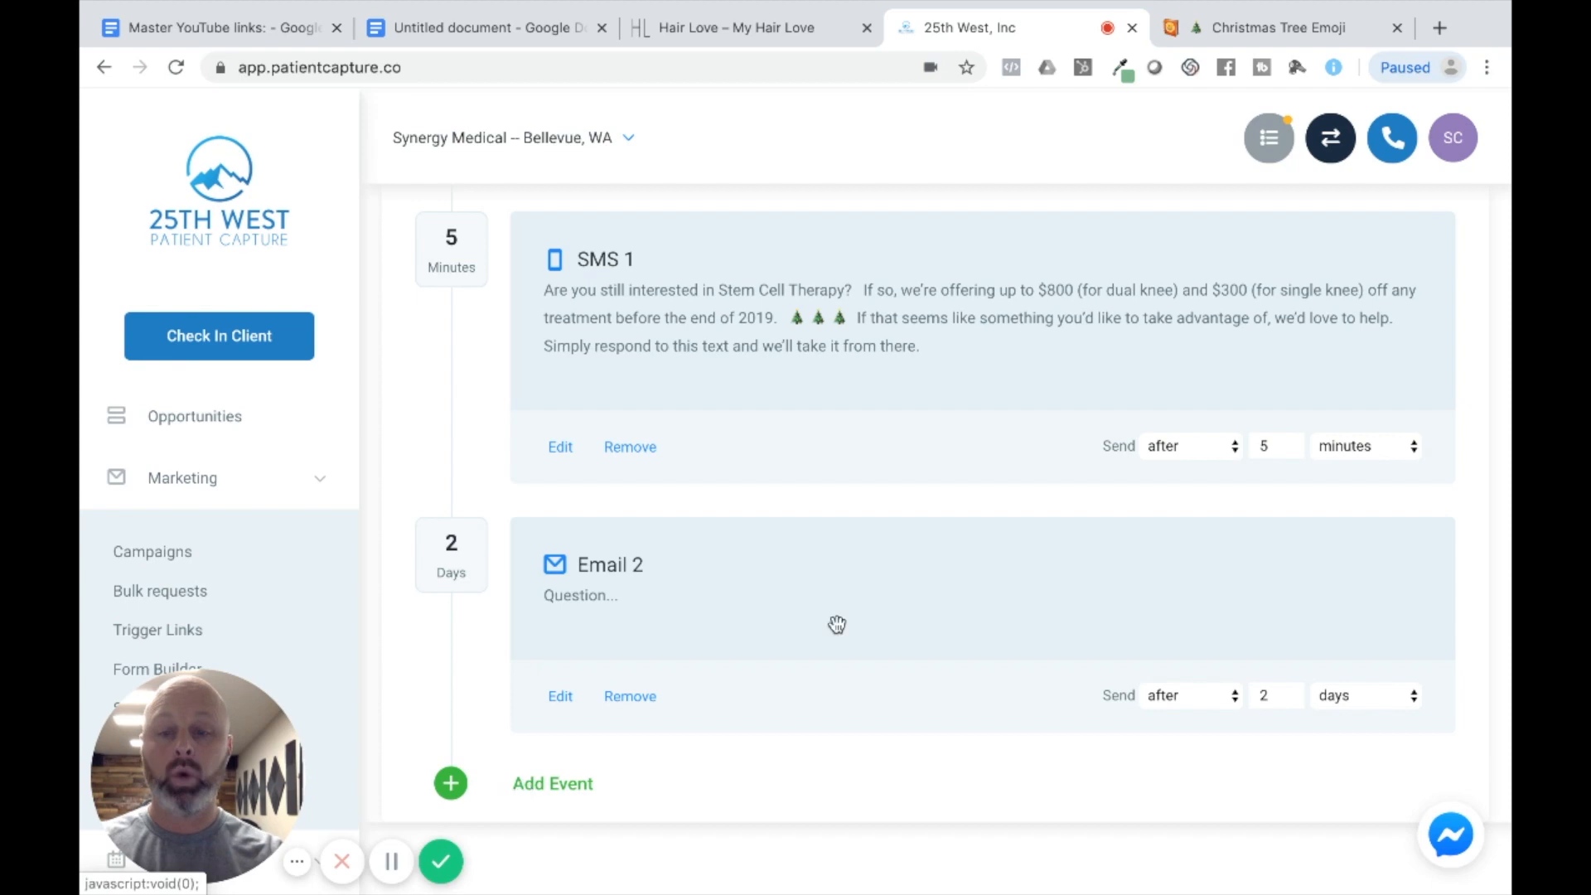
mouse_move(652, 631)
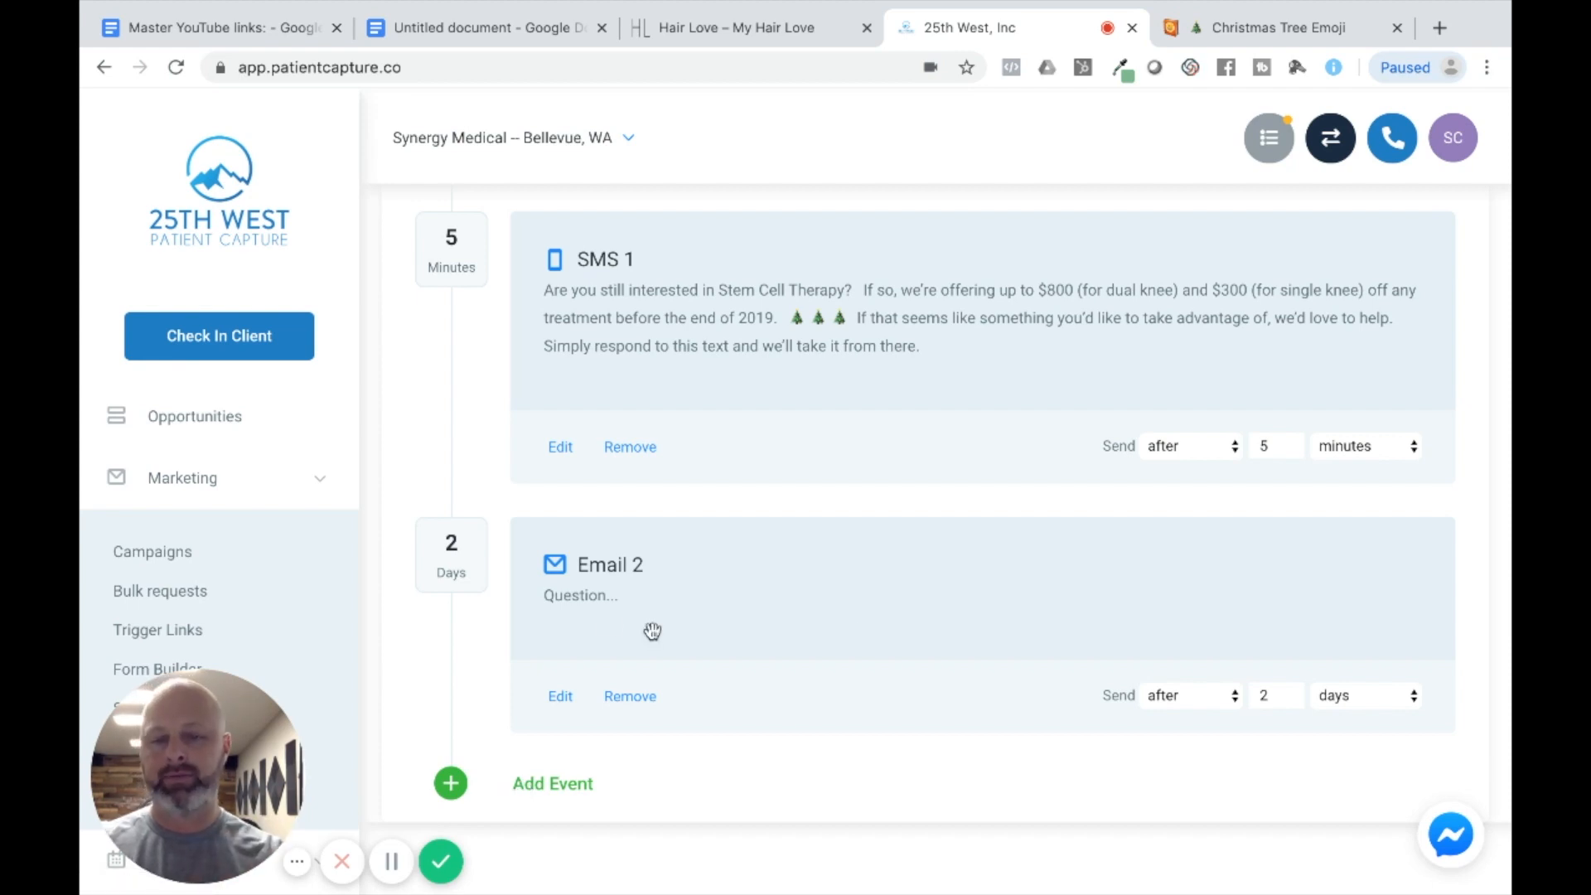
mouse_move(689, 716)
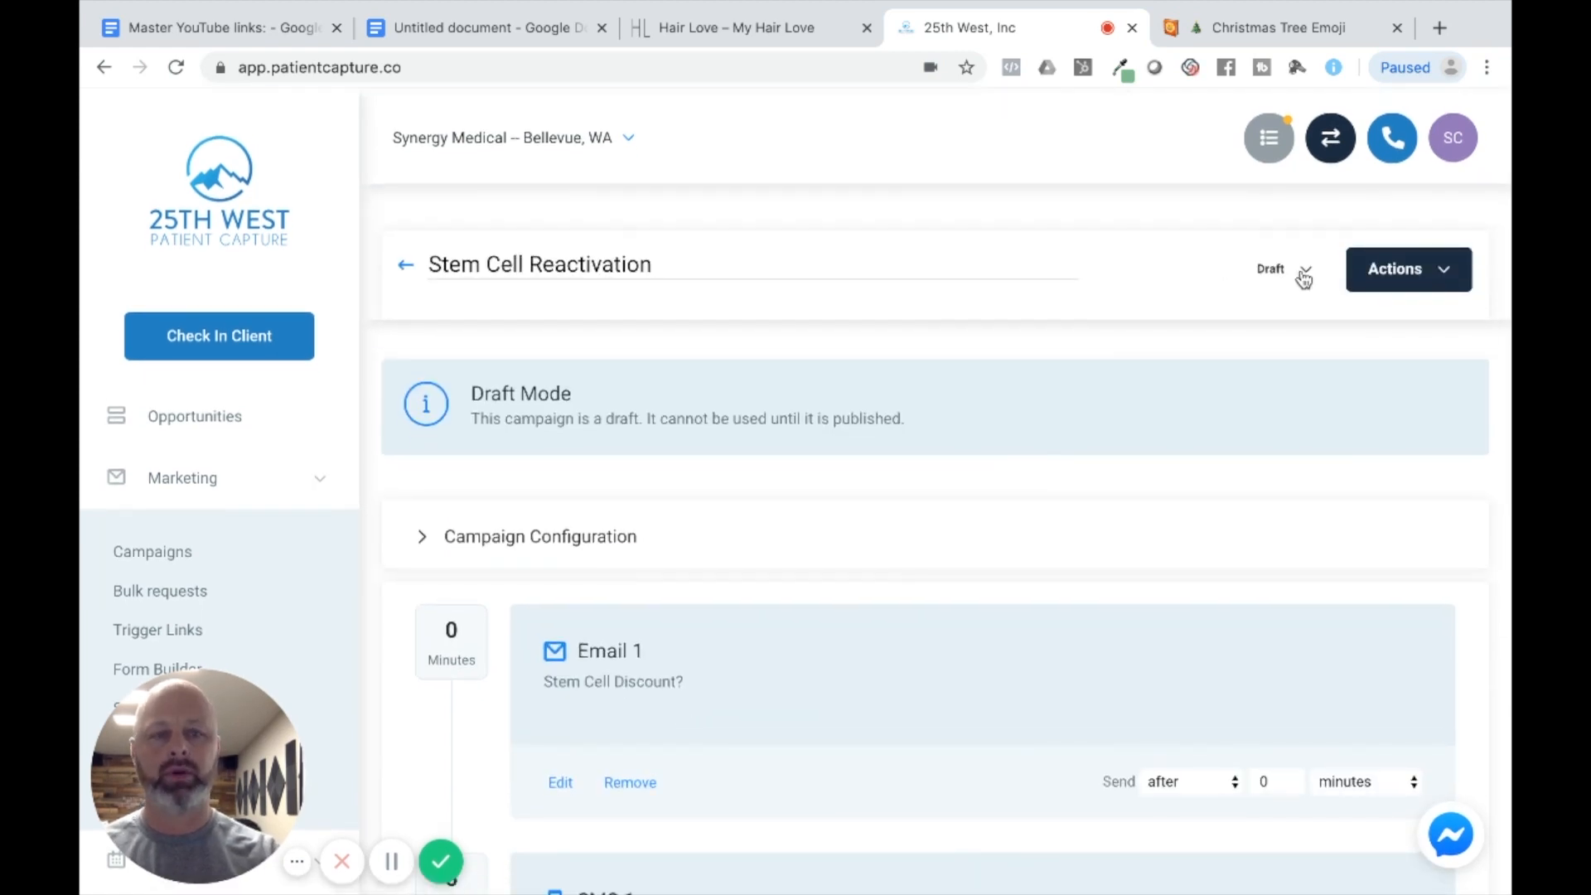
- Go to the Bulk Requests page under Marketing
left_click(1283, 268)
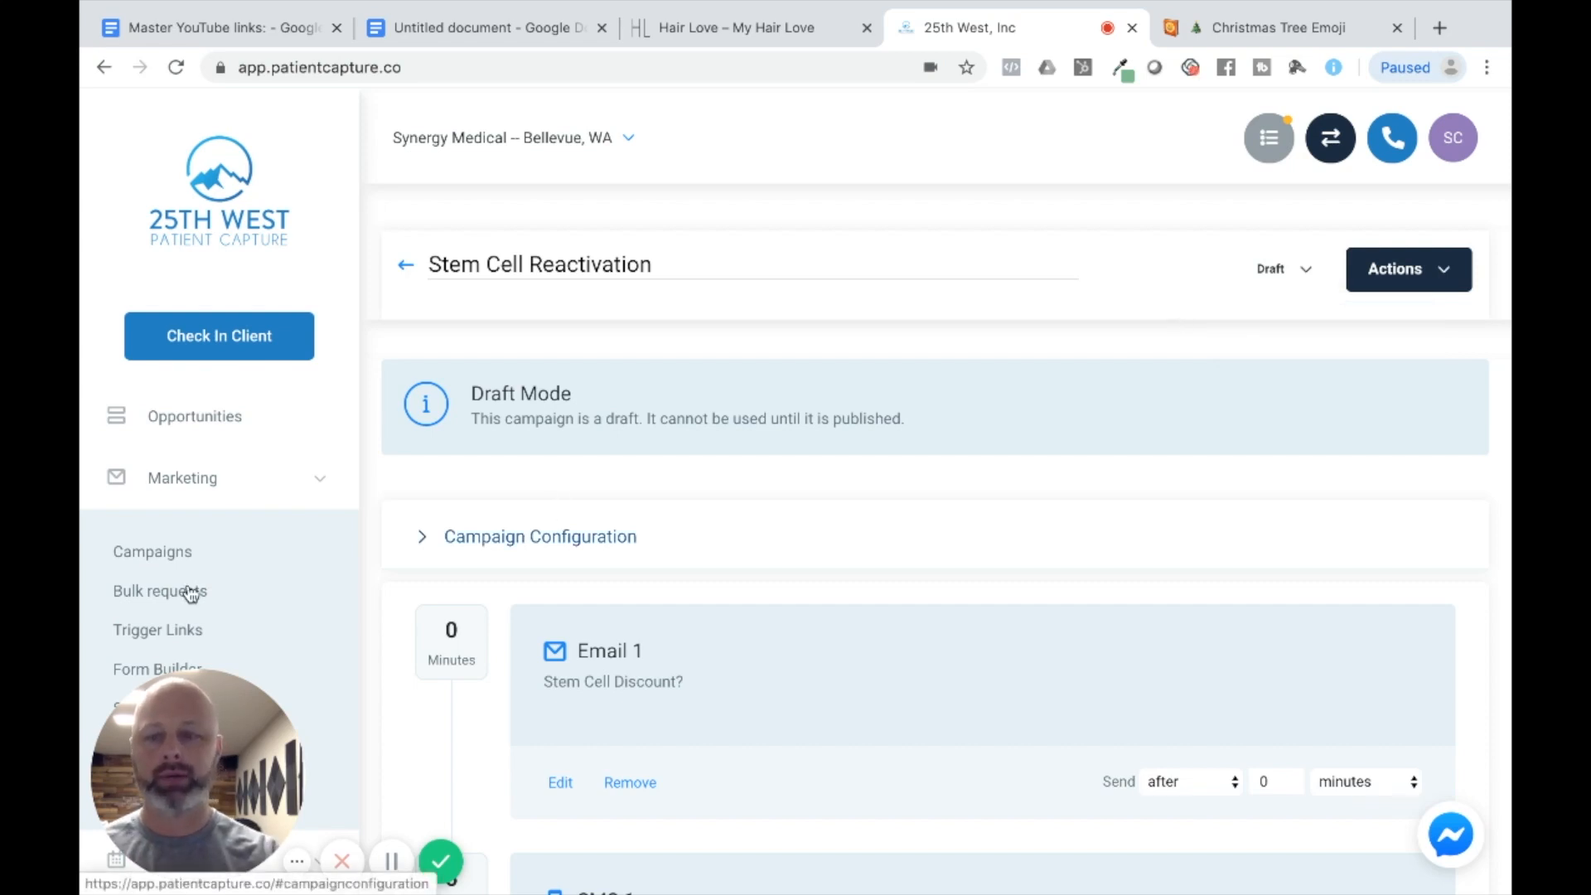
left_click(159, 590)
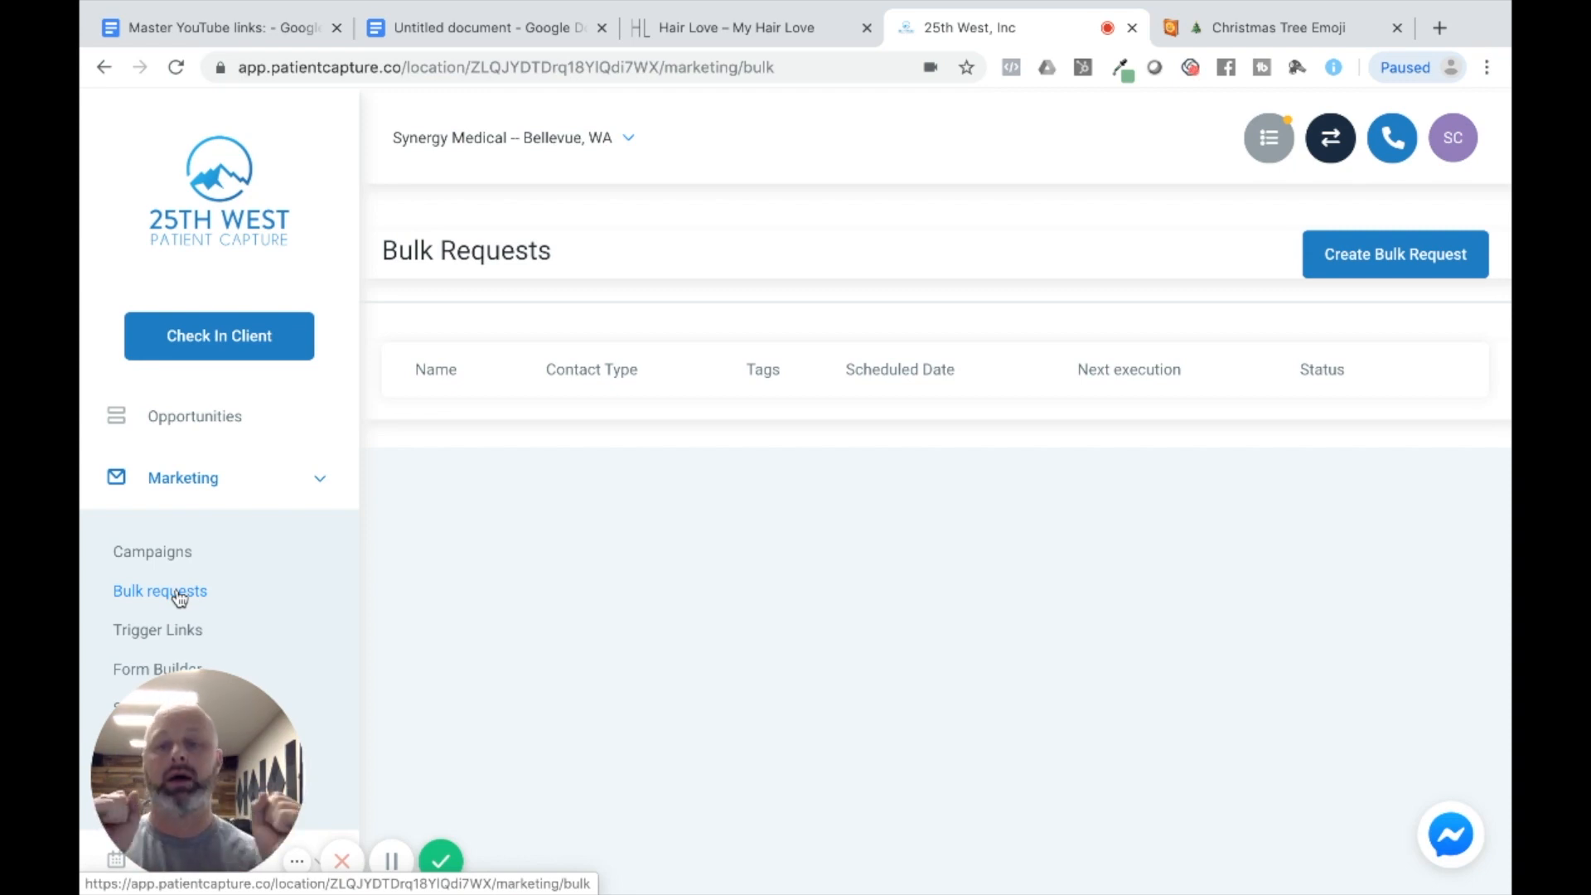
mouse_move(82, 630)
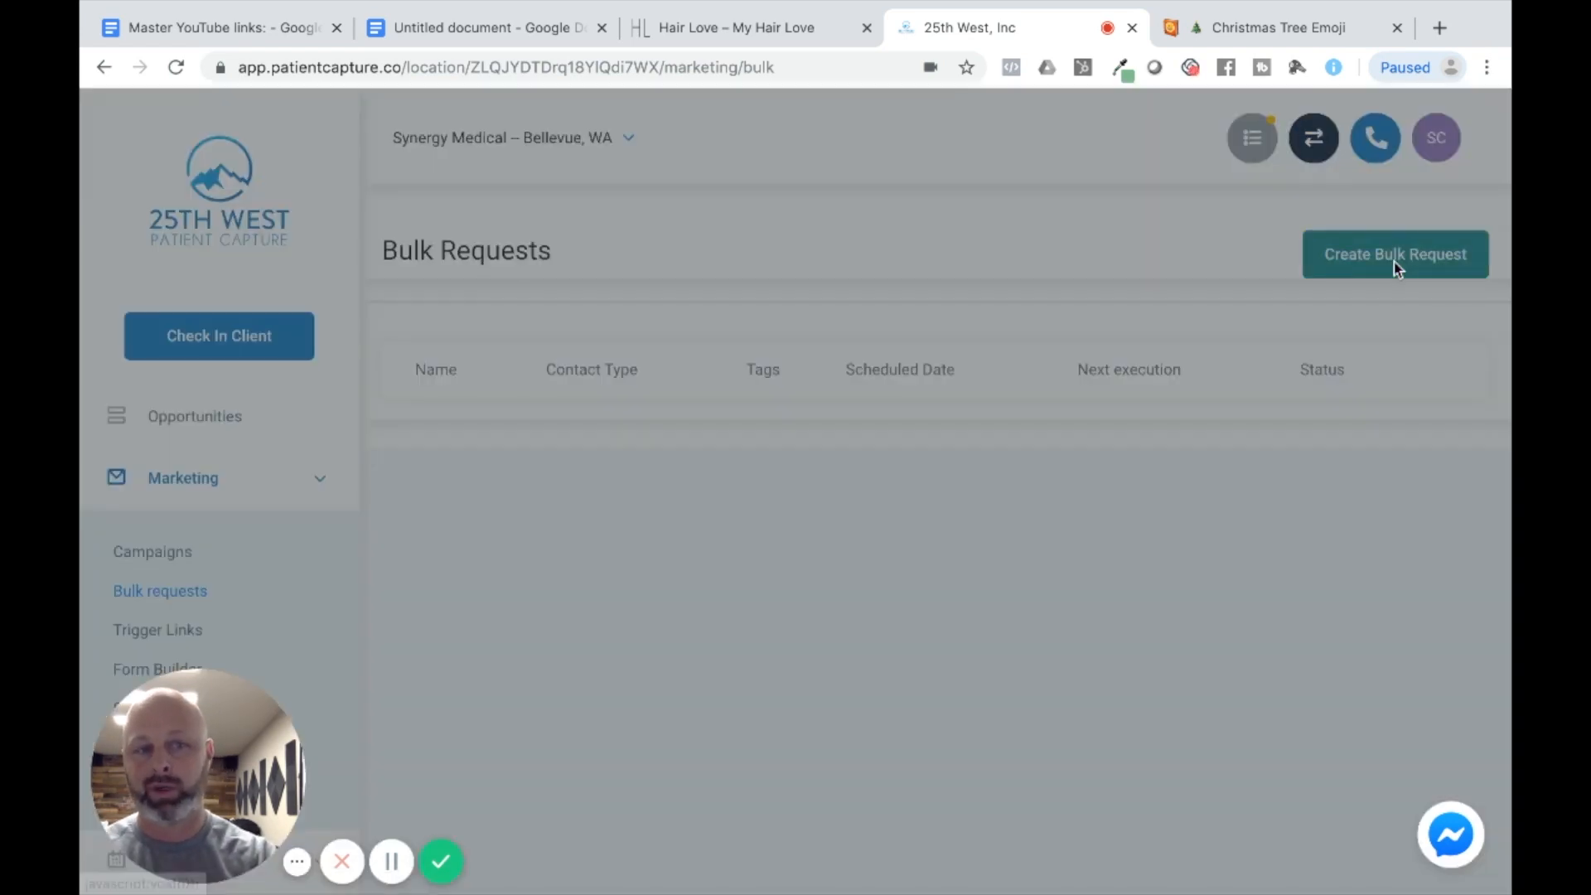
- Create a new bulk request named Stem Cell Reactivation
left_click(1394, 254)
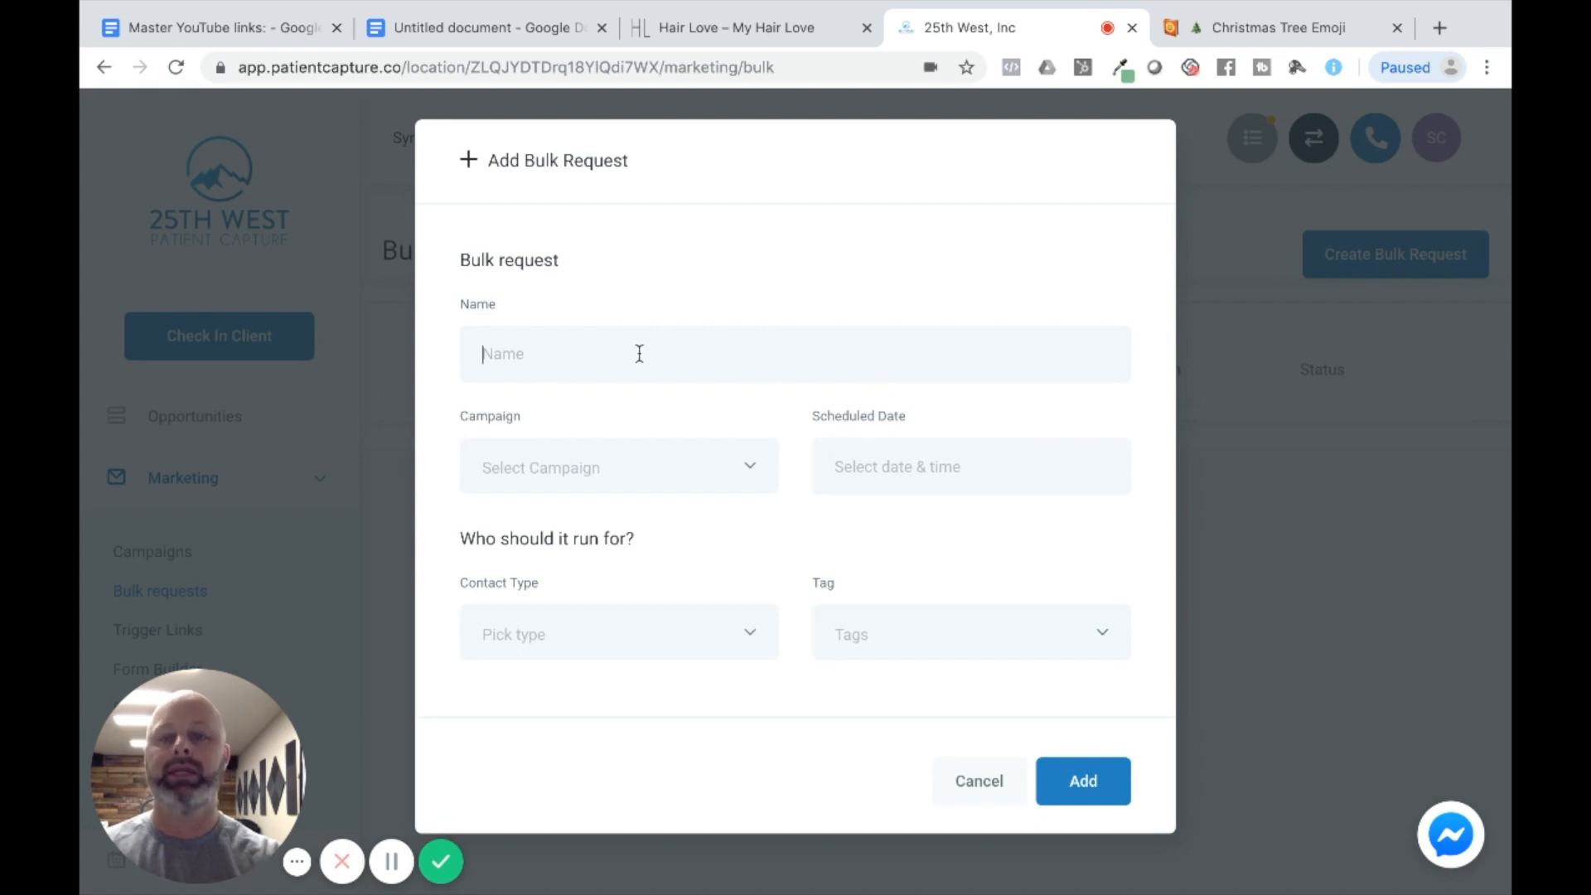
left_click(639, 353)
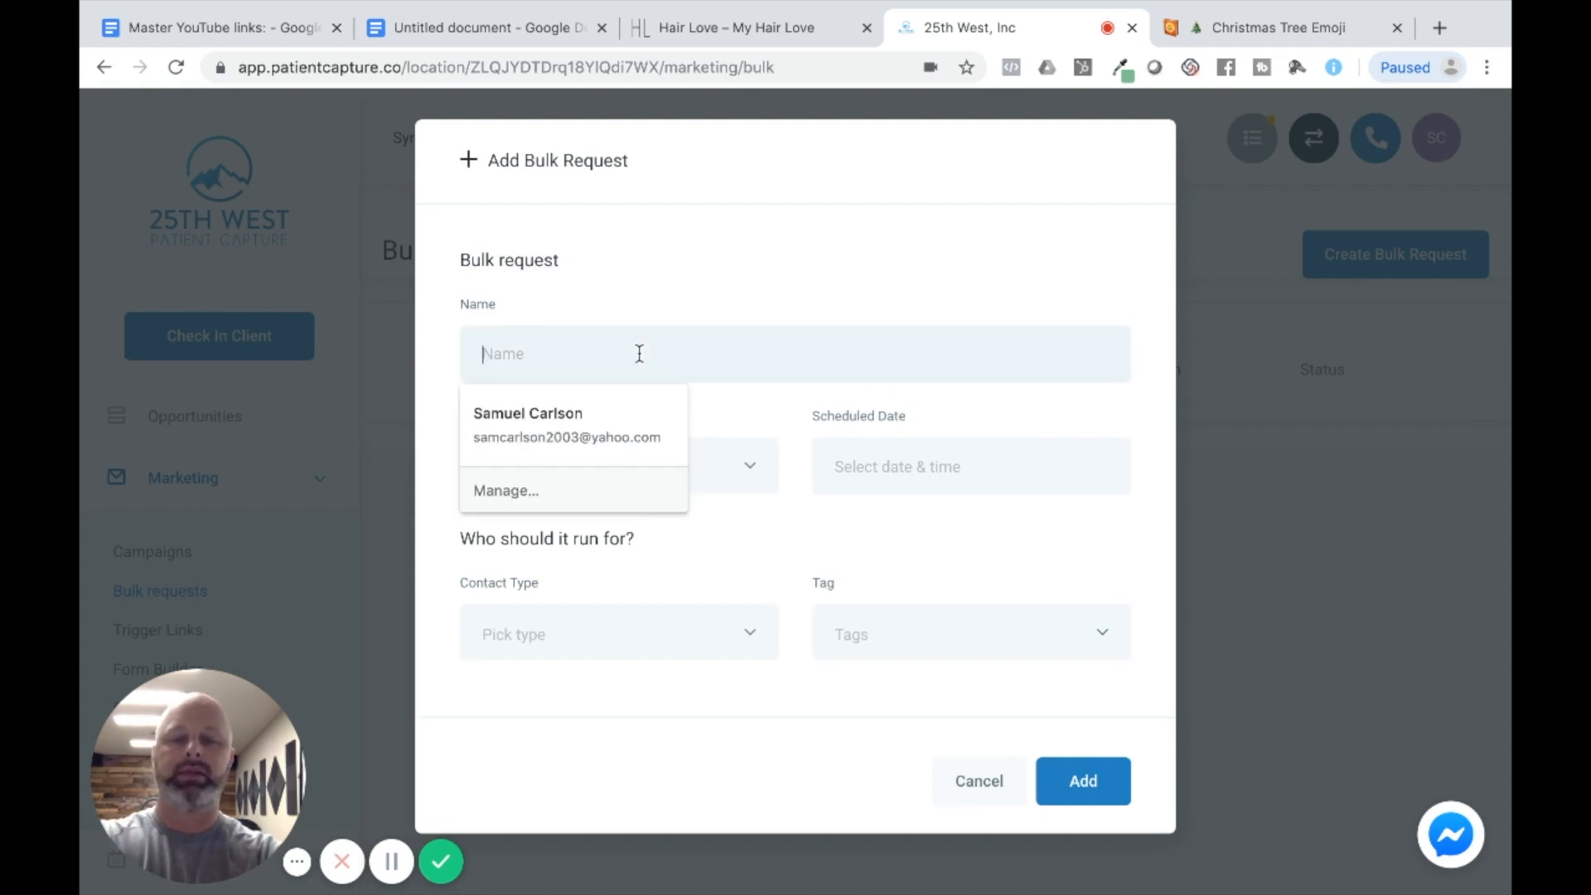
type("Stemce")
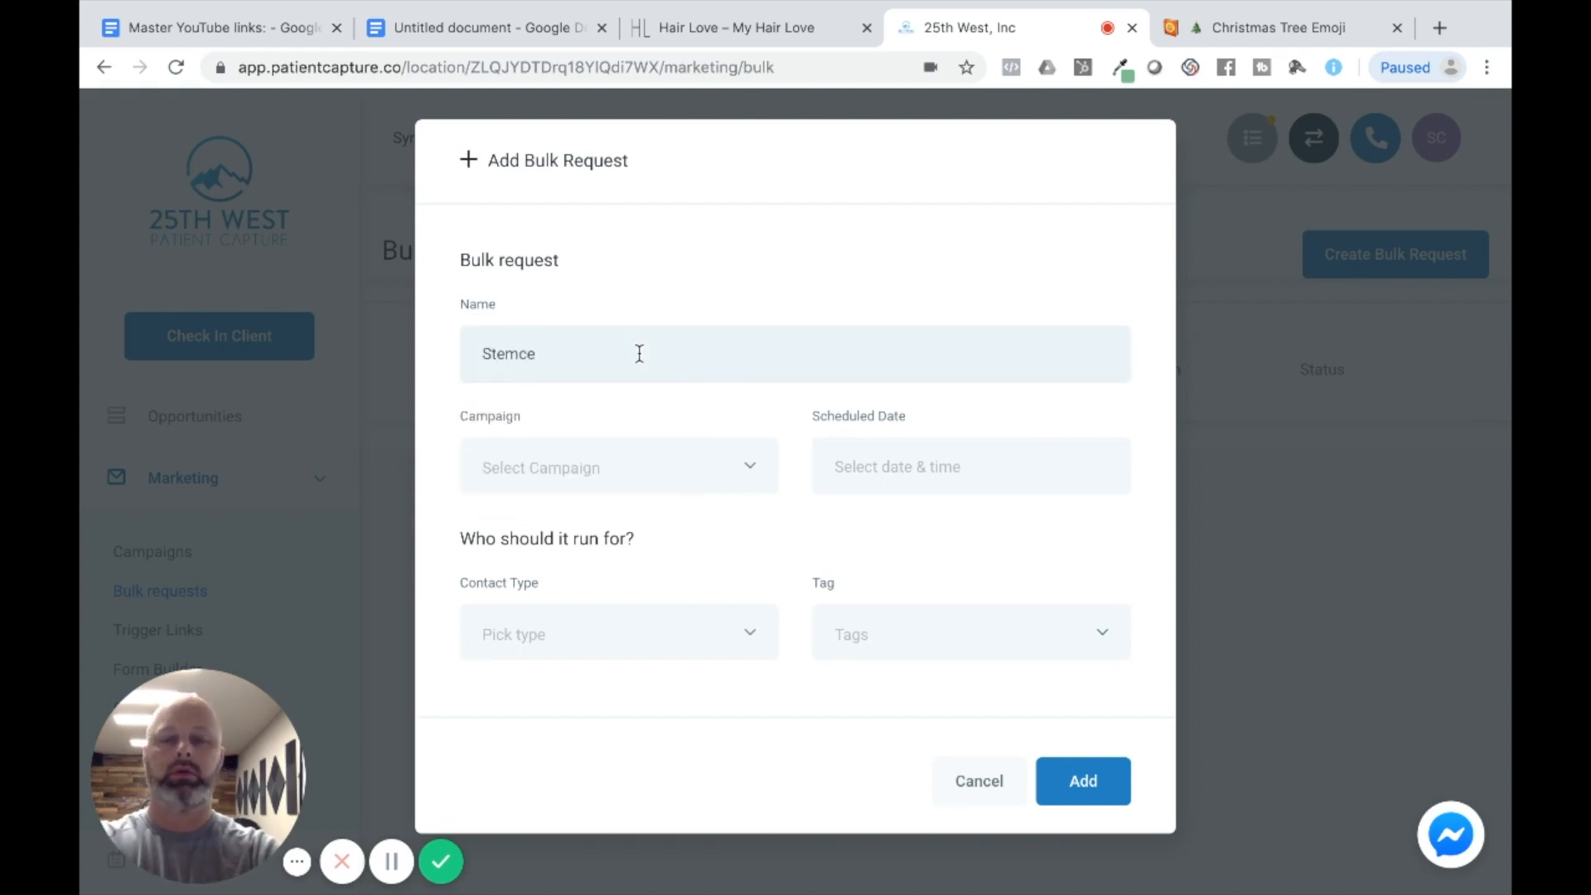
key("Backspace")
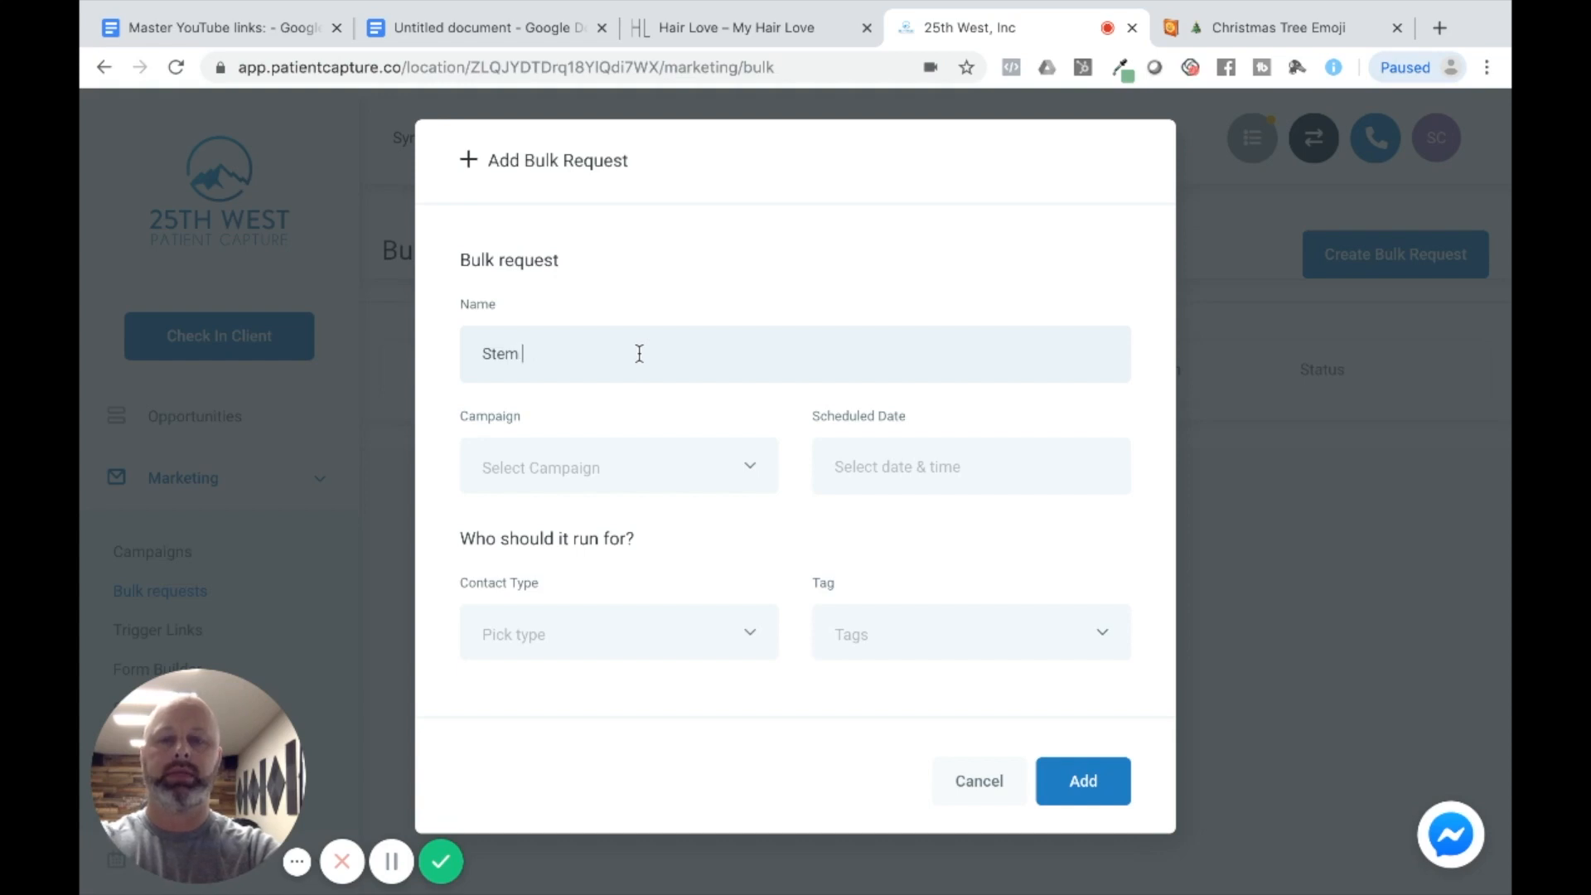
type("Cell")
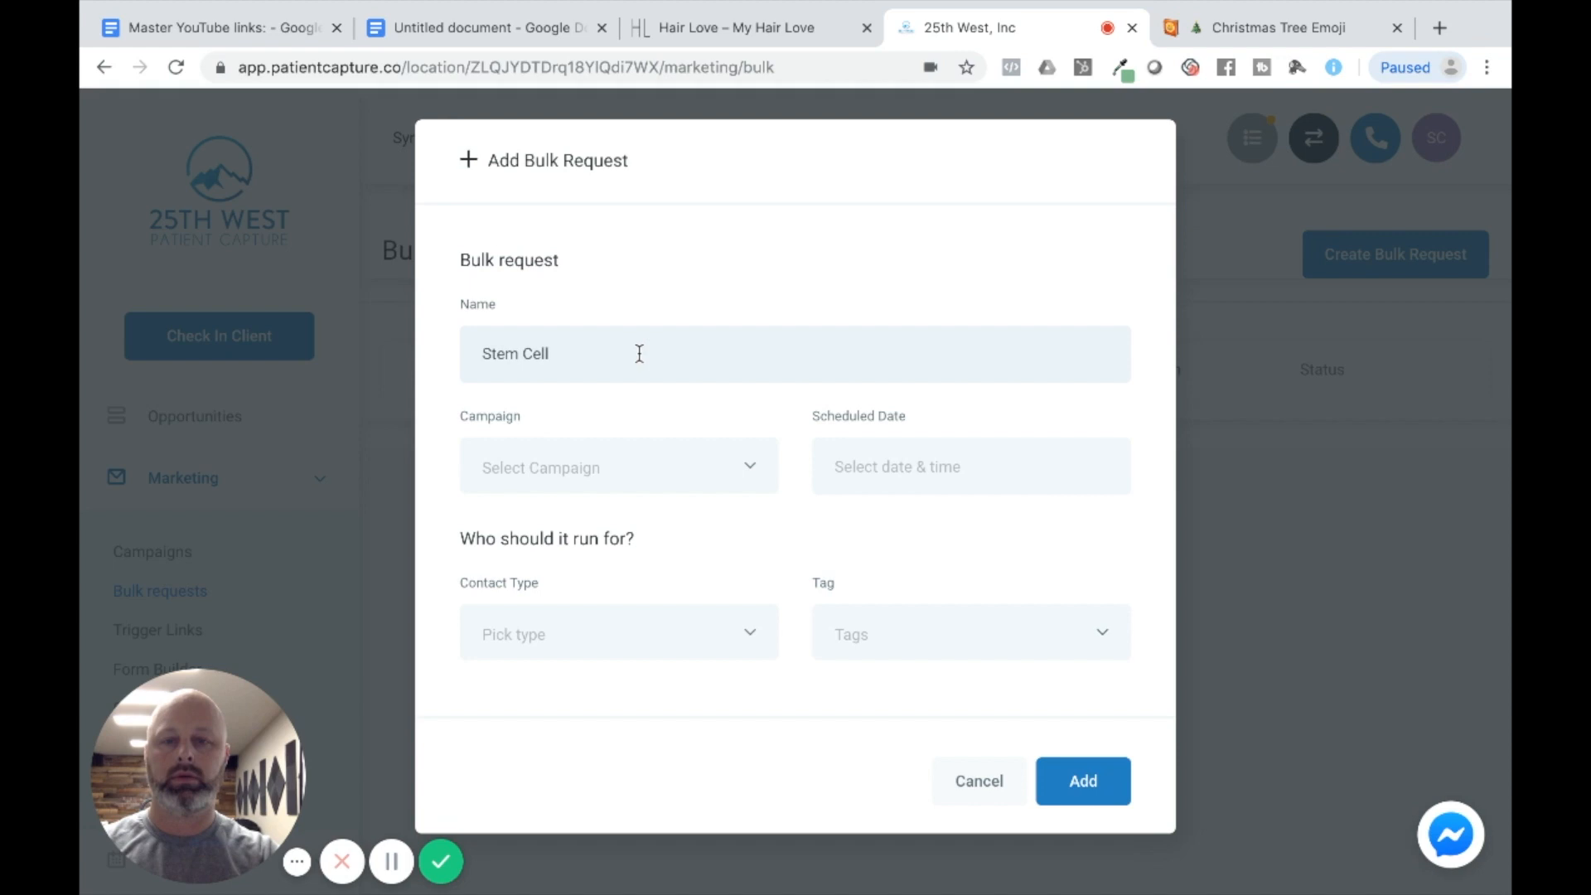
- Choose the Stem Cell Reactivation campaign for the bulk request
left_click(618, 467)
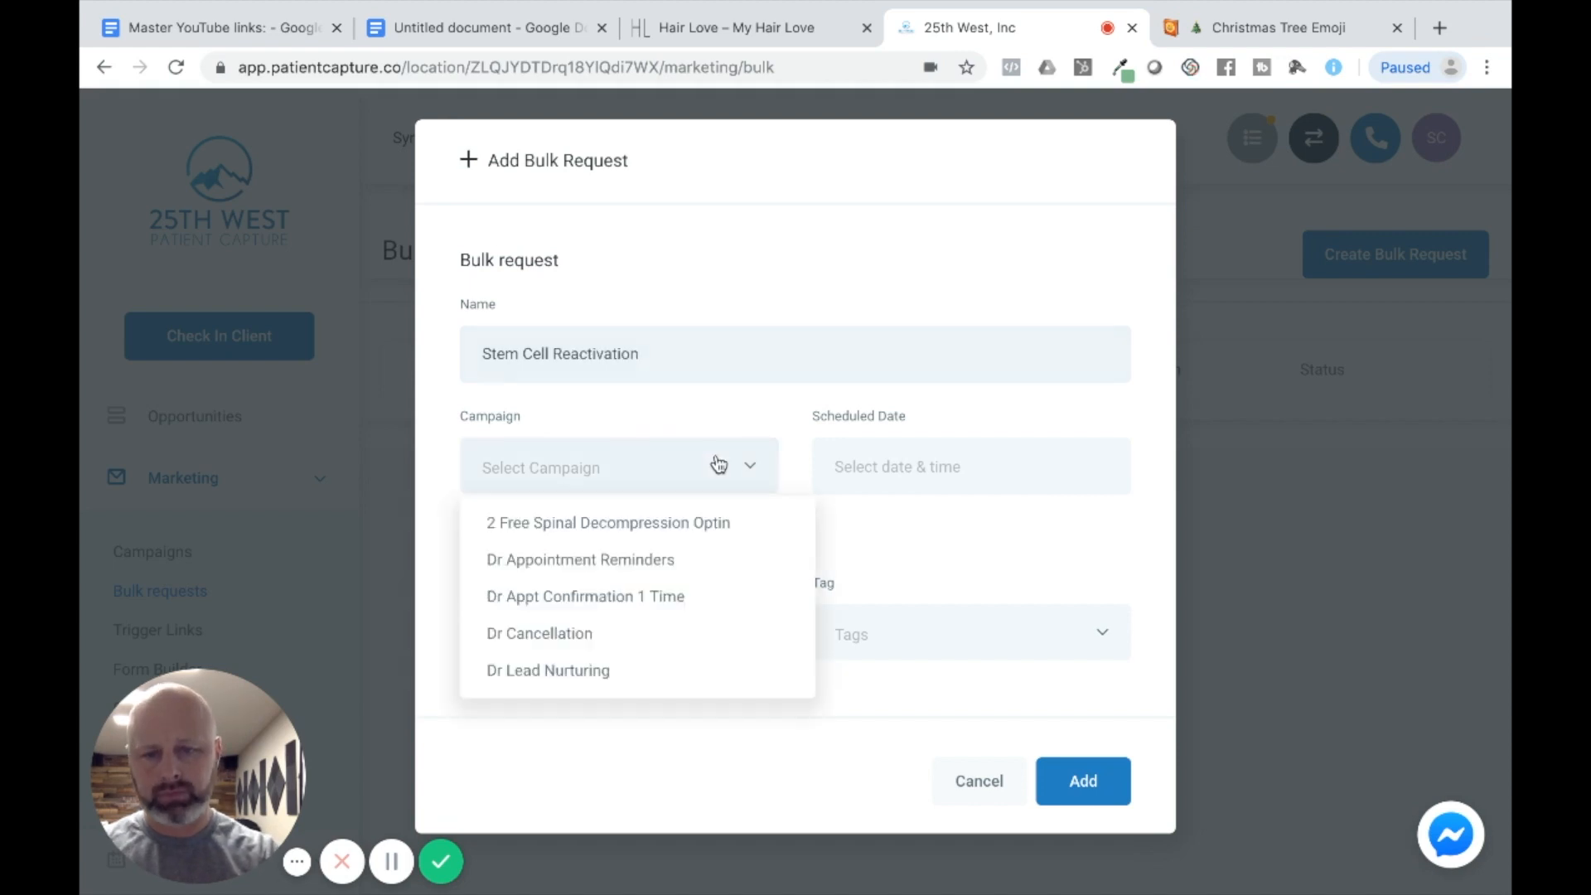
scroll("down", 3)
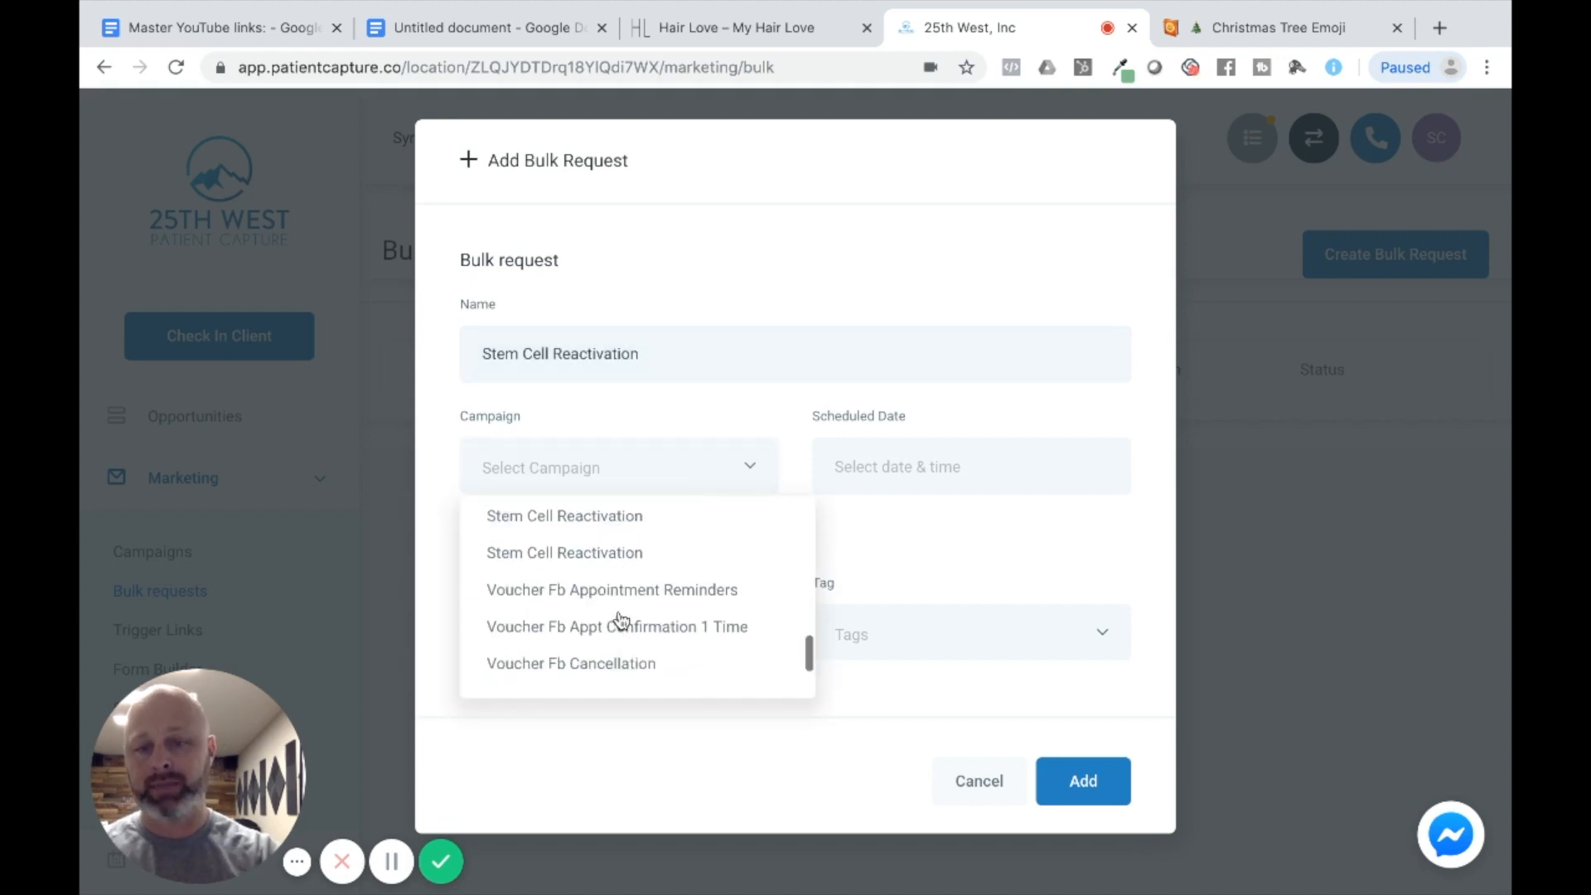
scroll("down", 3)
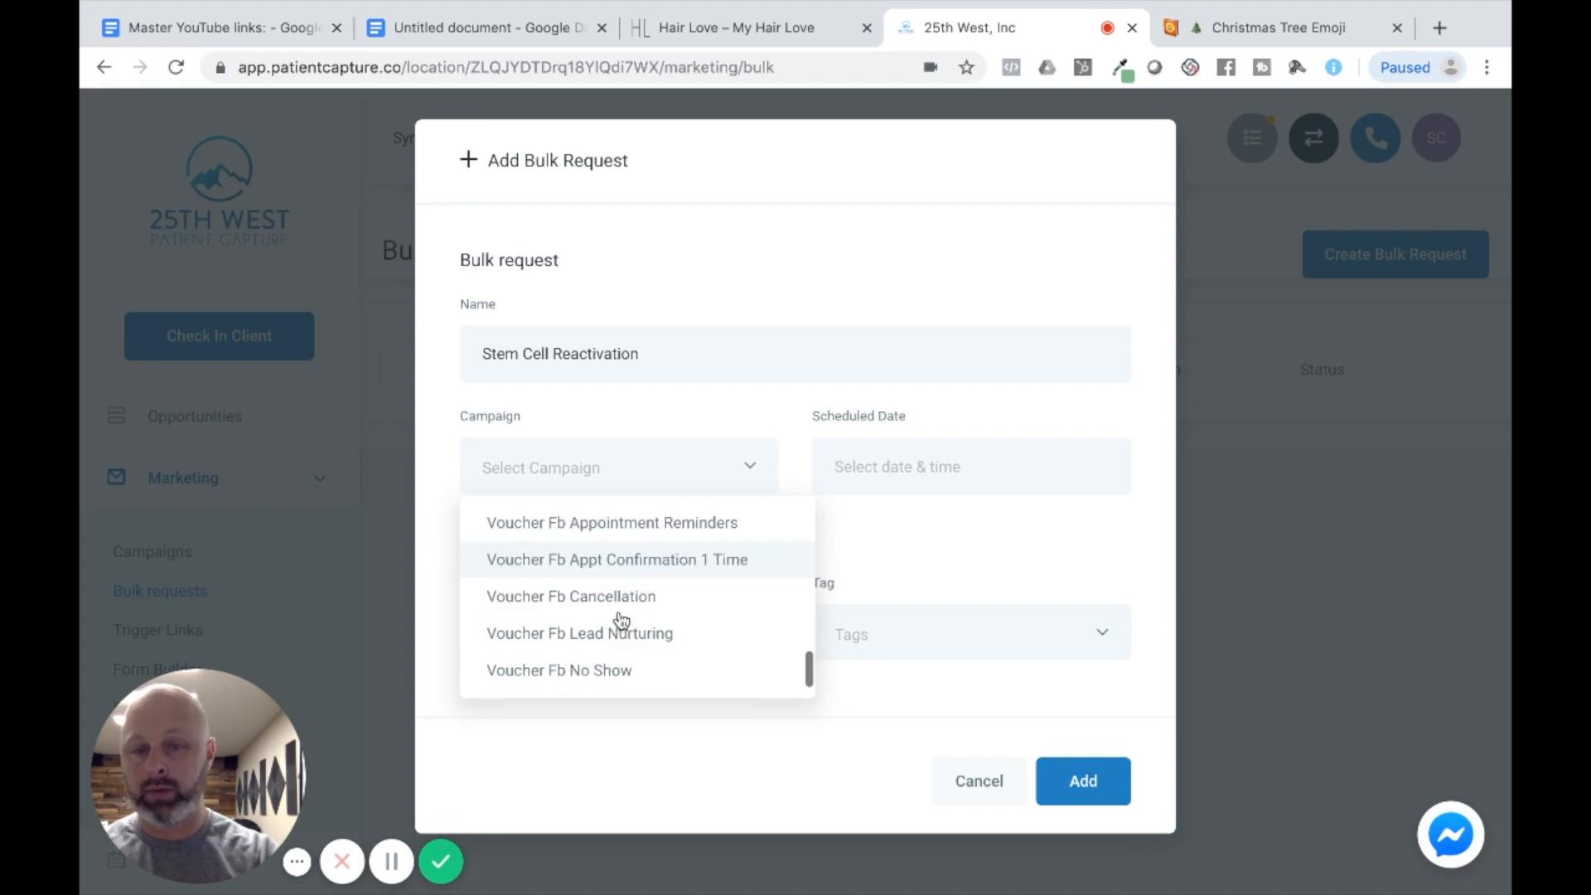
scroll("down", 3)
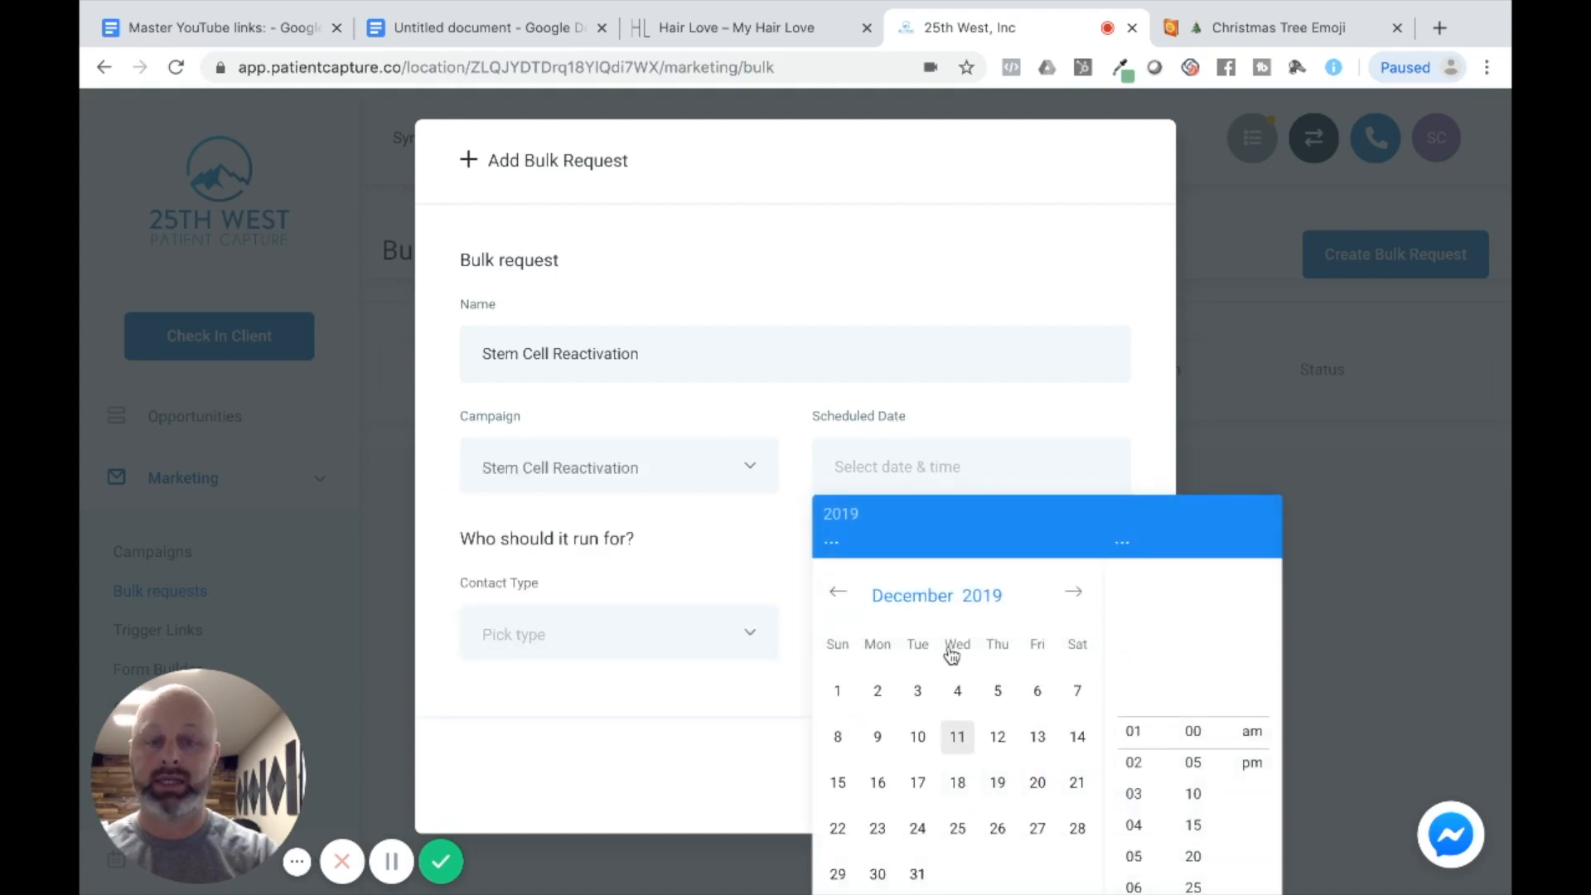
- Schedule the bulk request for Sat, Dec 14, 2019 at 7:40 AM
left_click(995, 736)
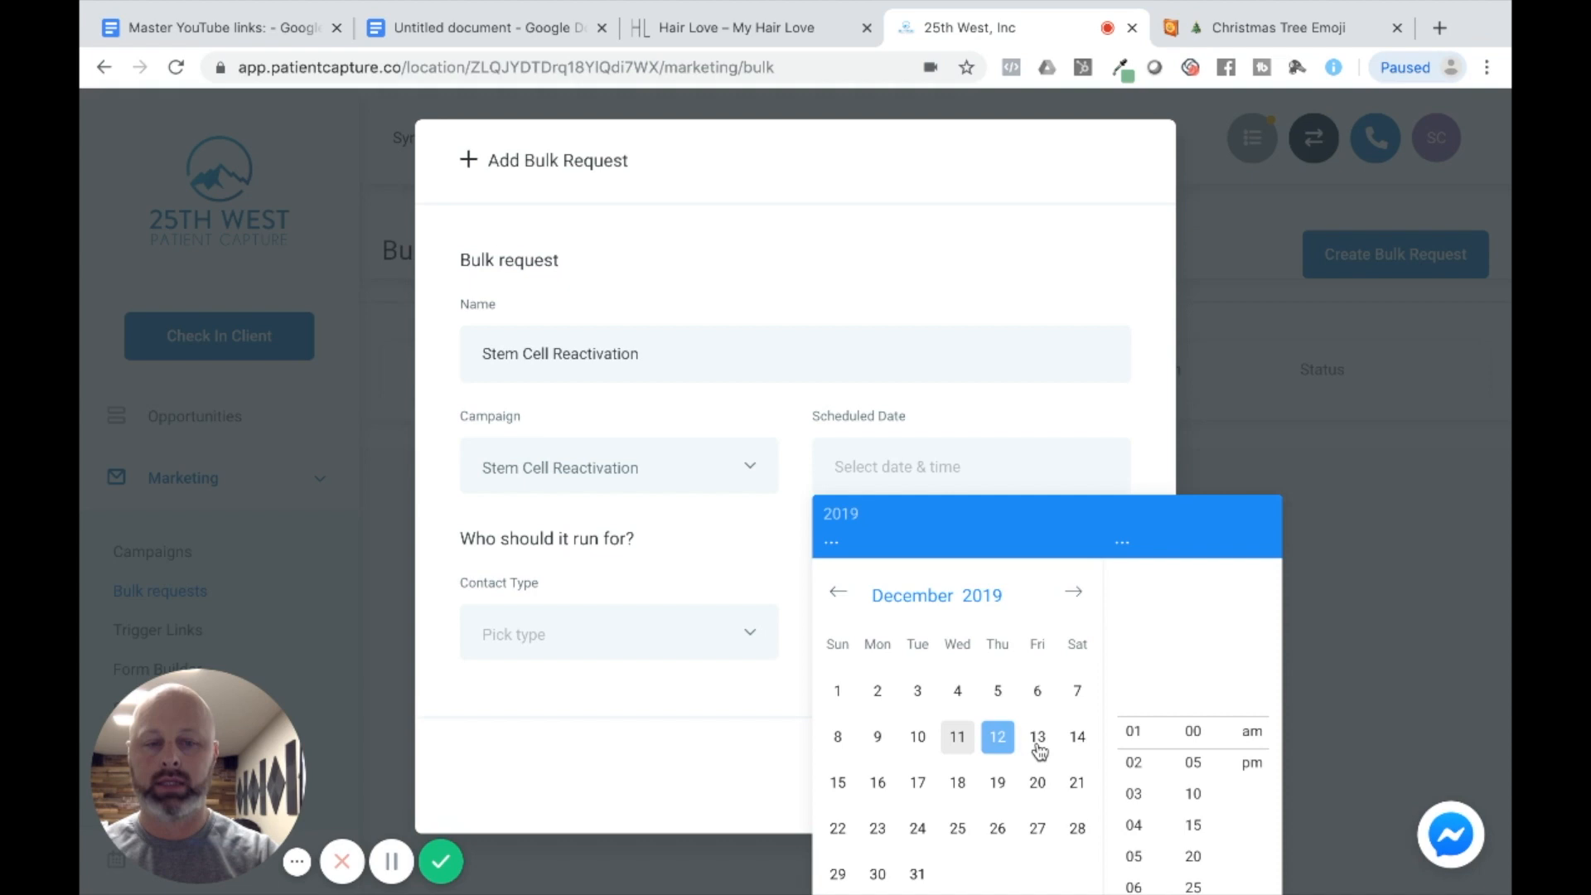
left_click(1077, 736)
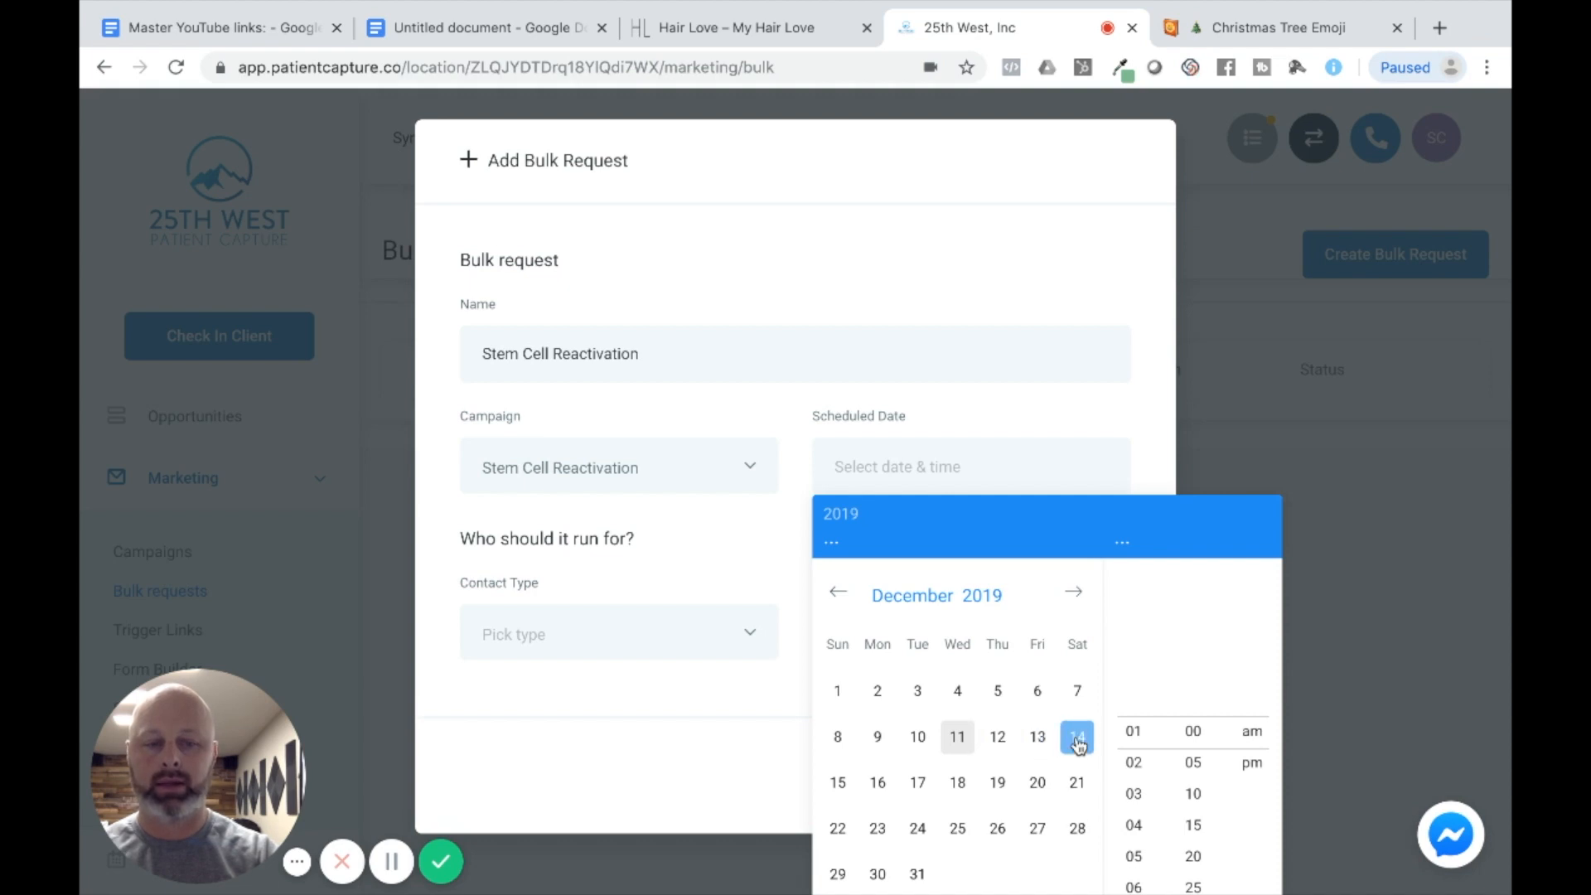
left_click(1193, 731)
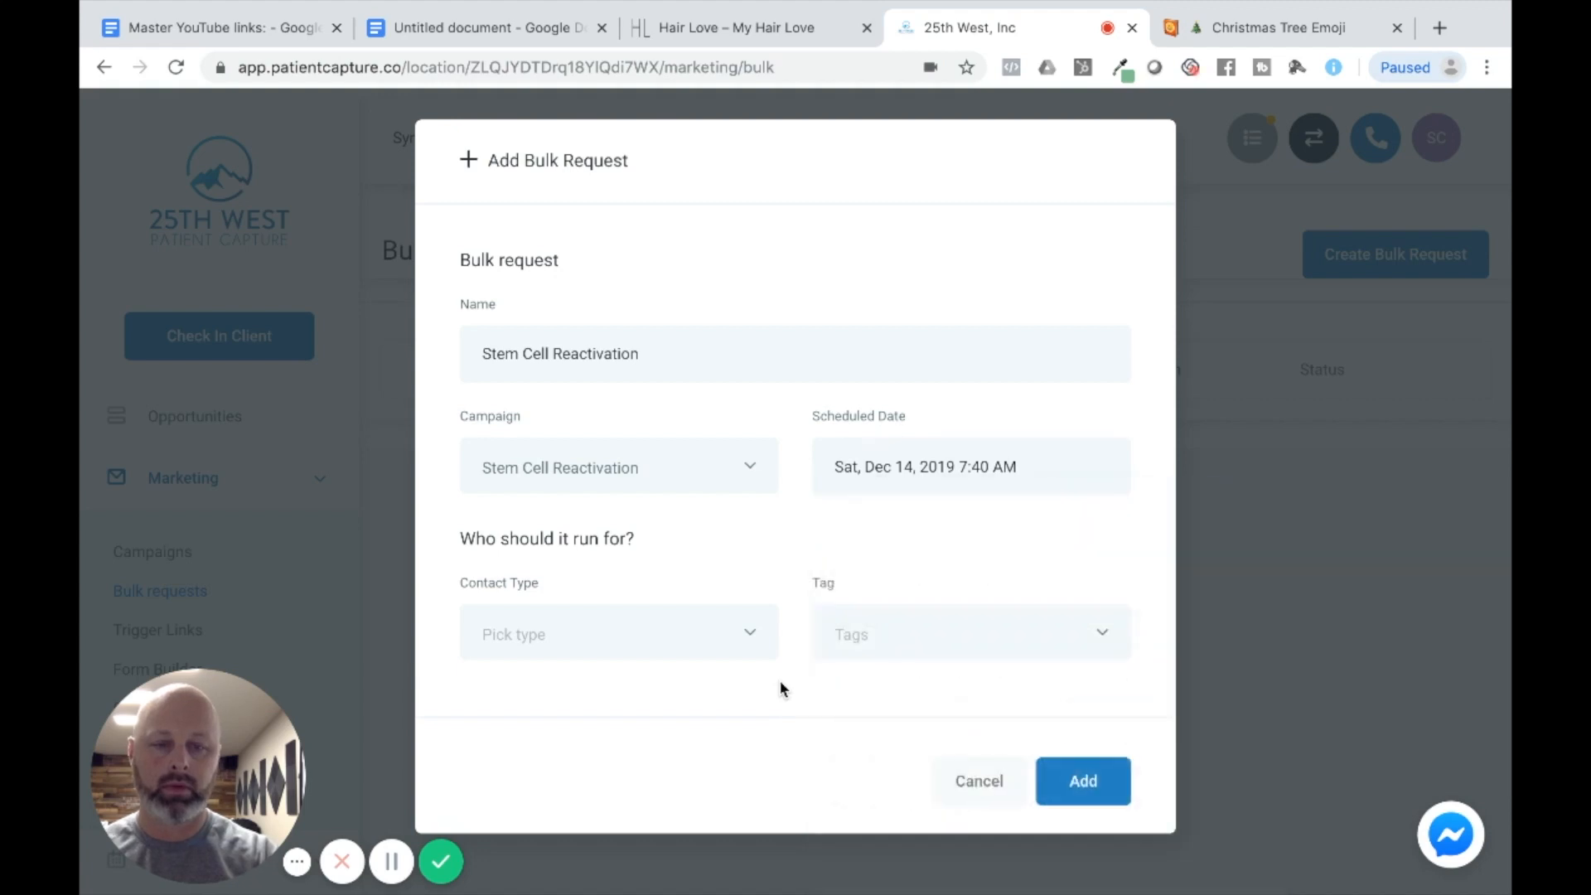
left_click(619, 633)
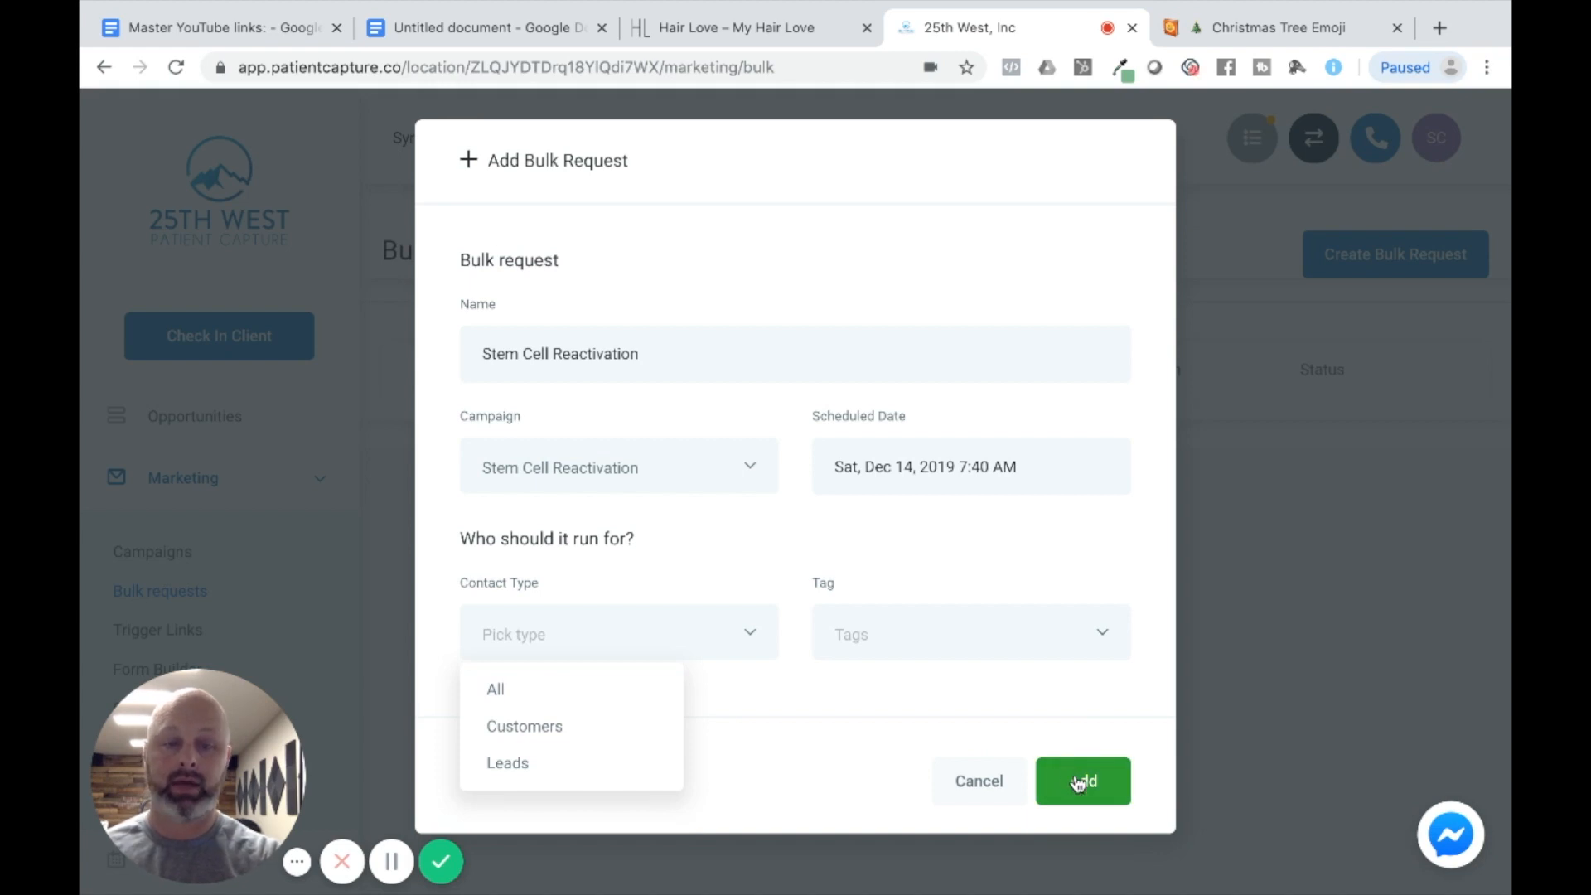
- Submit the bulk request without a contact type, triggering the required-field error
left_click(1082, 781)
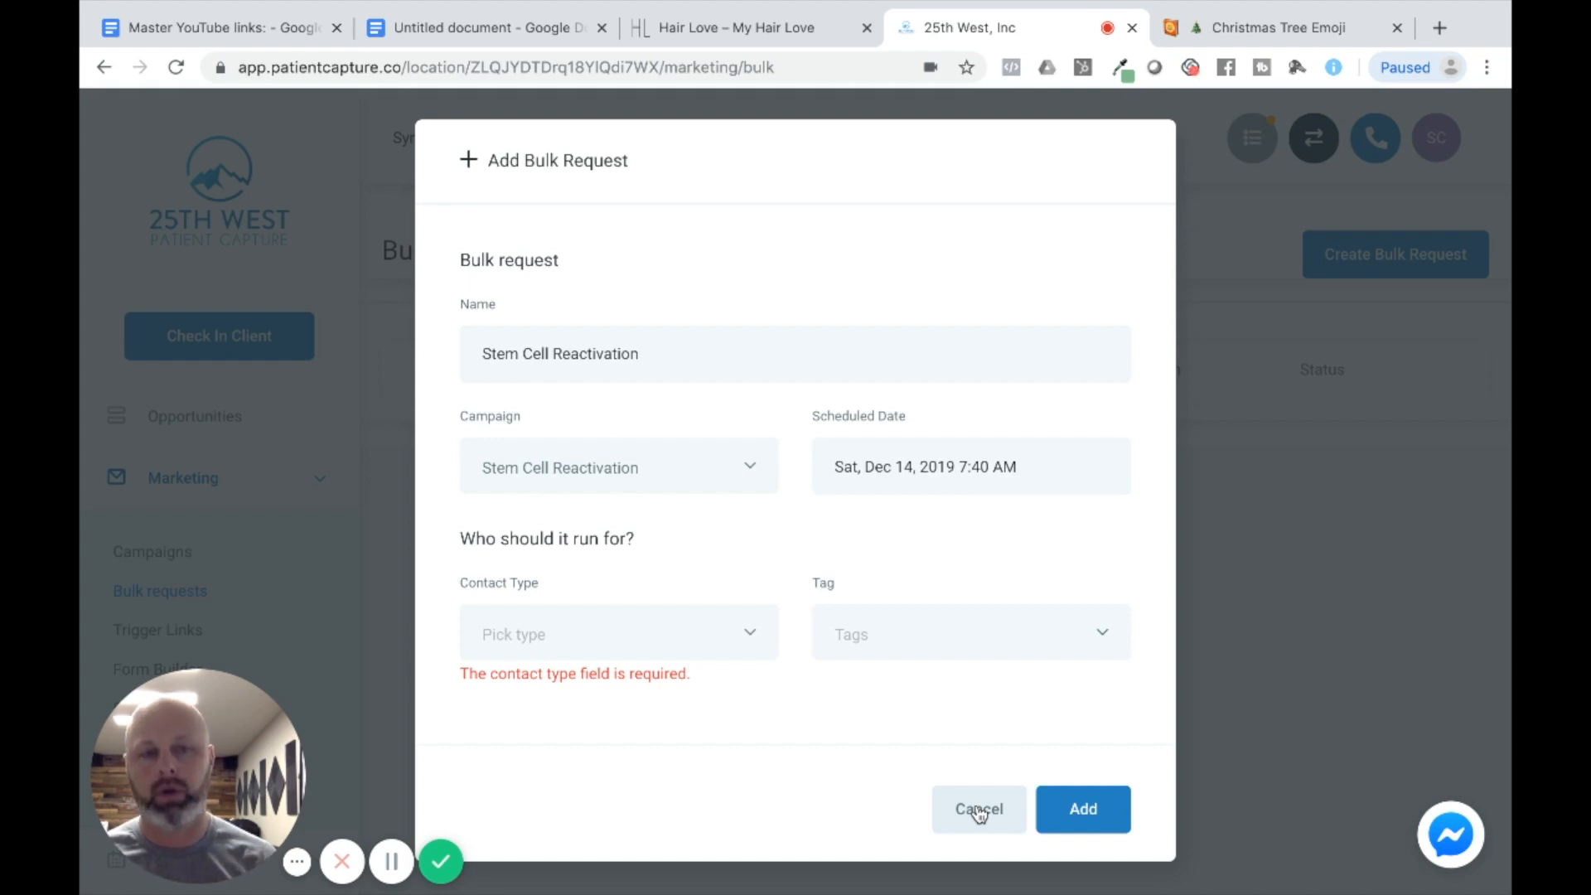
mouse_move(510, 822)
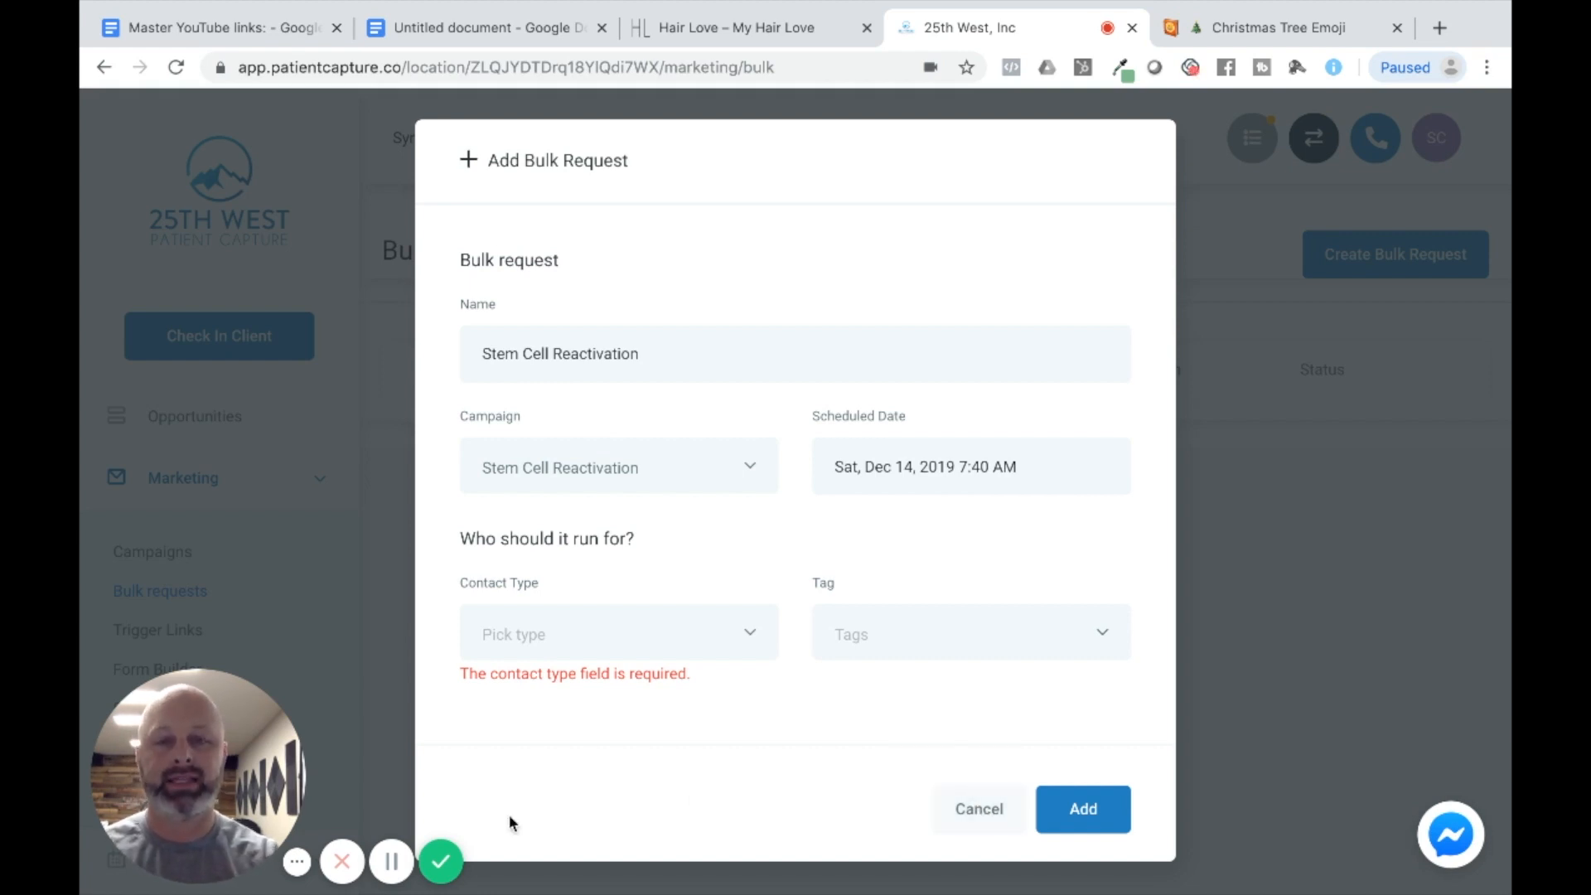